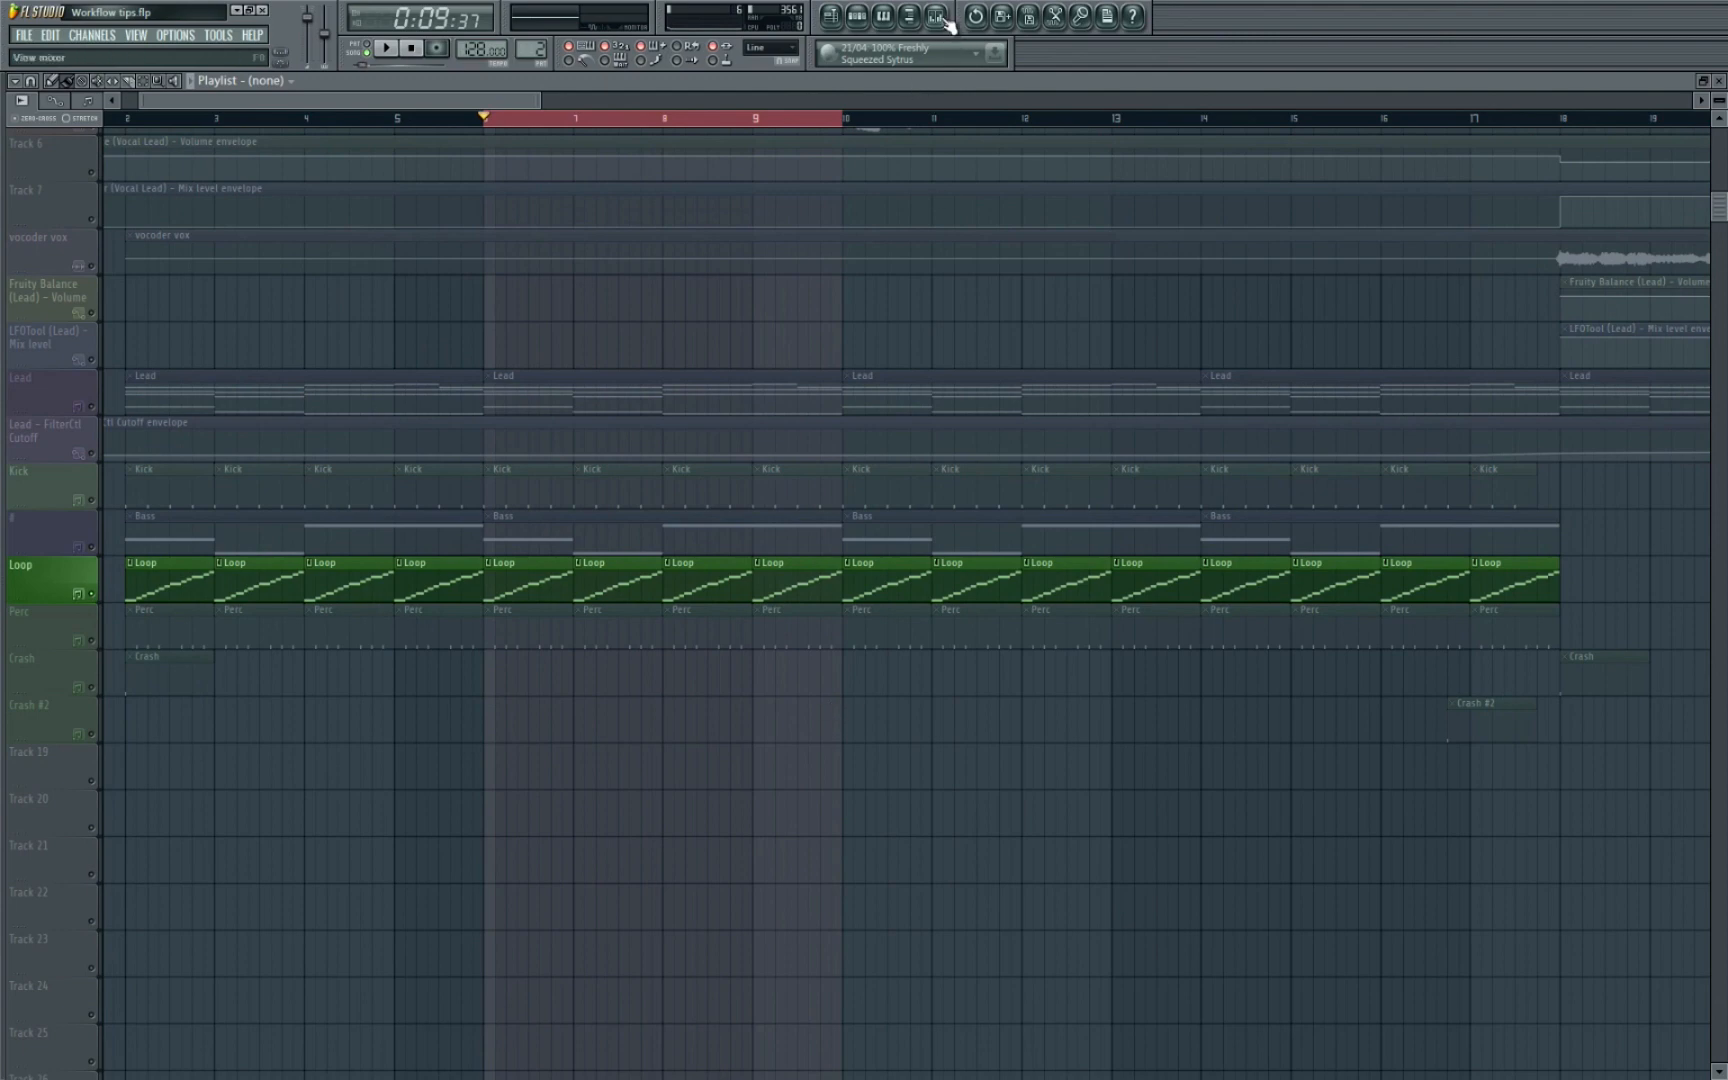
# Render the Loop mixer track to a 16-bit WAV clip on the playlist
pyautogui.click(935, 15)
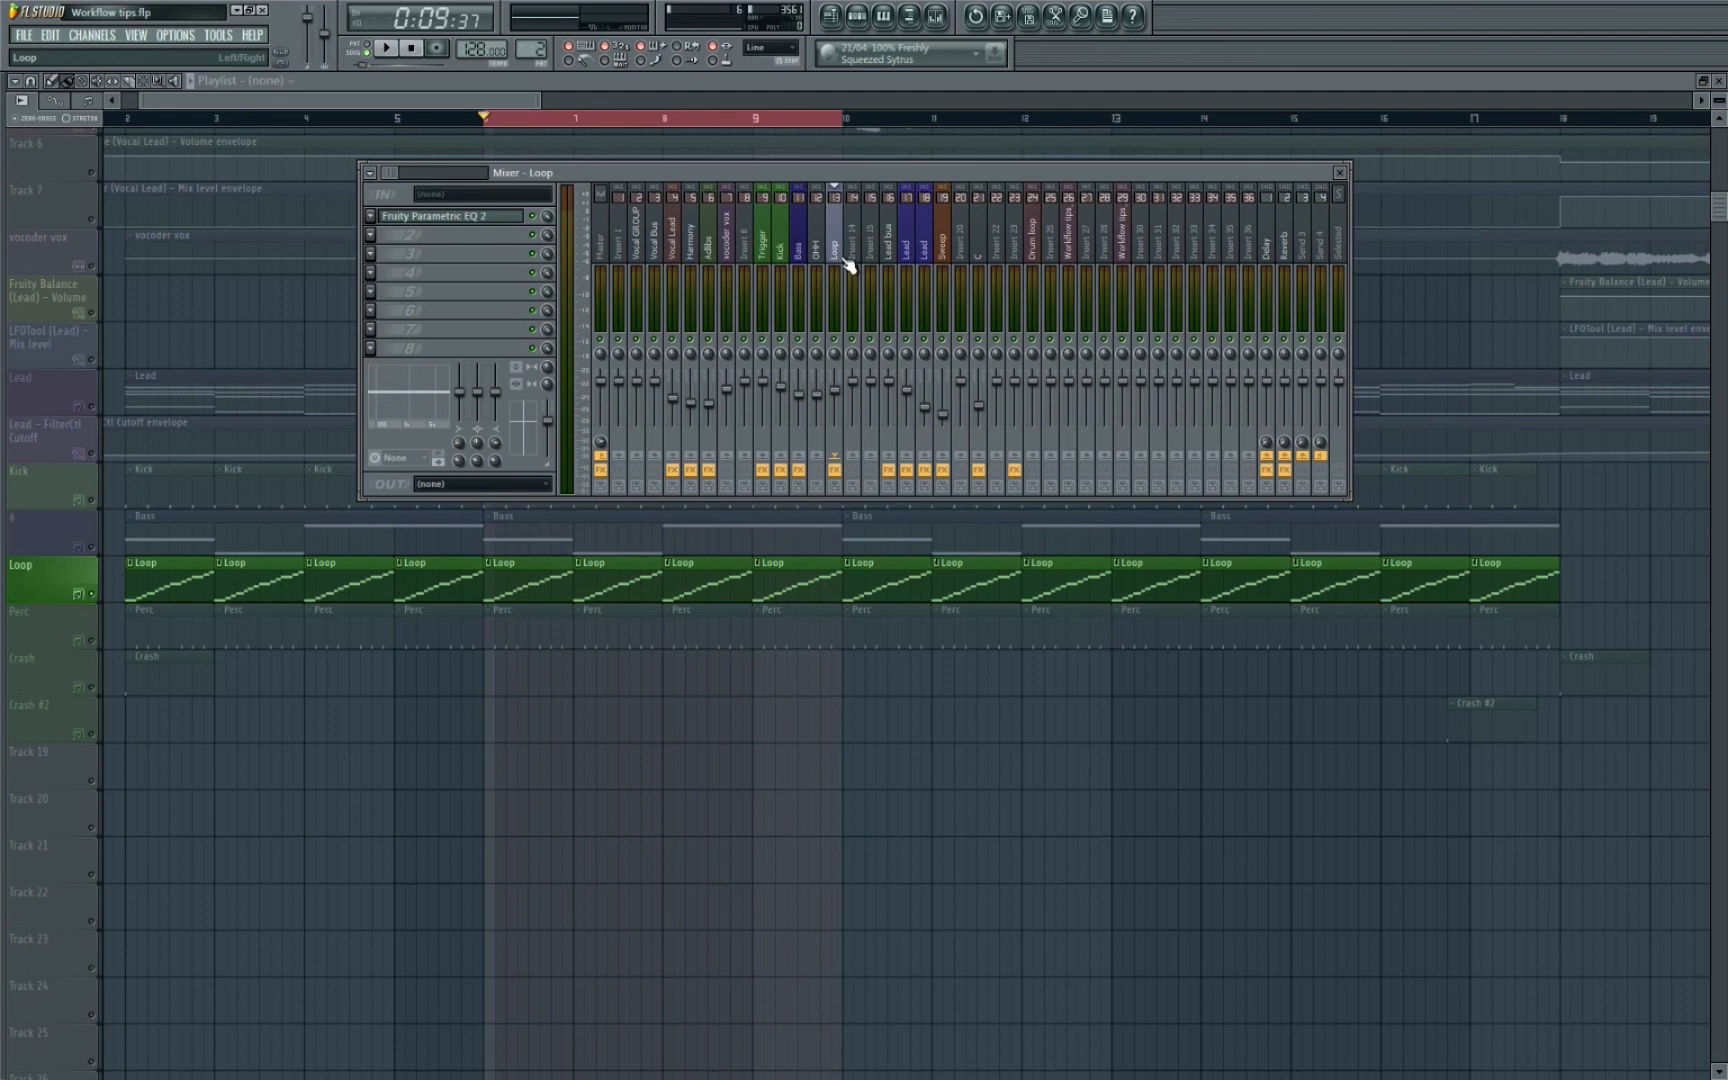
pyautogui.click(385, 47)
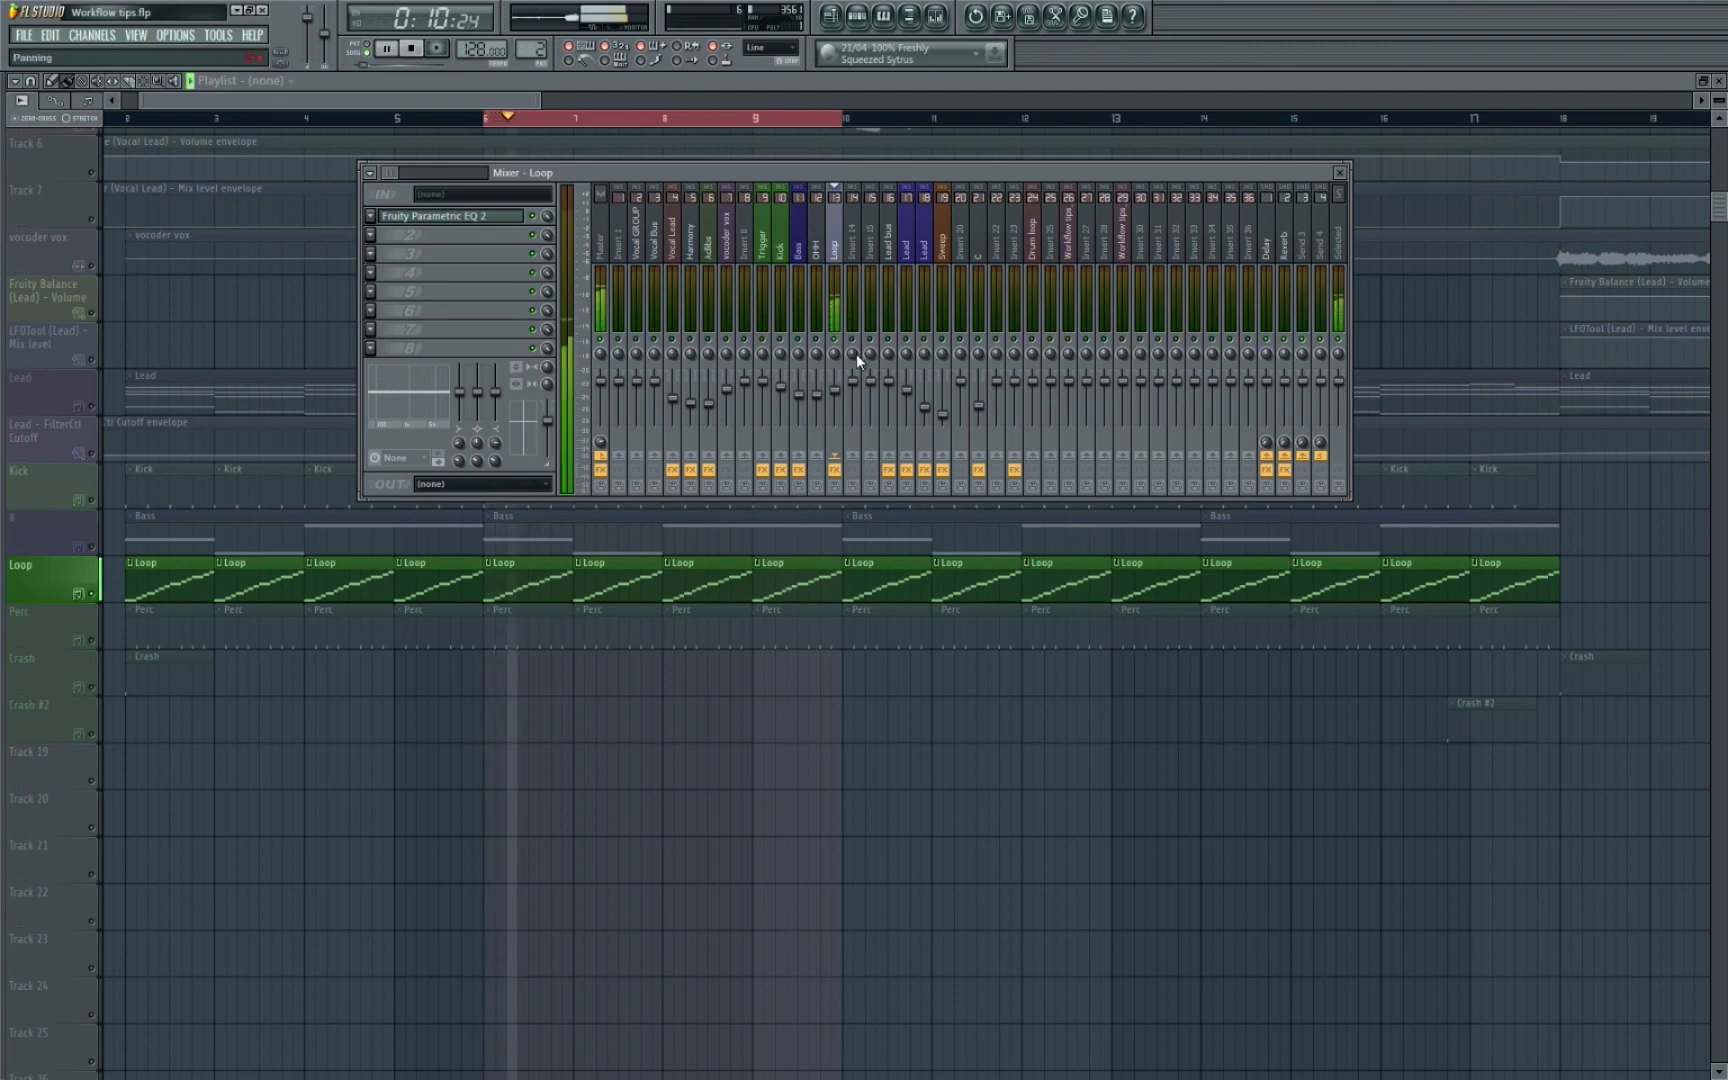
pyautogui.click(385, 47)
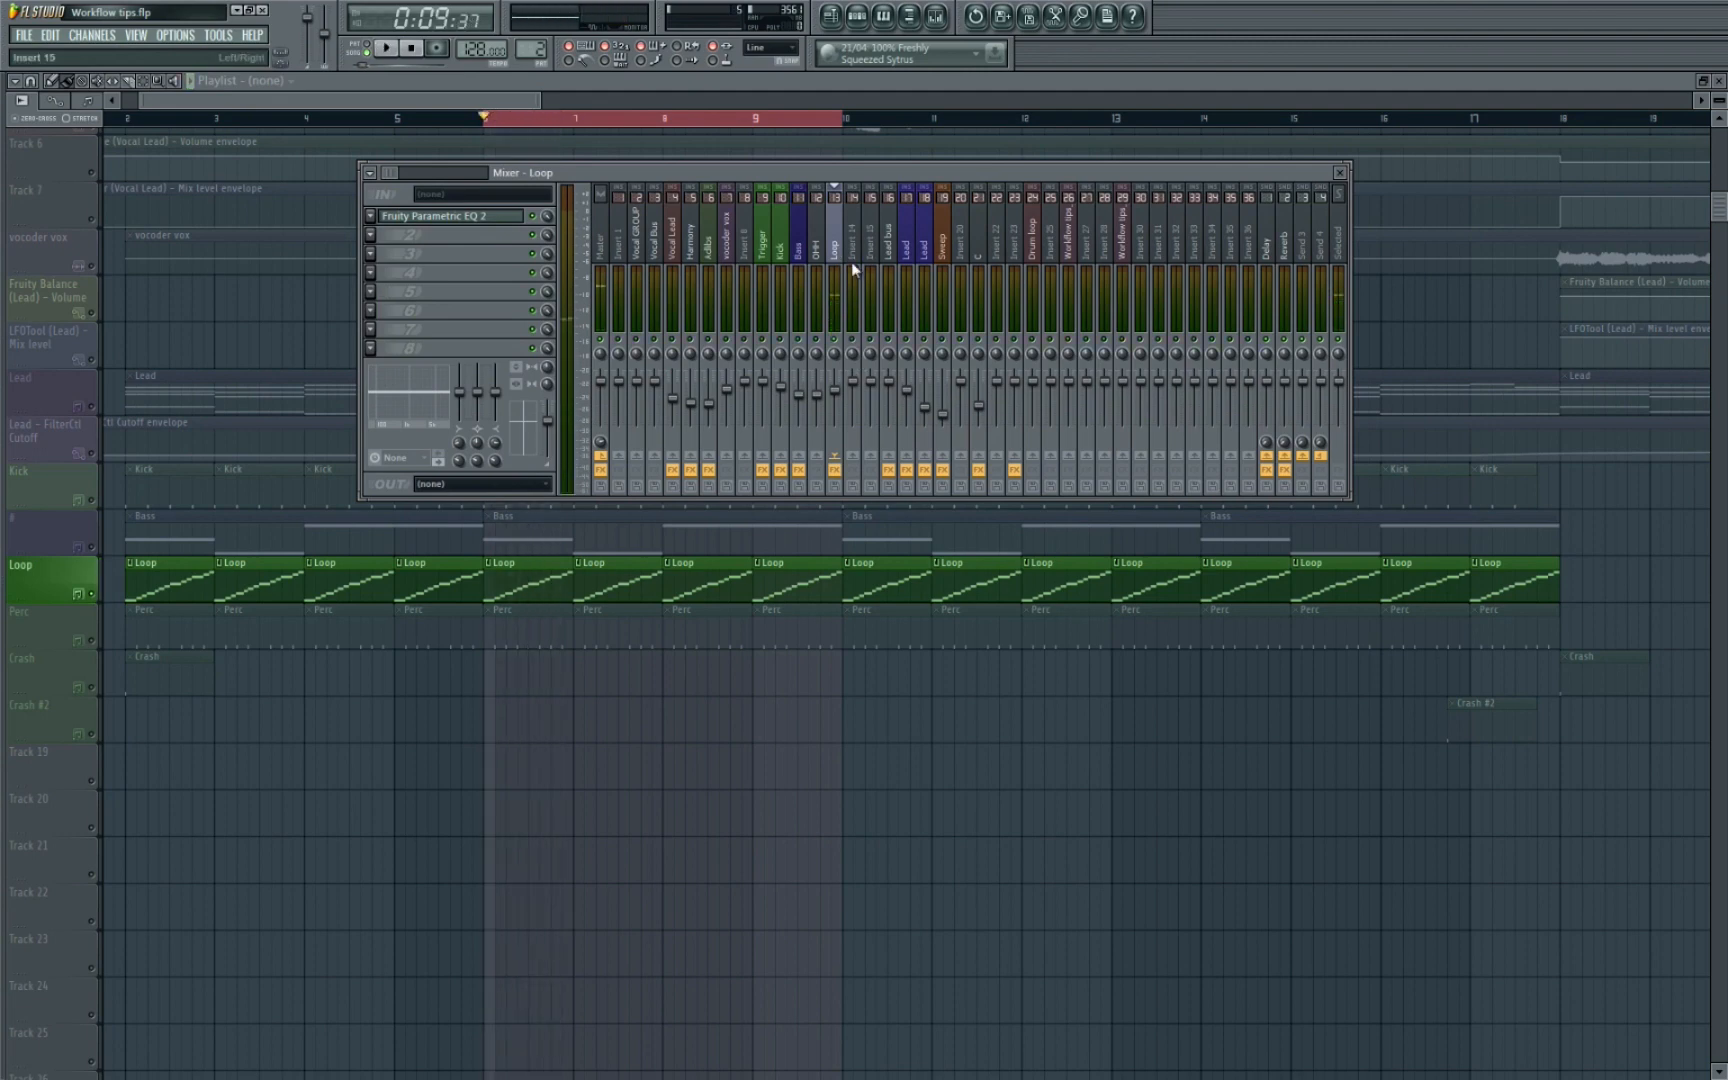
pyautogui.moveTo(843, 499)
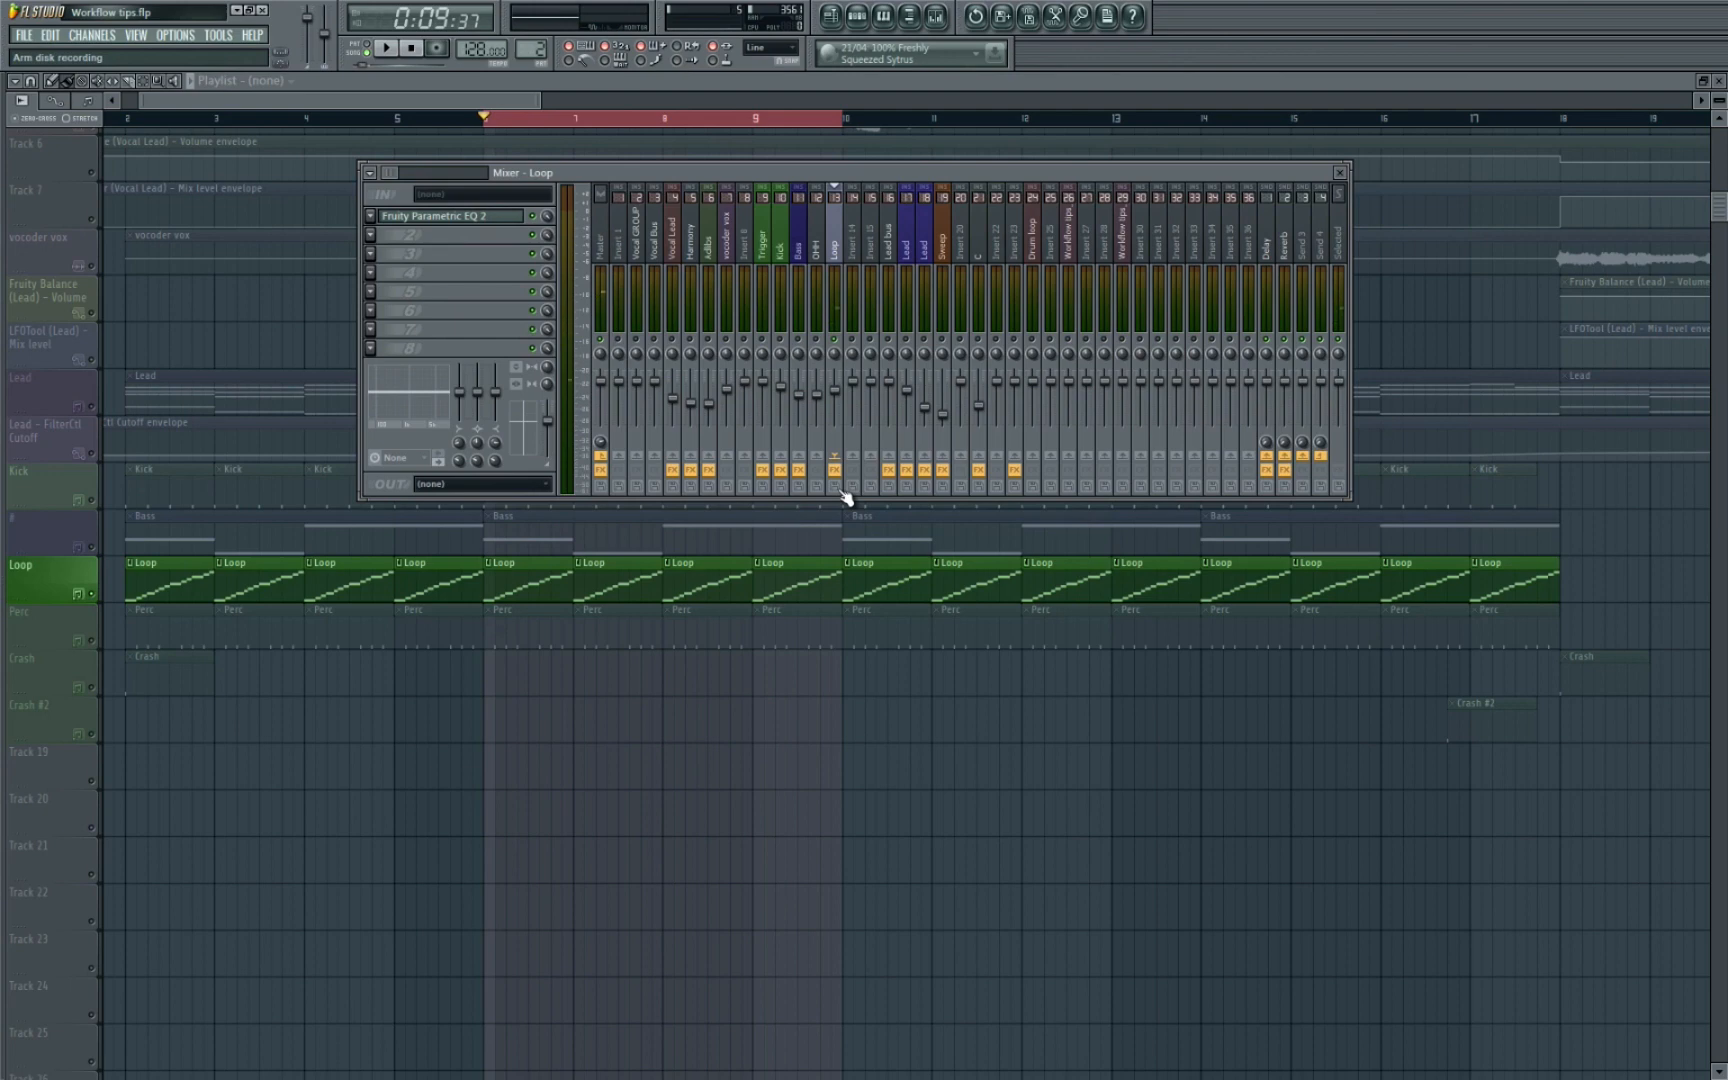
pyautogui.click(834, 487)
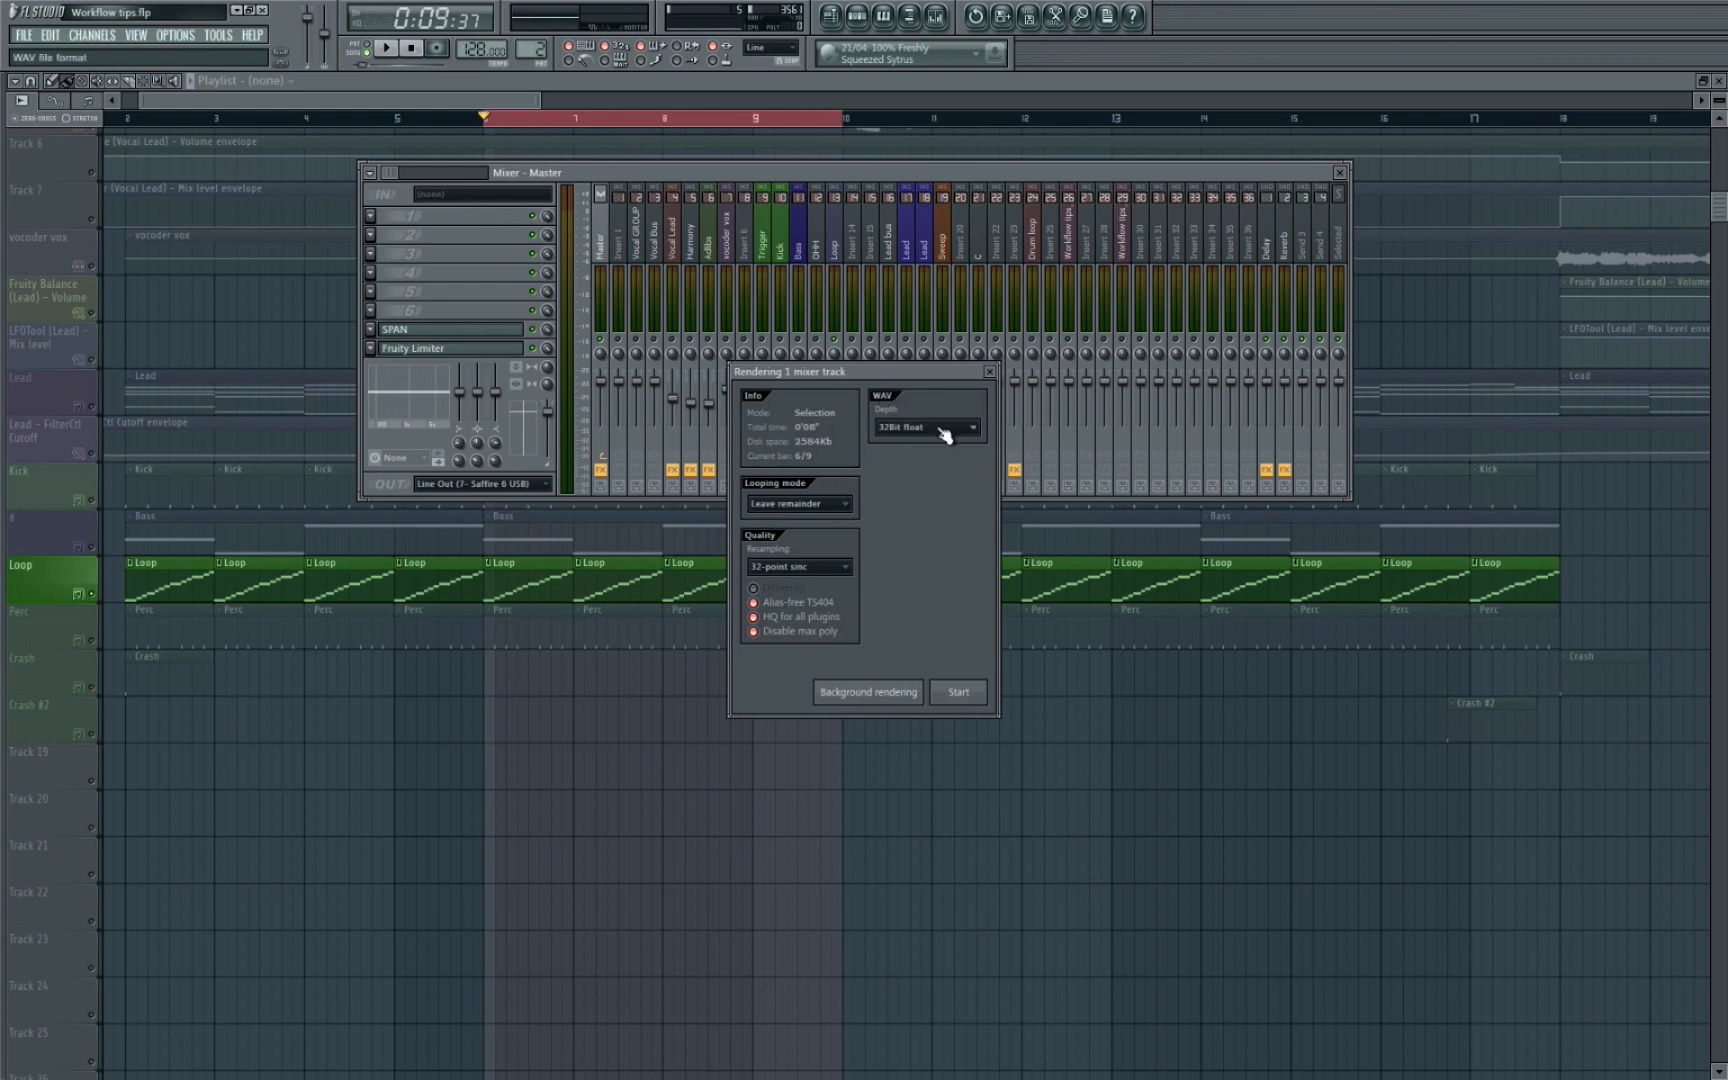
pyautogui.click(971, 428)
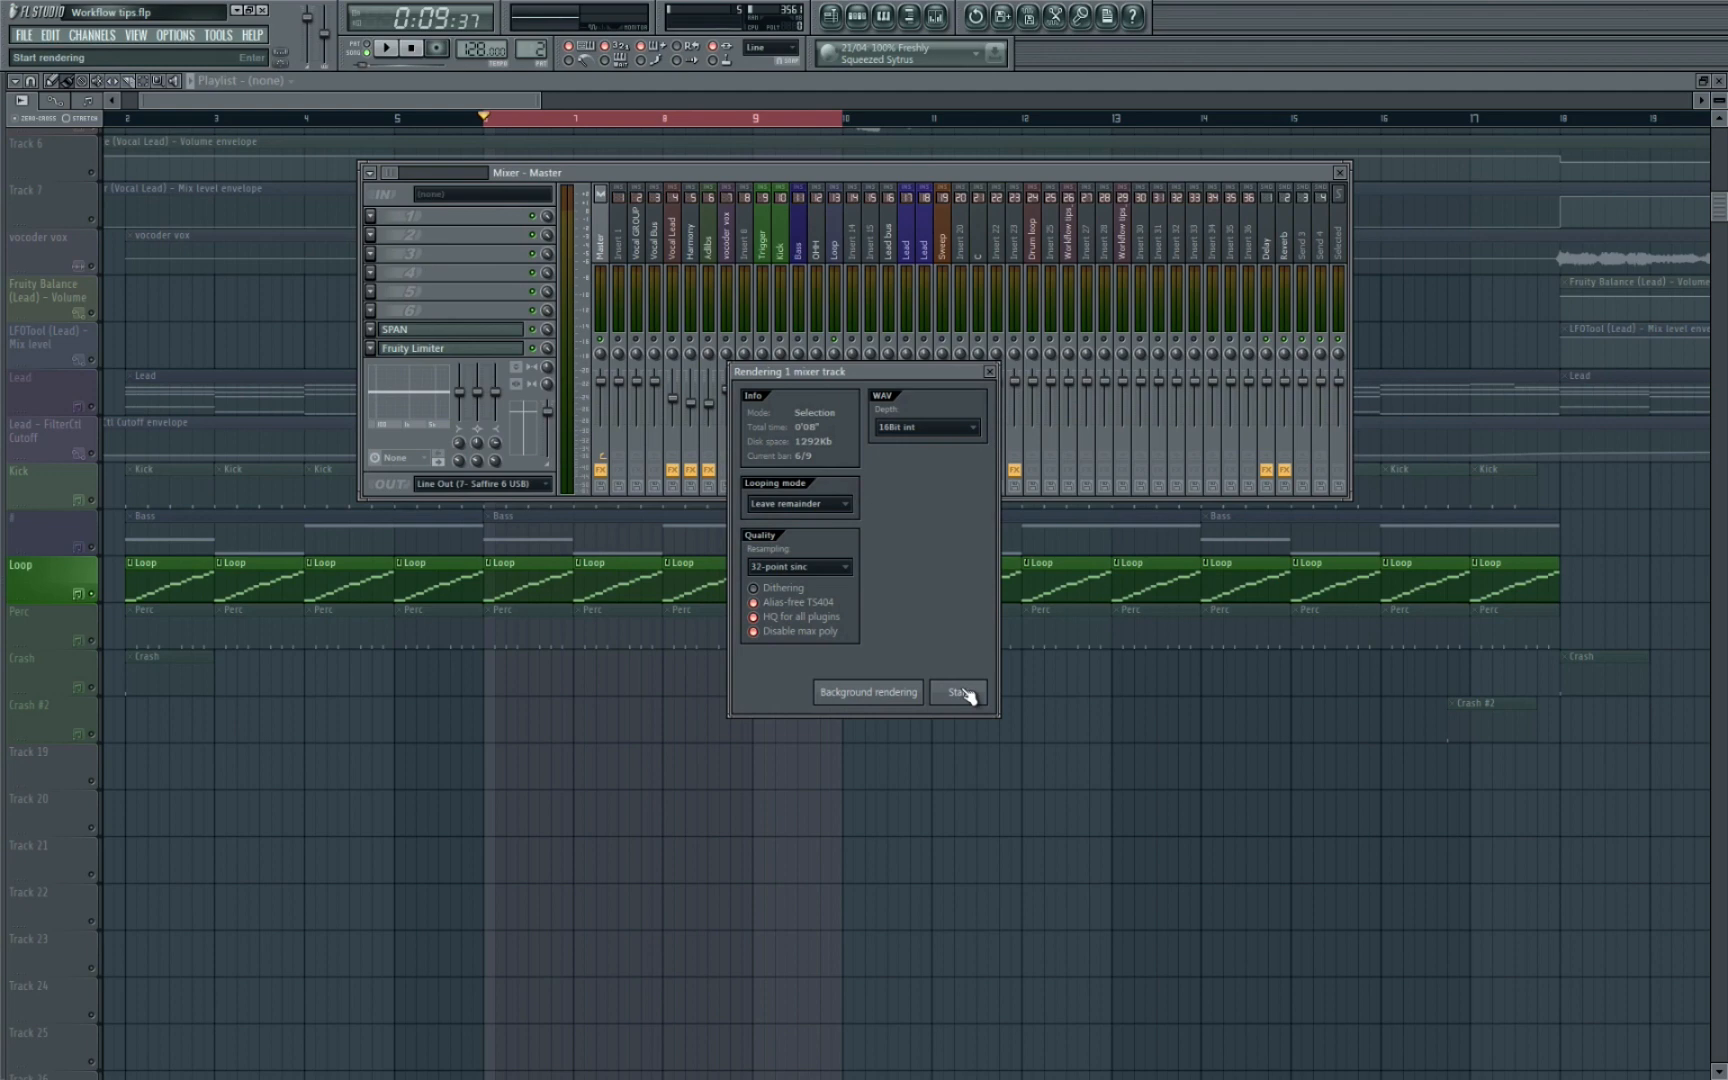
pyautogui.click(953, 692)
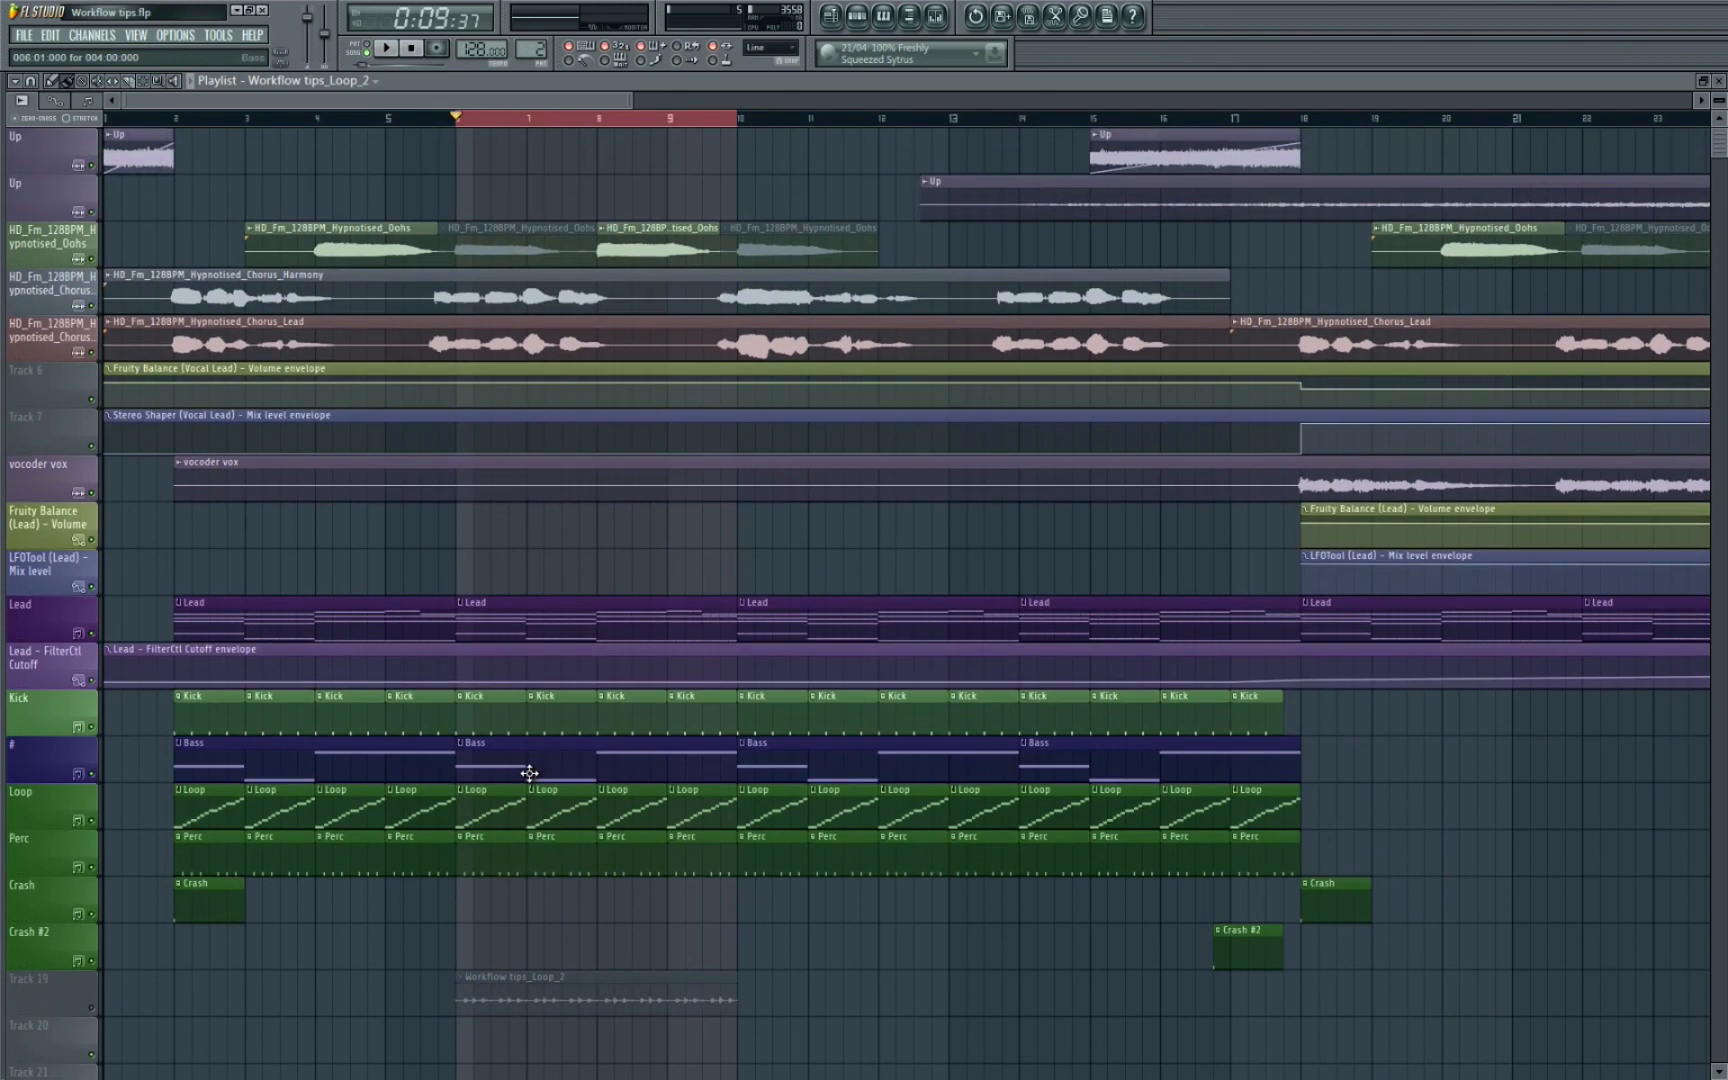
# Point the project data folder to 'Workflow Tips project' and save the project there
pyautogui.click(173, 34)
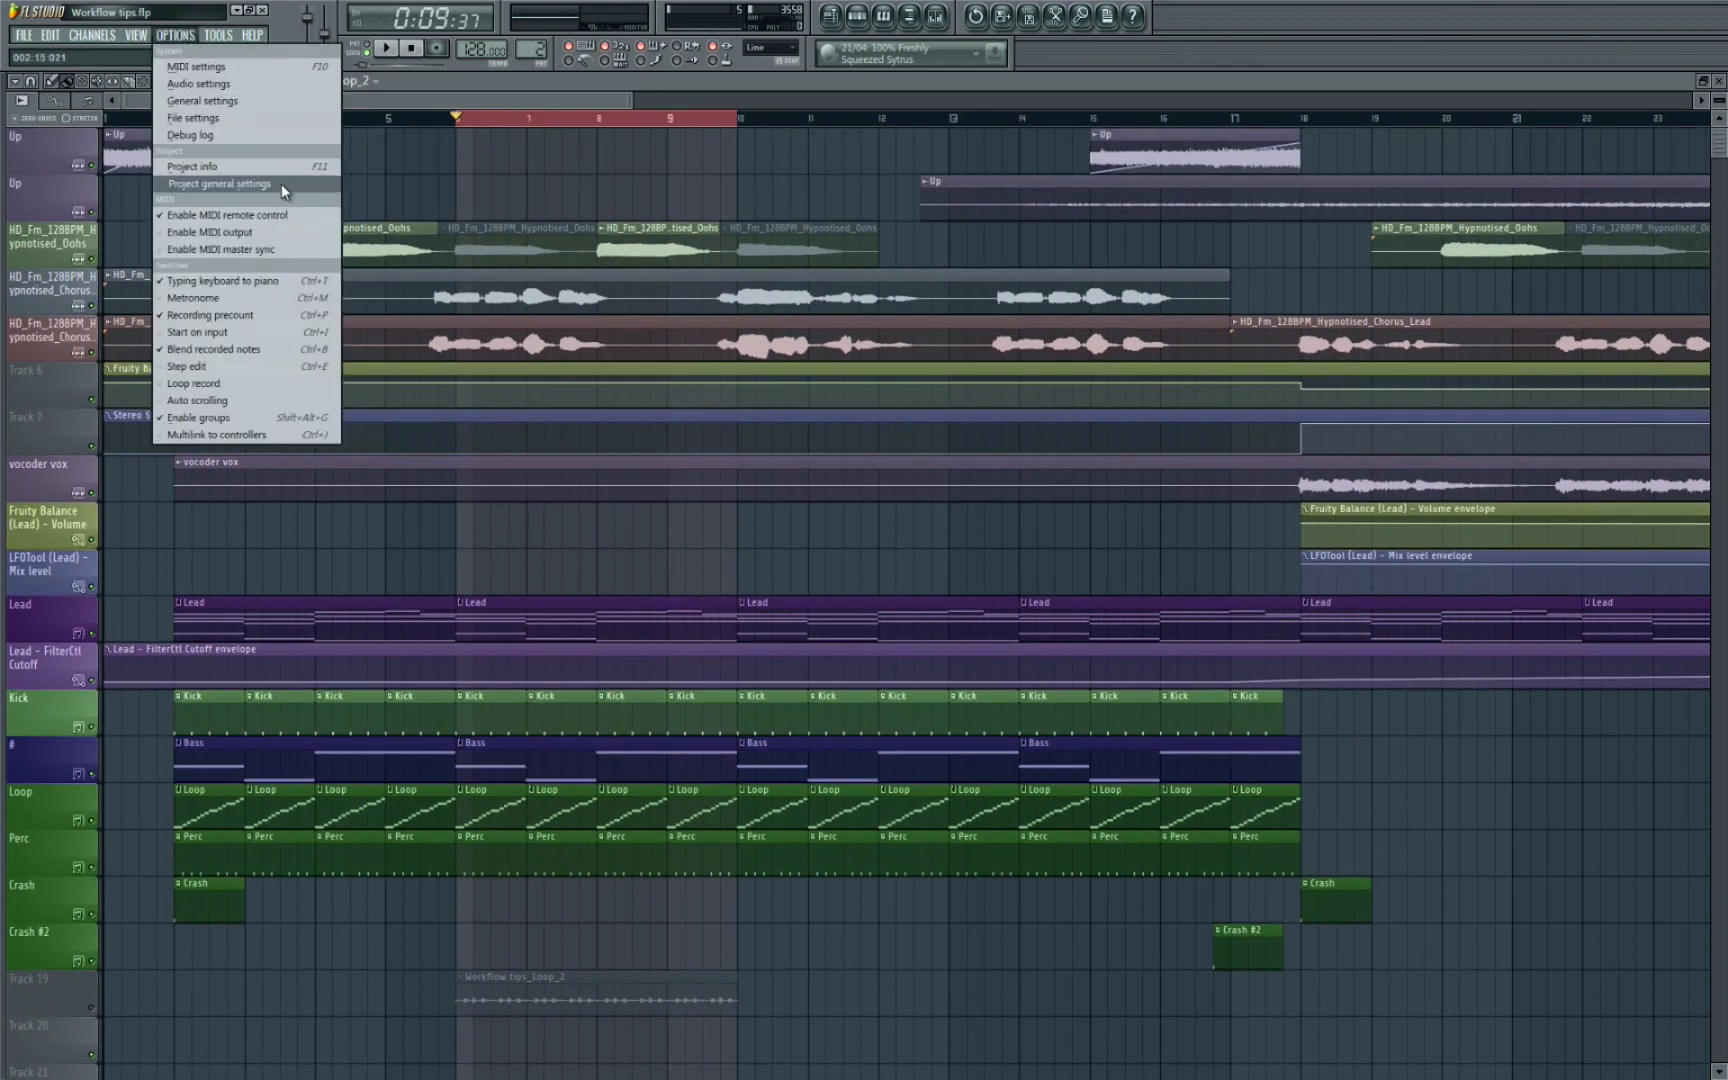
pyautogui.click(217, 184)
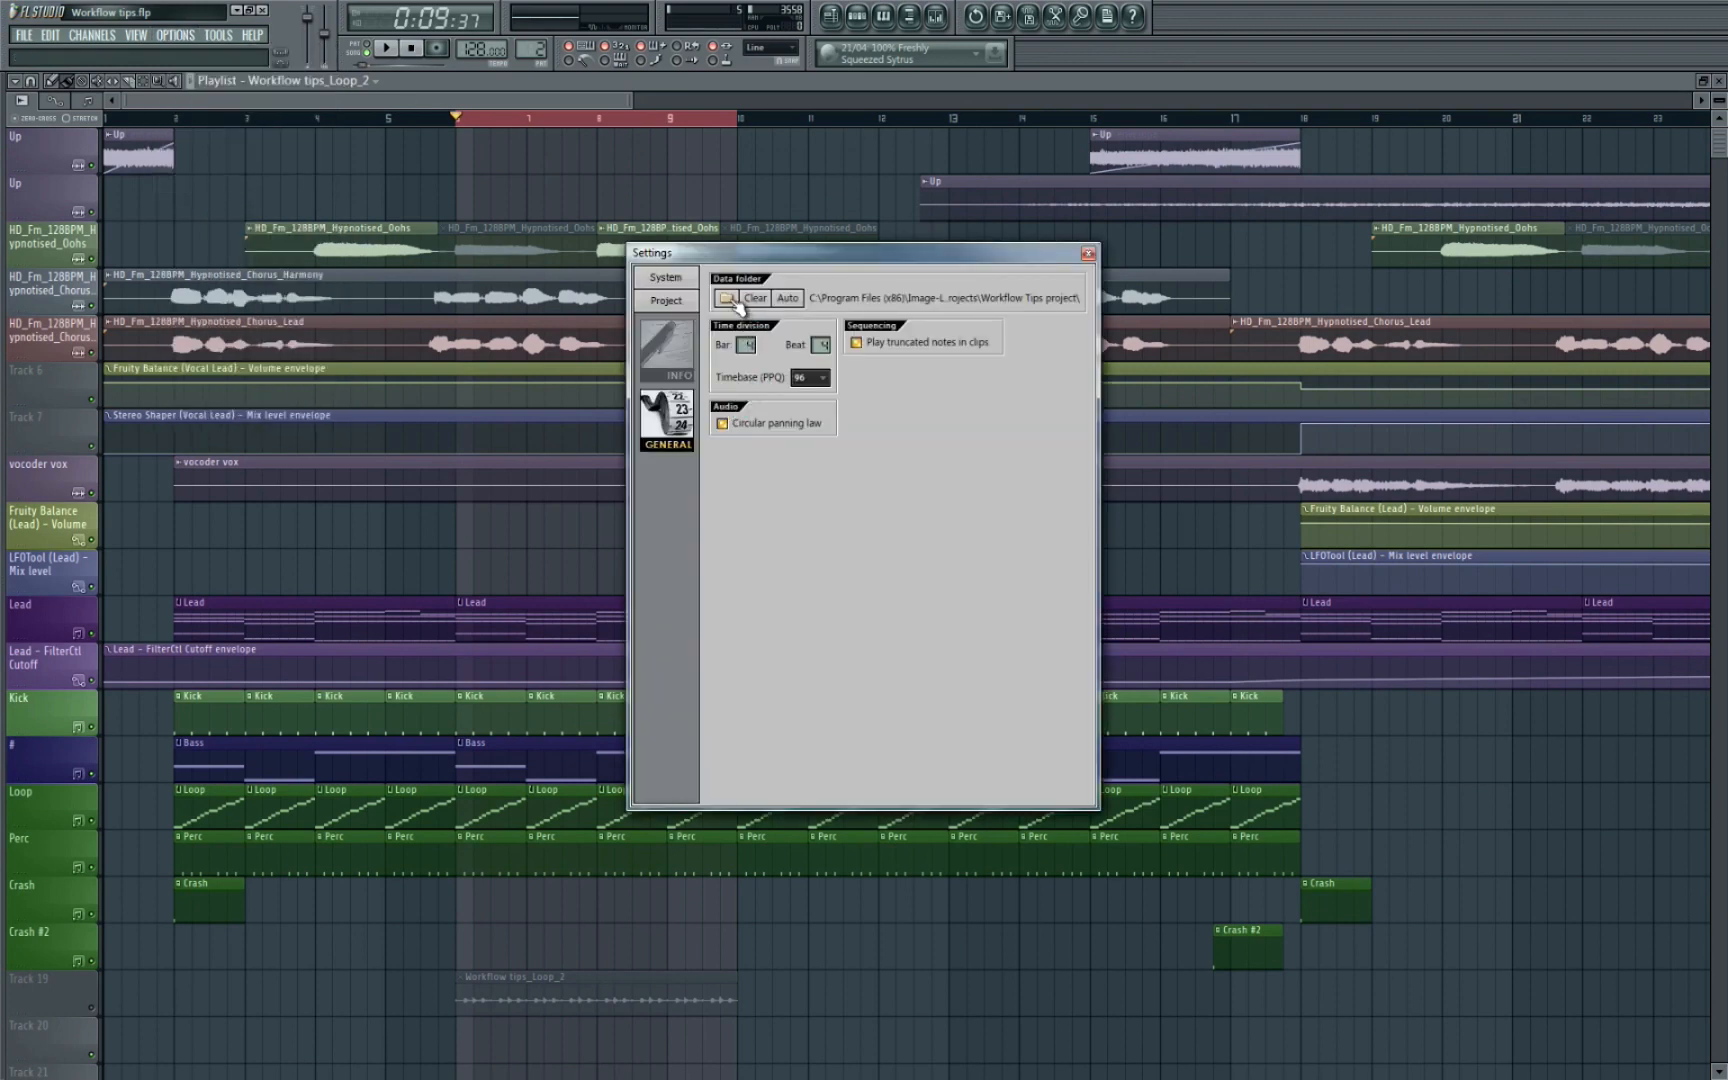
pyautogui.click(730, 298)
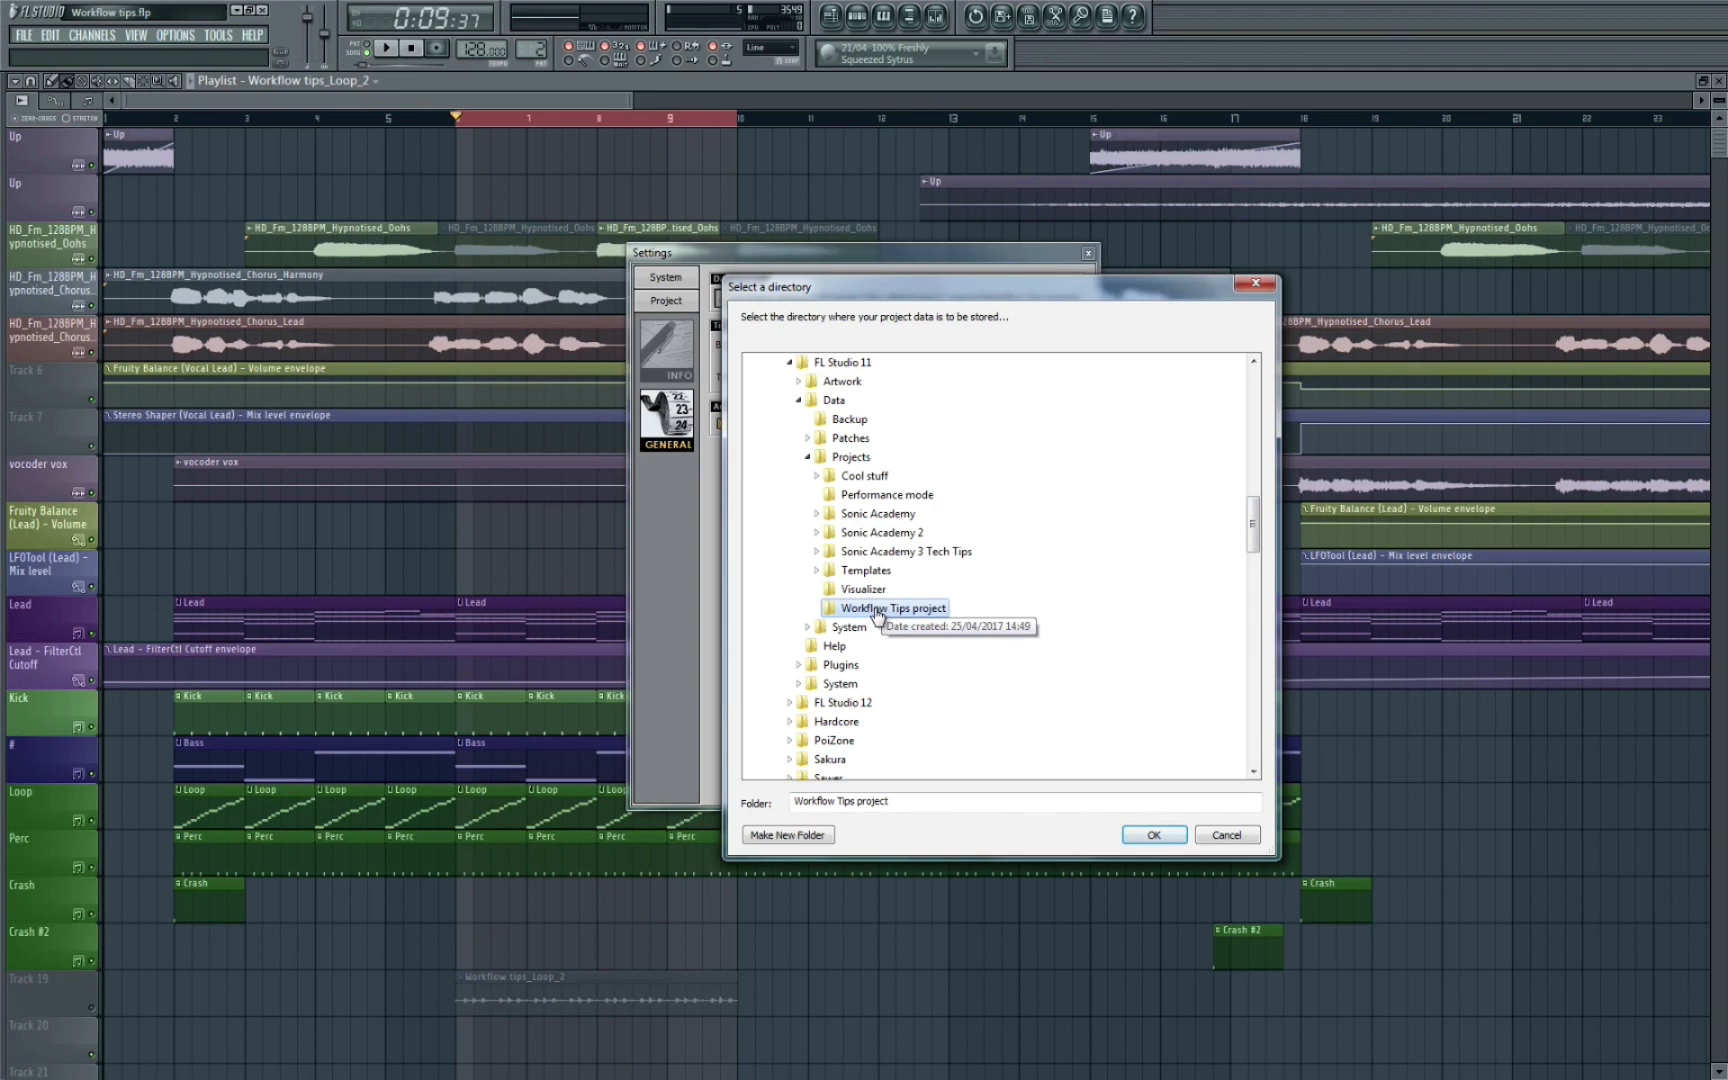
pyautogui.moveTo(909, 617)
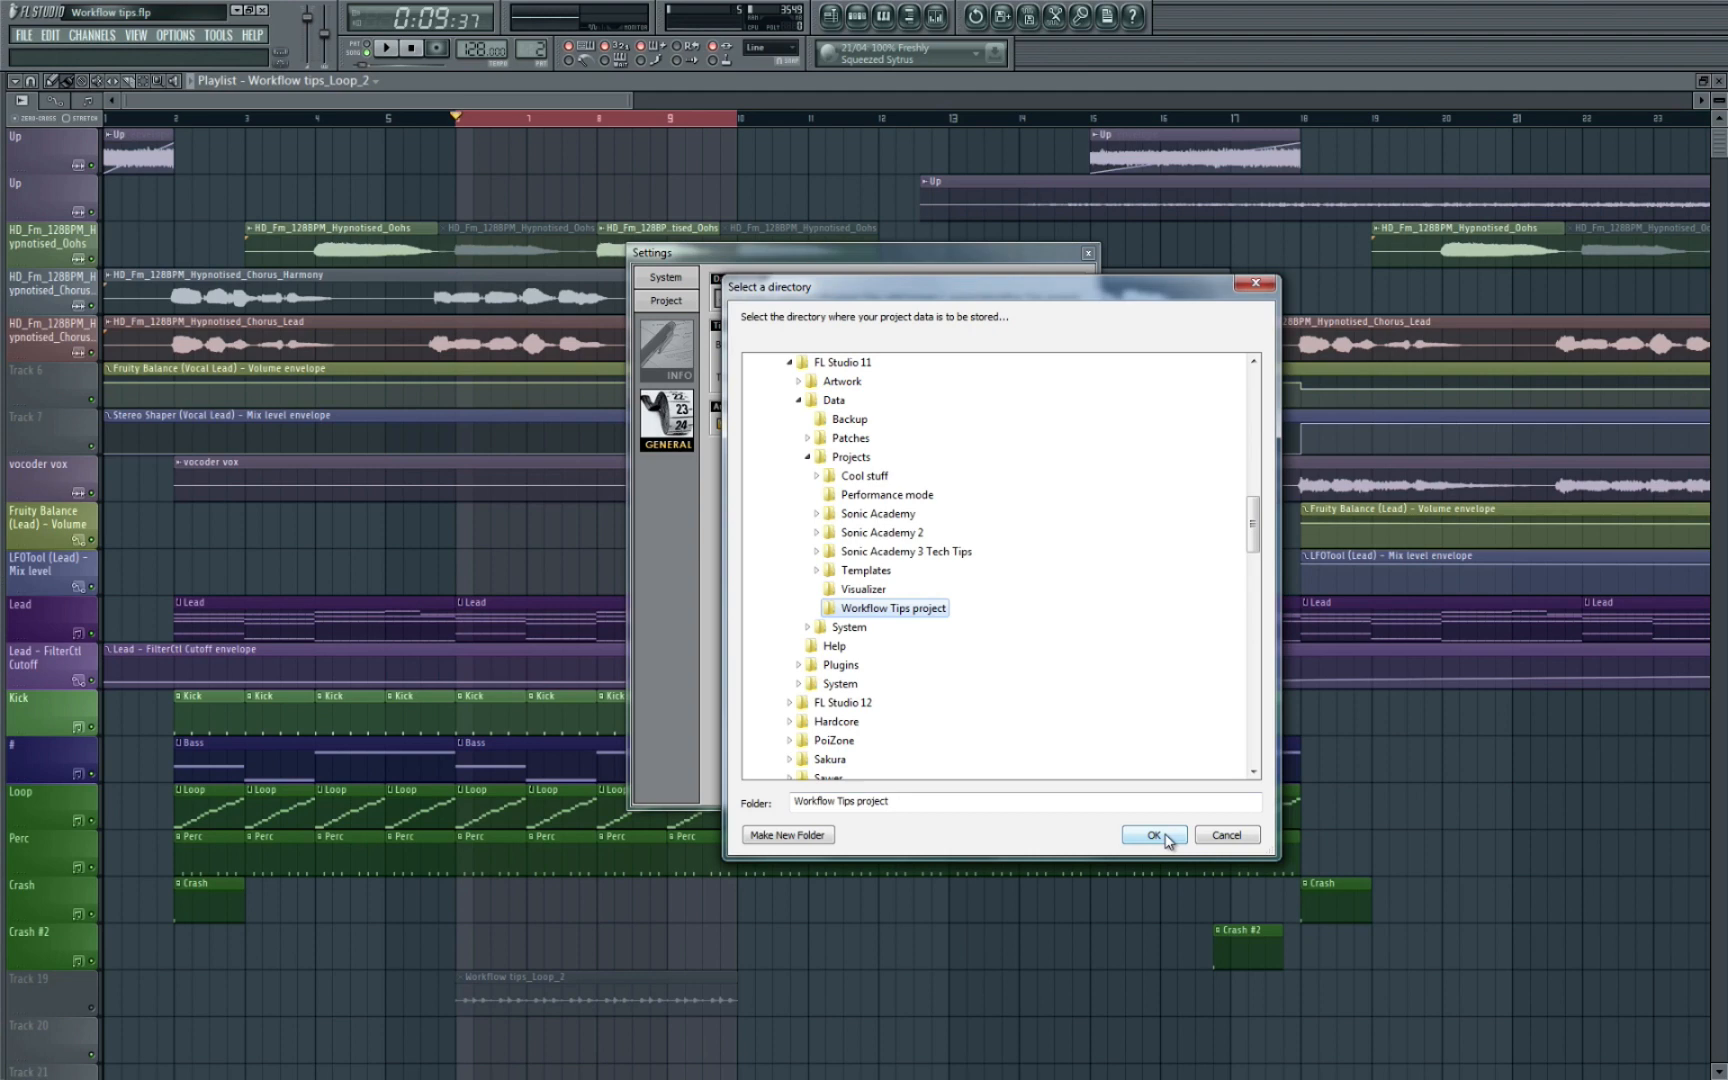
pyautogui.click(1153, 834)
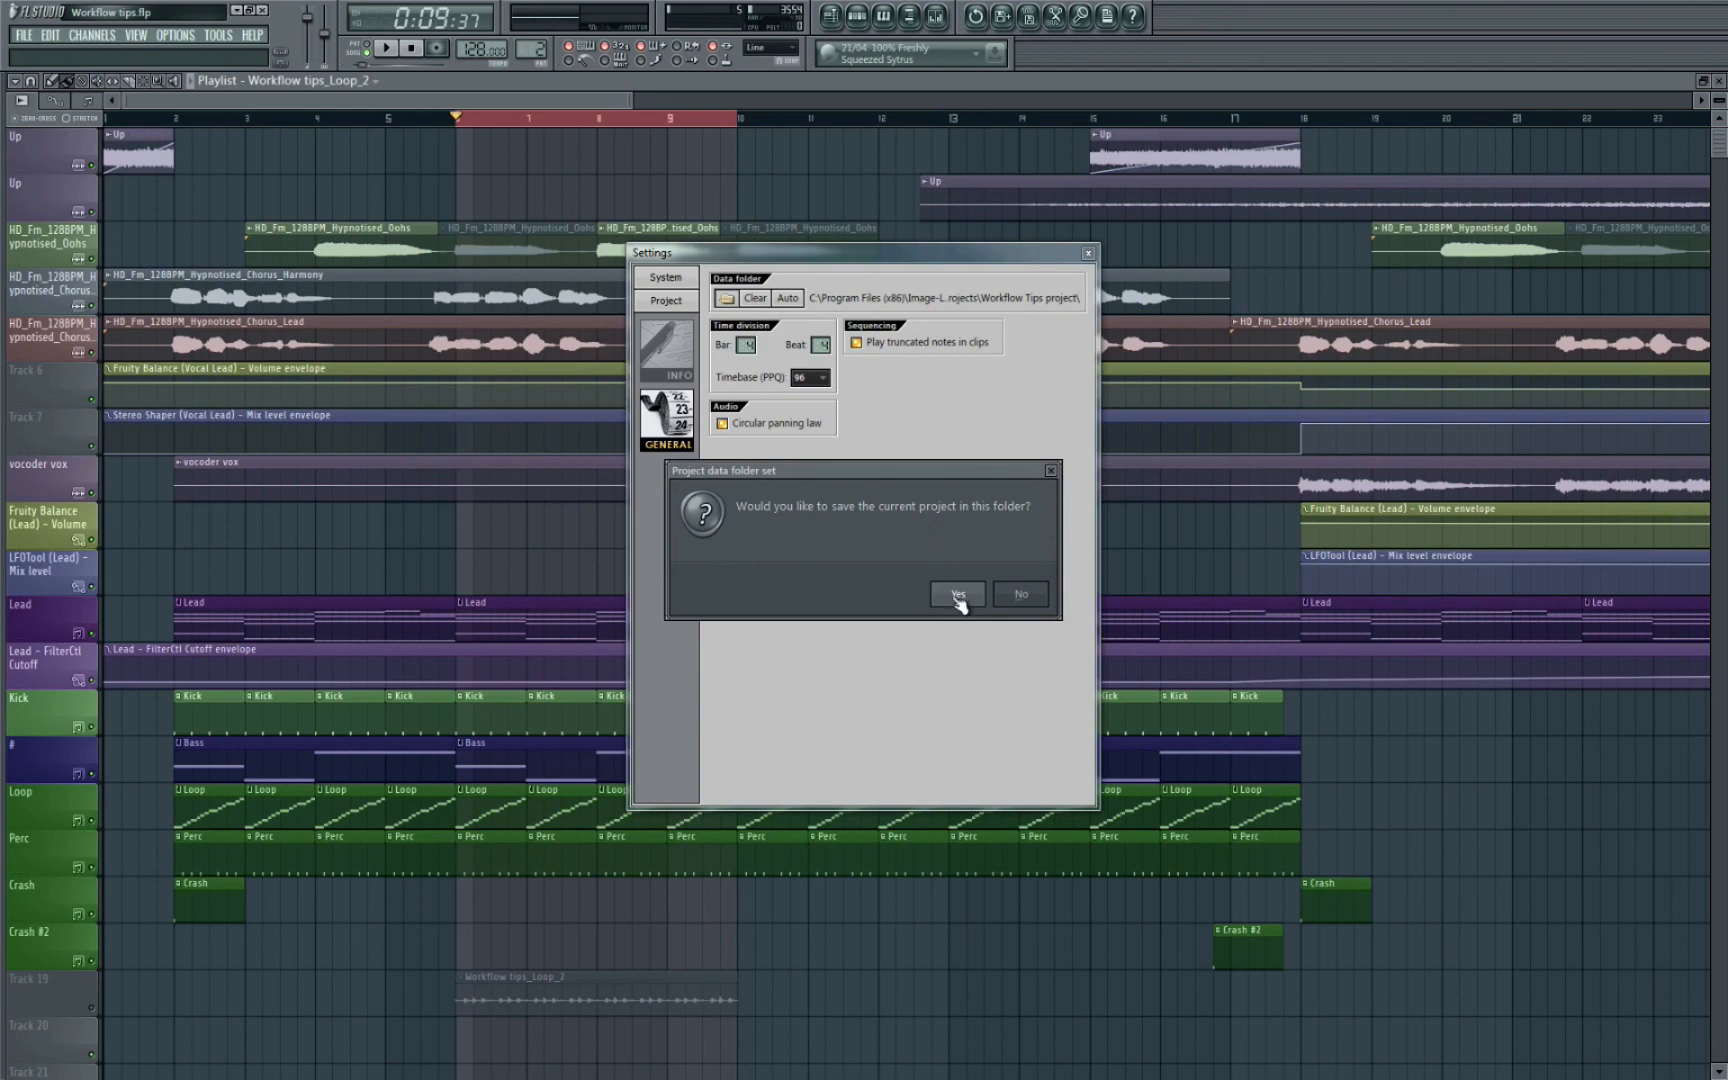
pyautogui.click(955, 594)
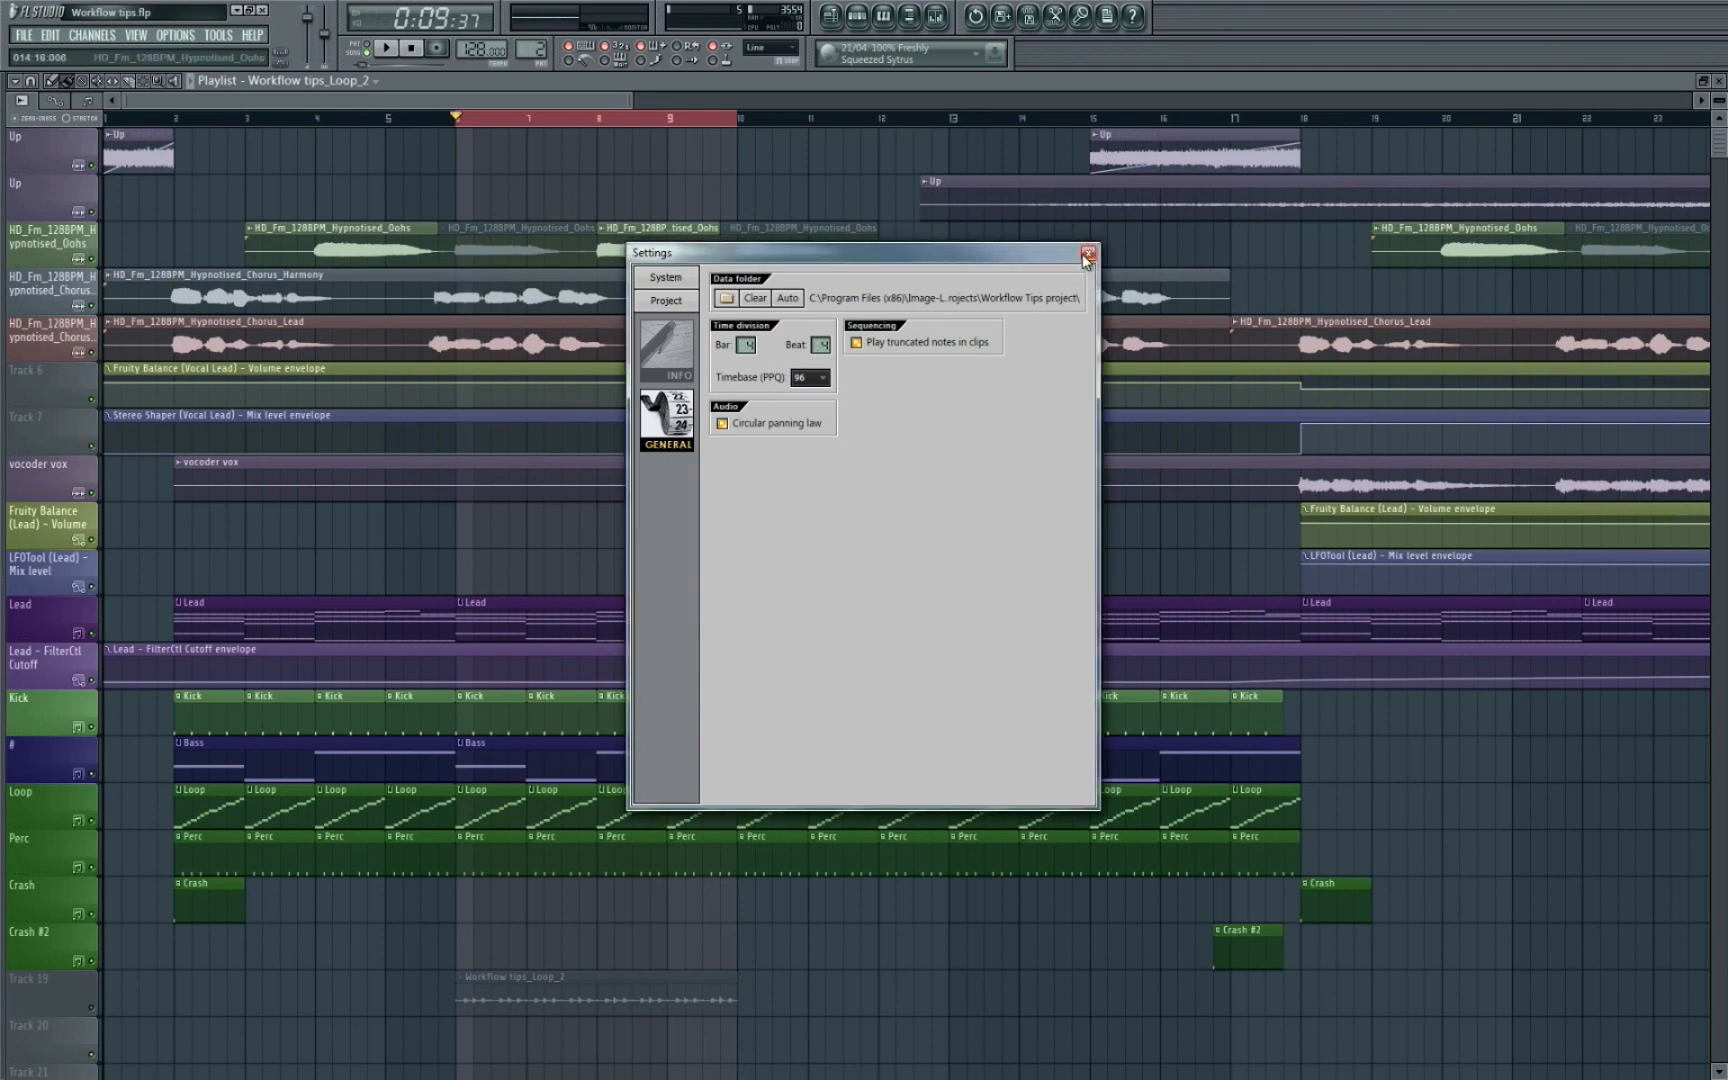
pyautogui.click(1086, 255)
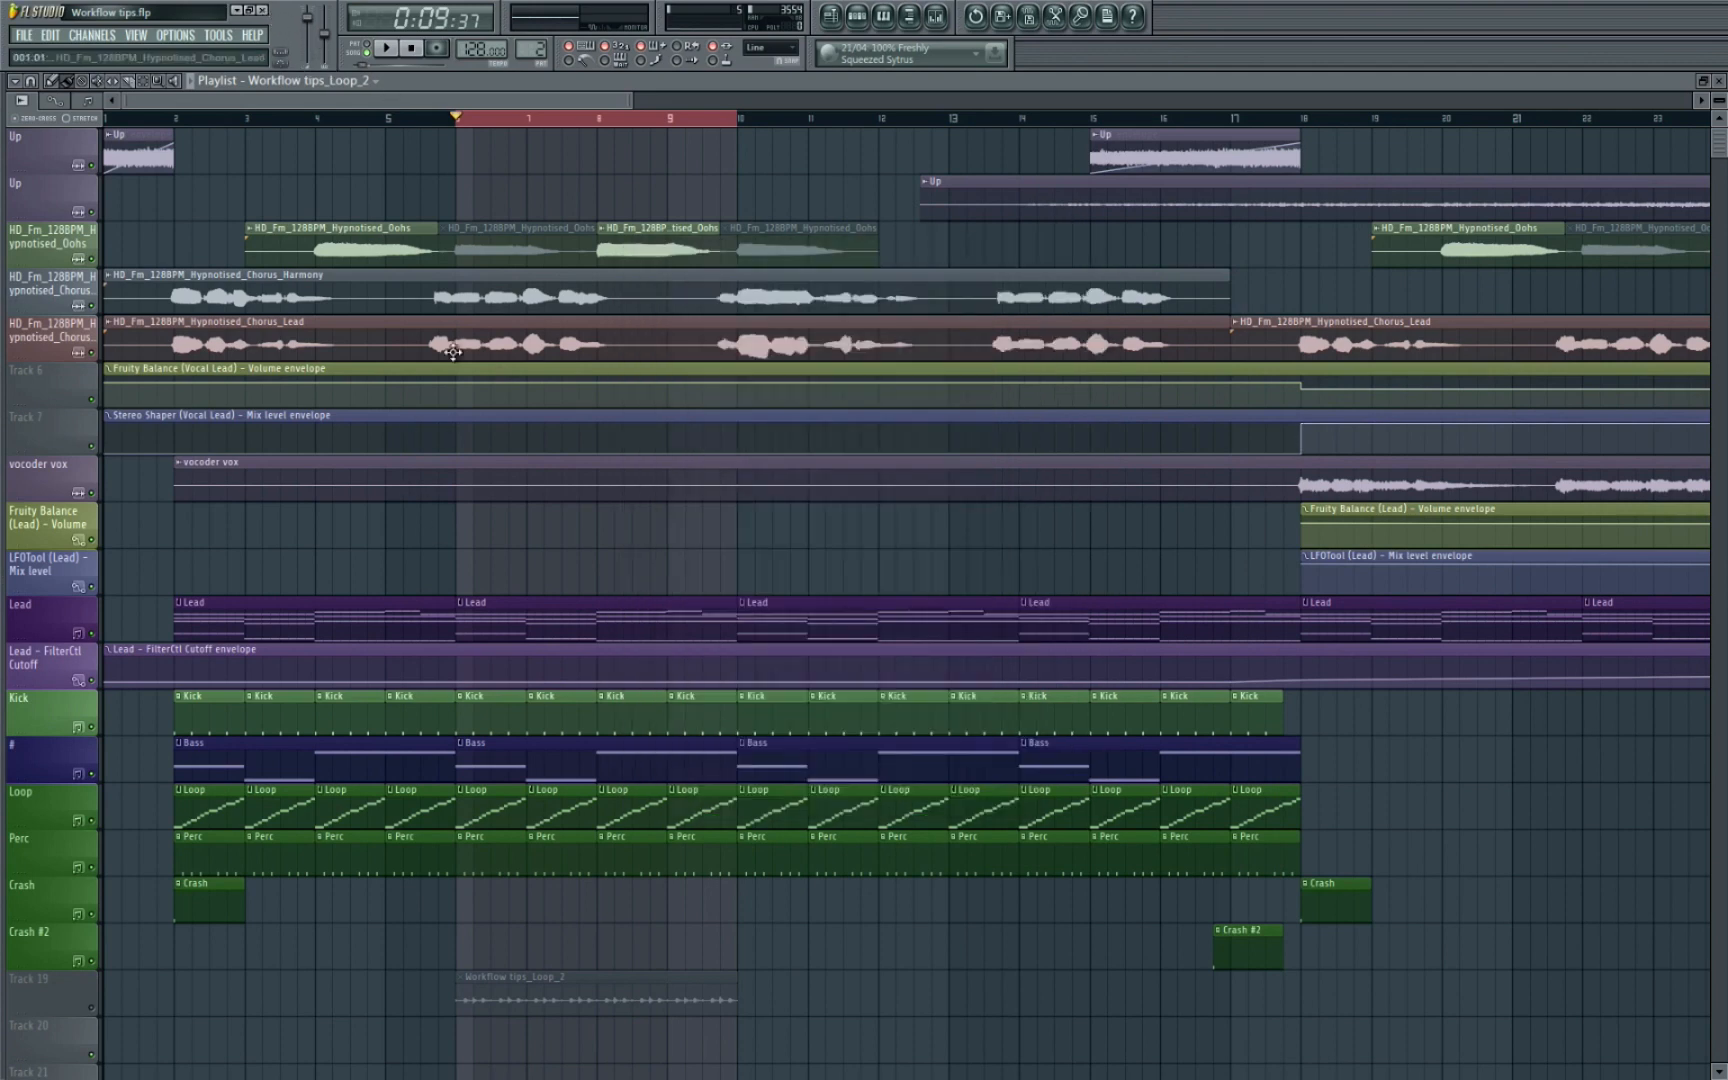
pyautogui.moveTo(735, 501)
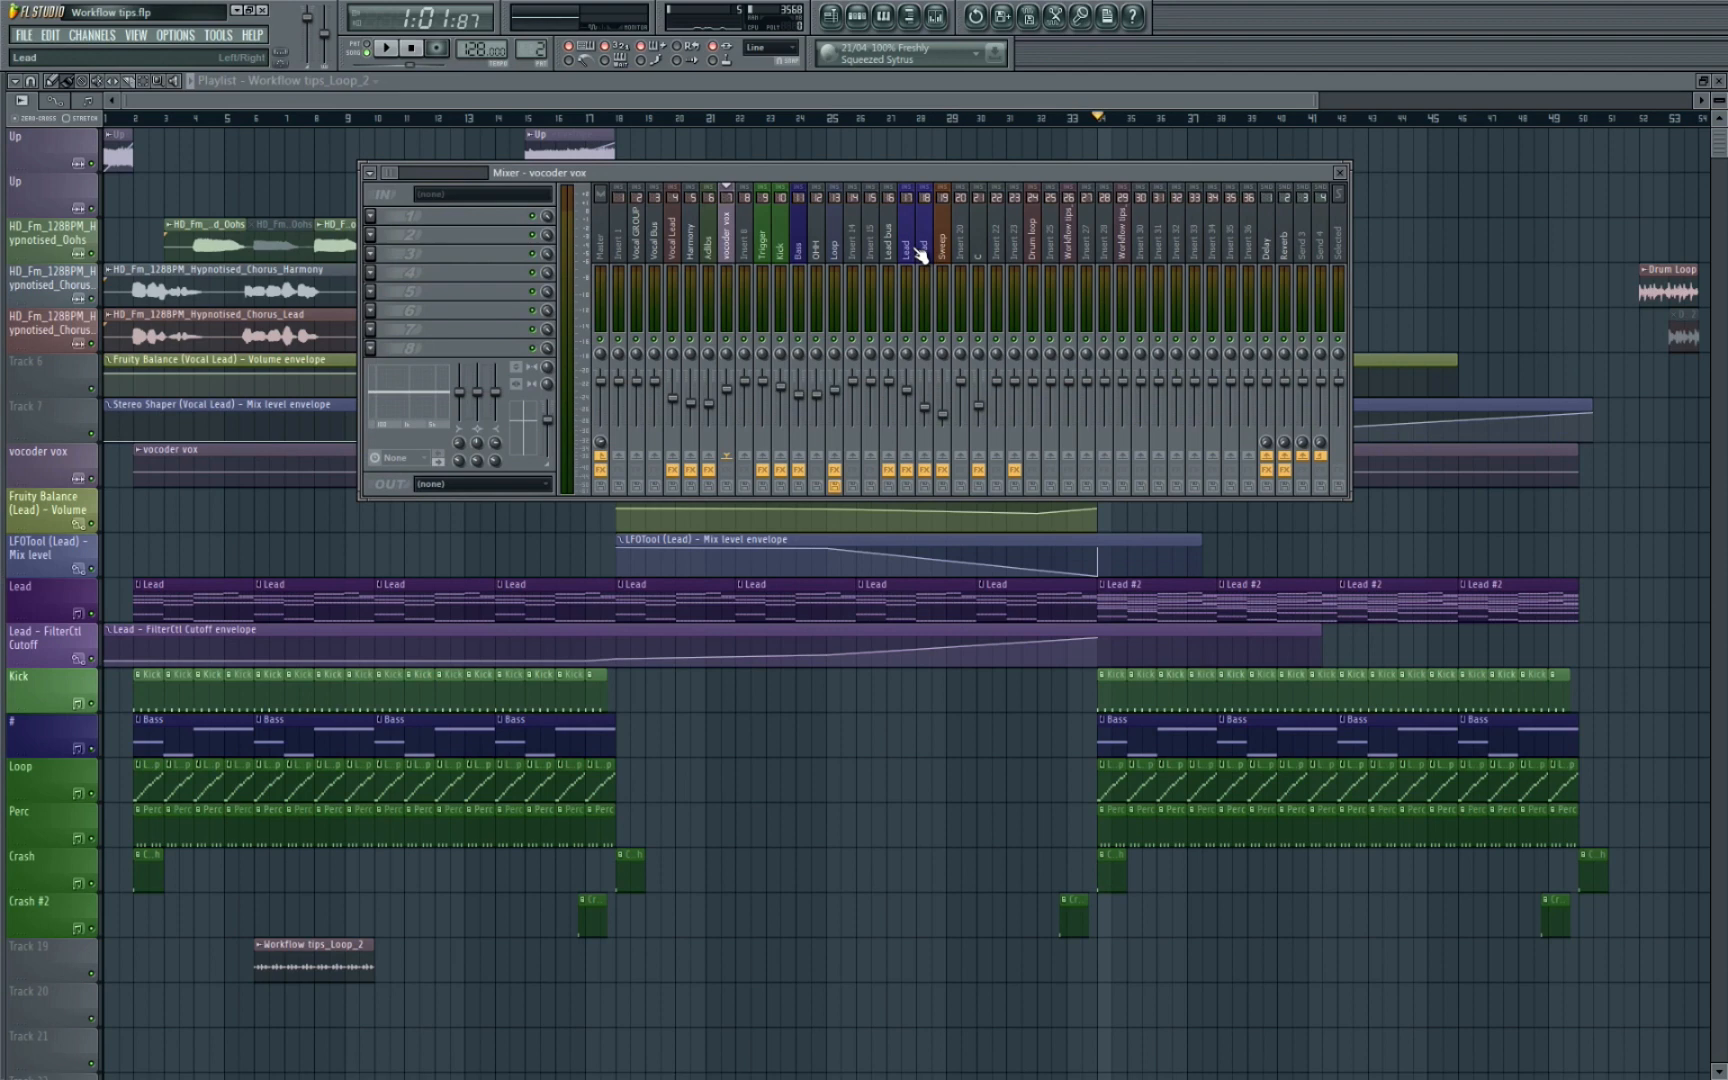
# Show the Lead insert track's effect slots in the Mixer
pyautogui.click(920, 253)
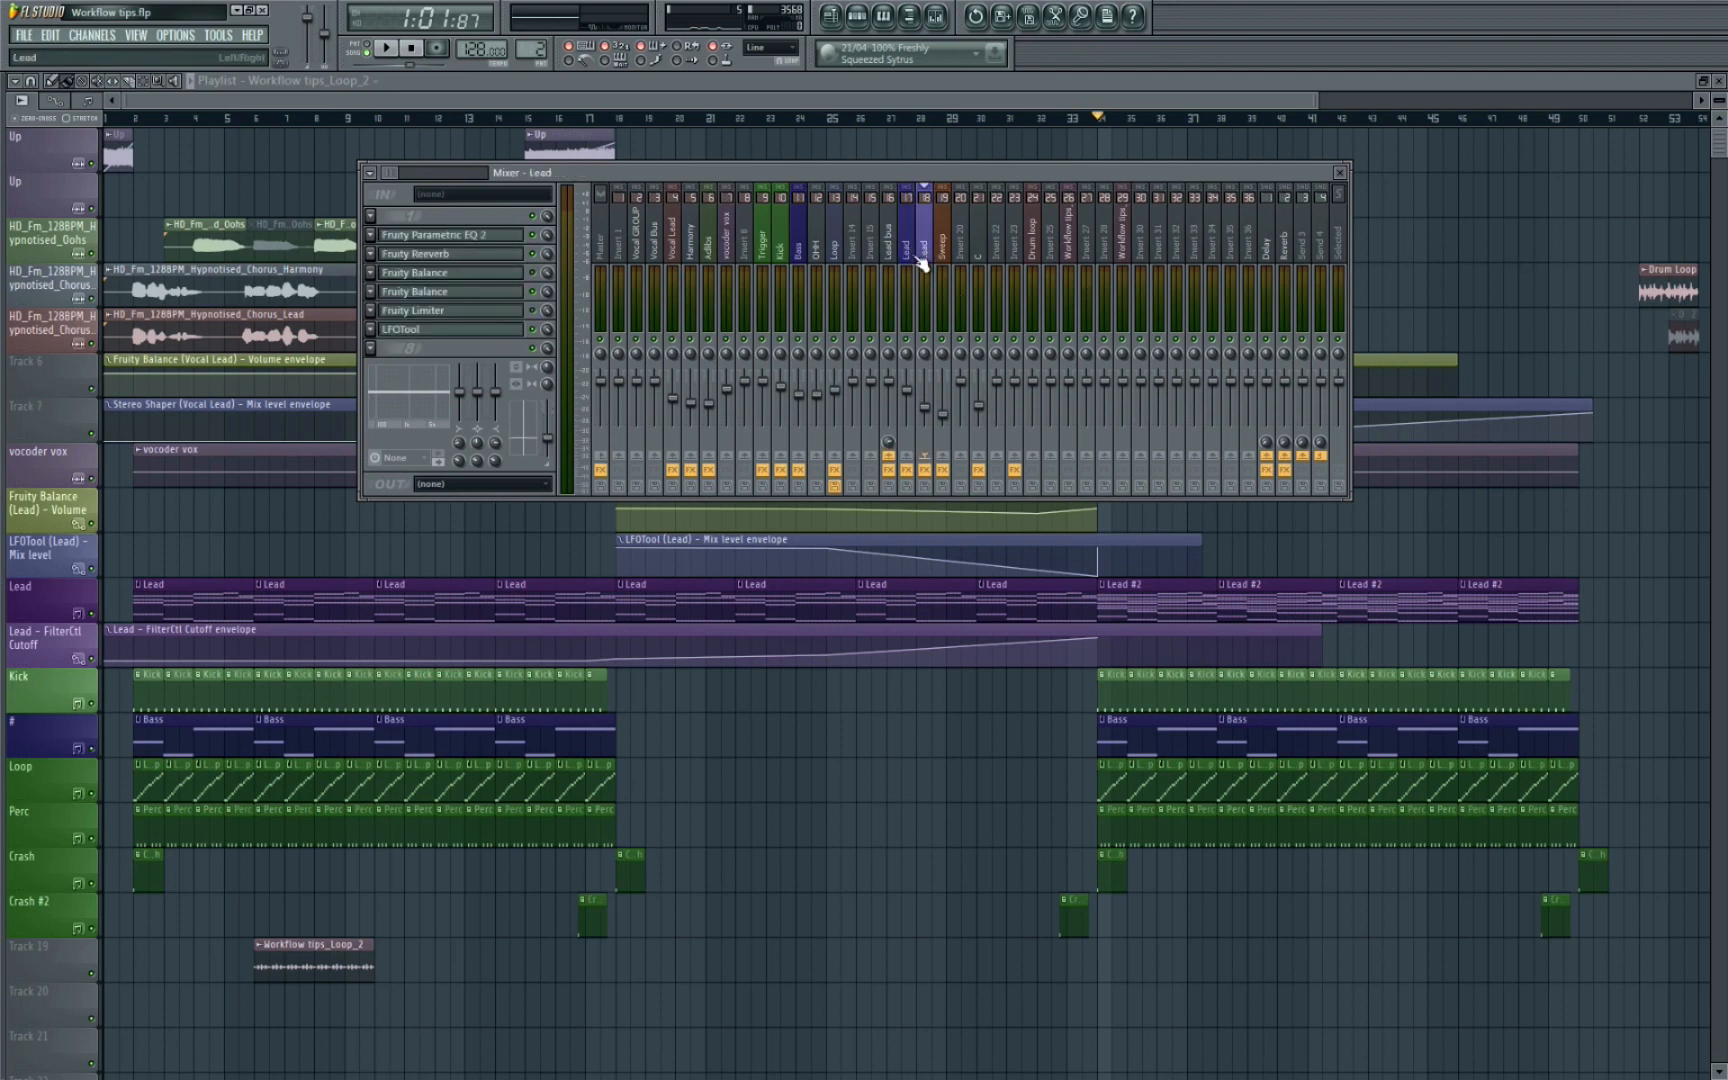
pyautogui.click(1338, 172)
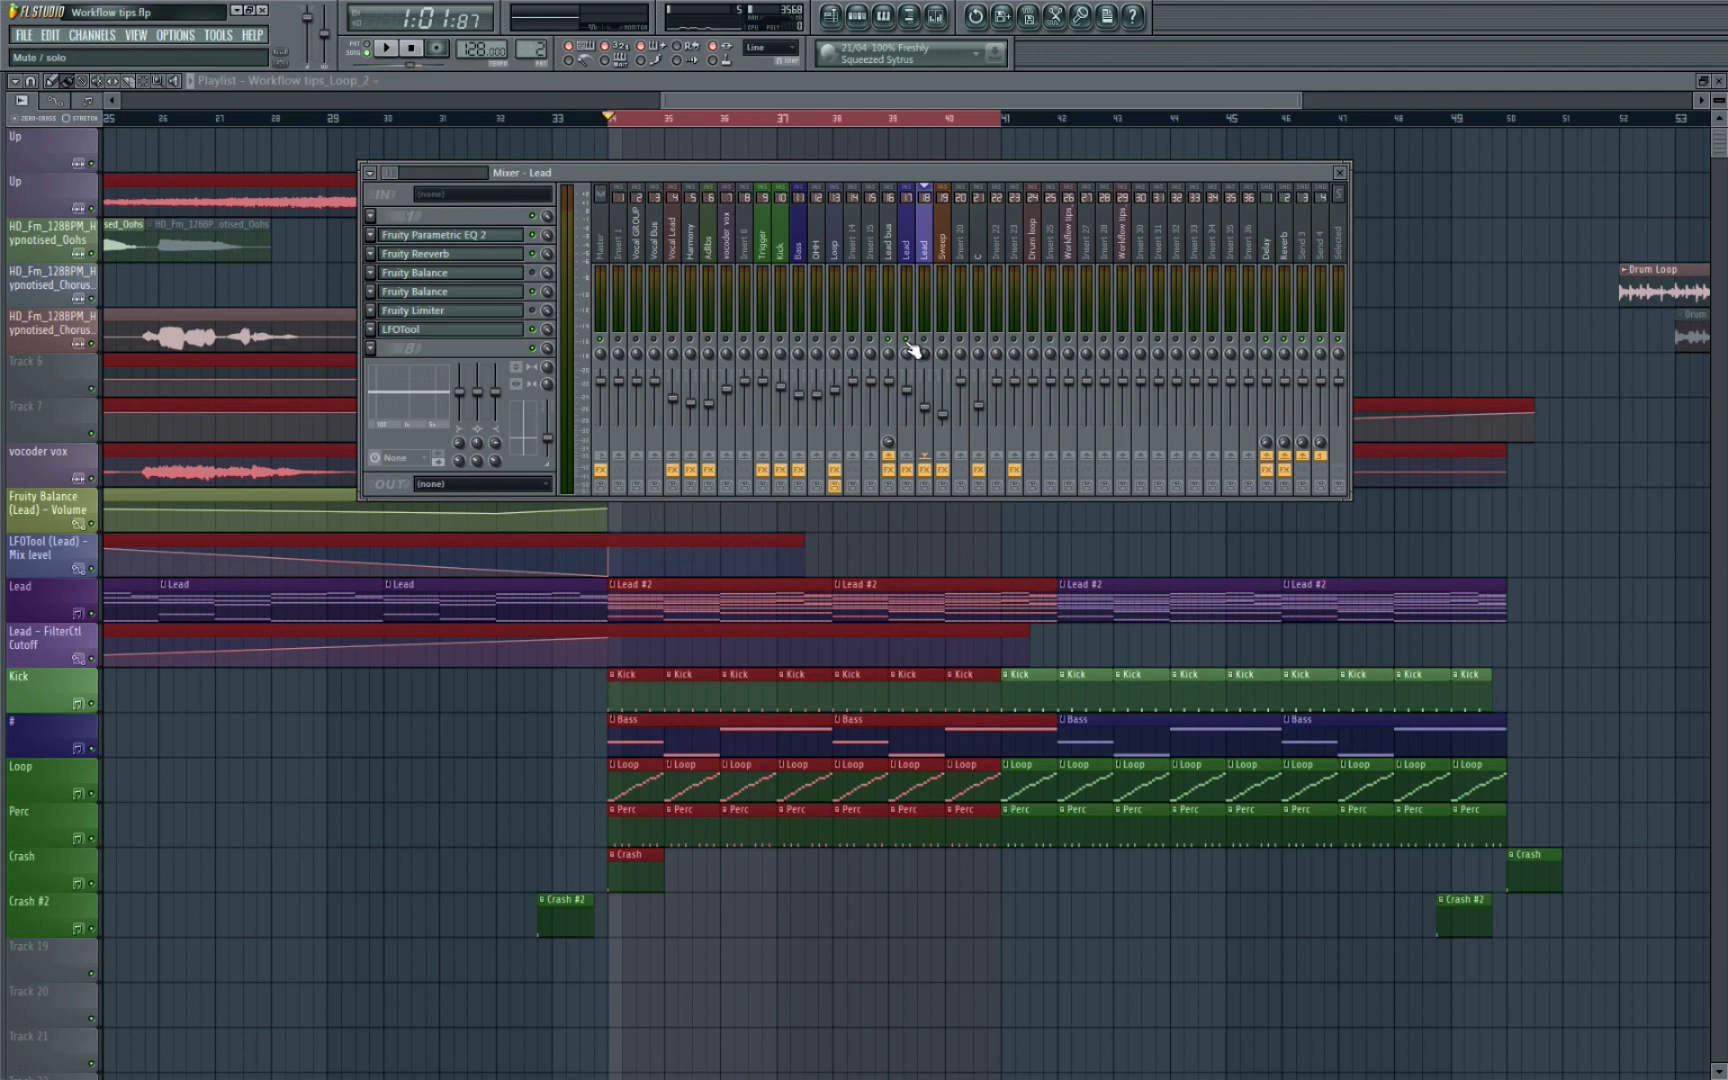
pyautogui.moveTo(931, 350)
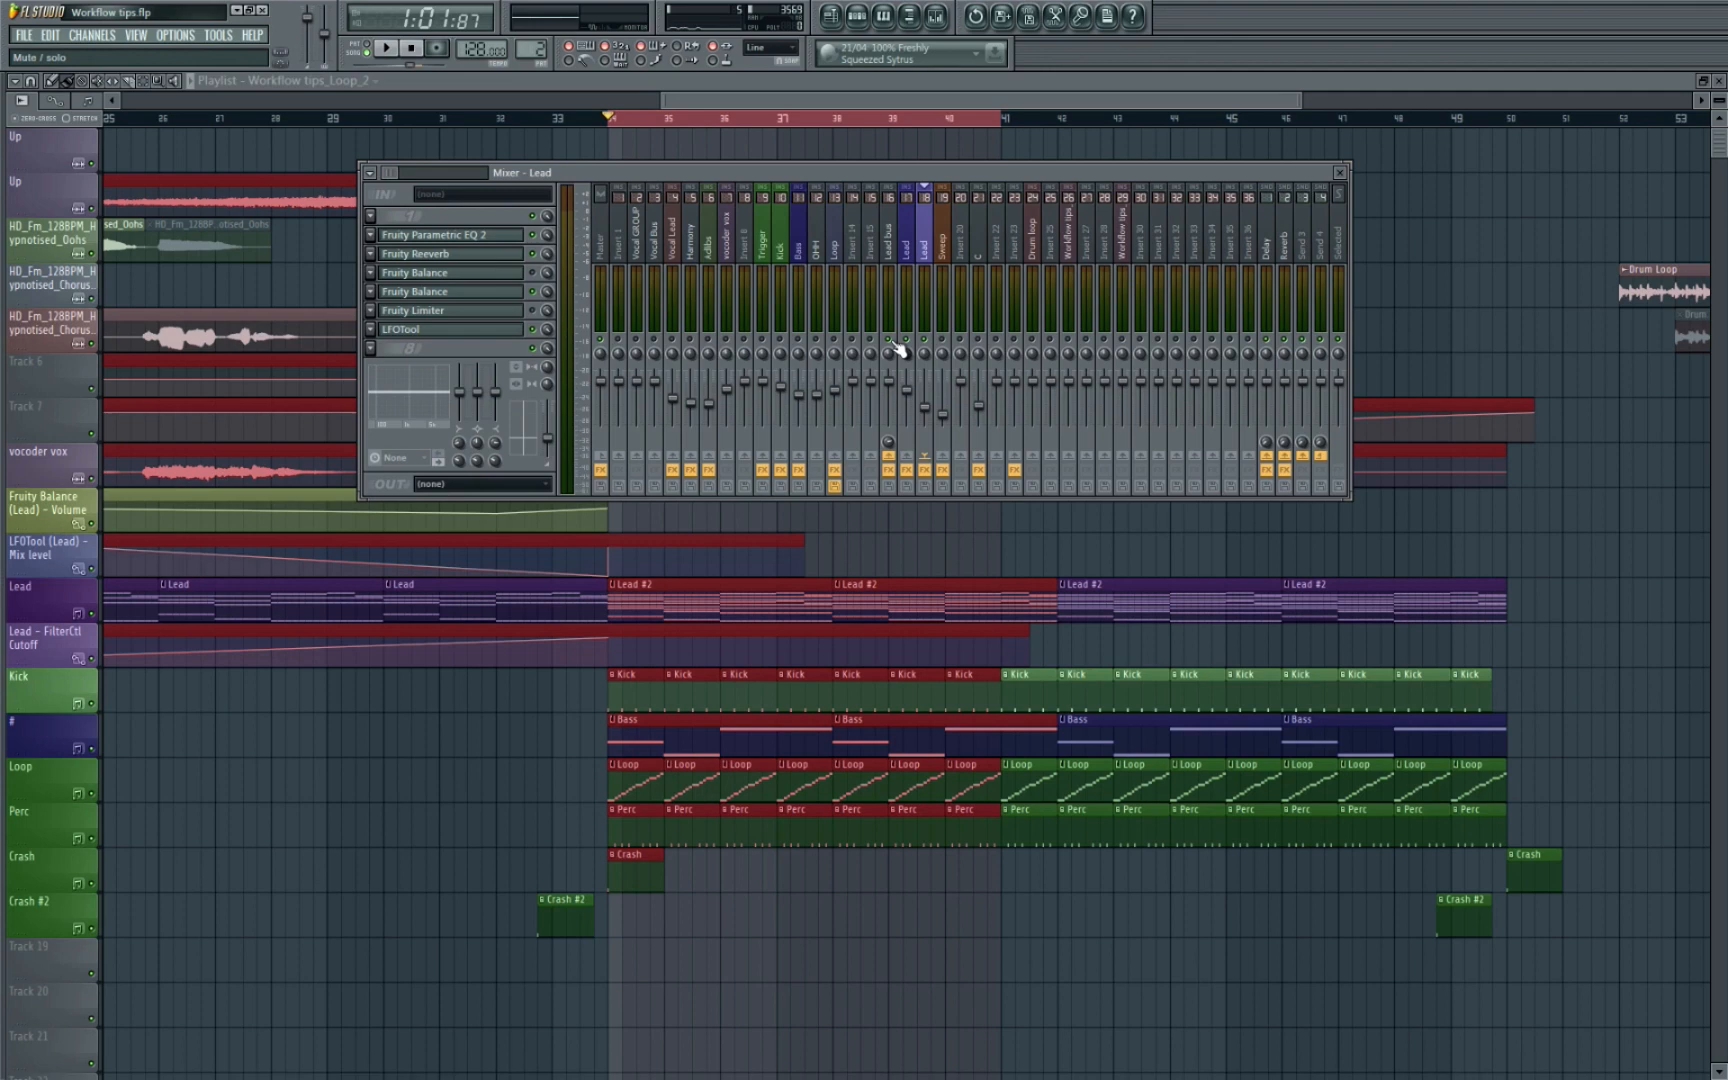
pyautogui.click(387, 47)
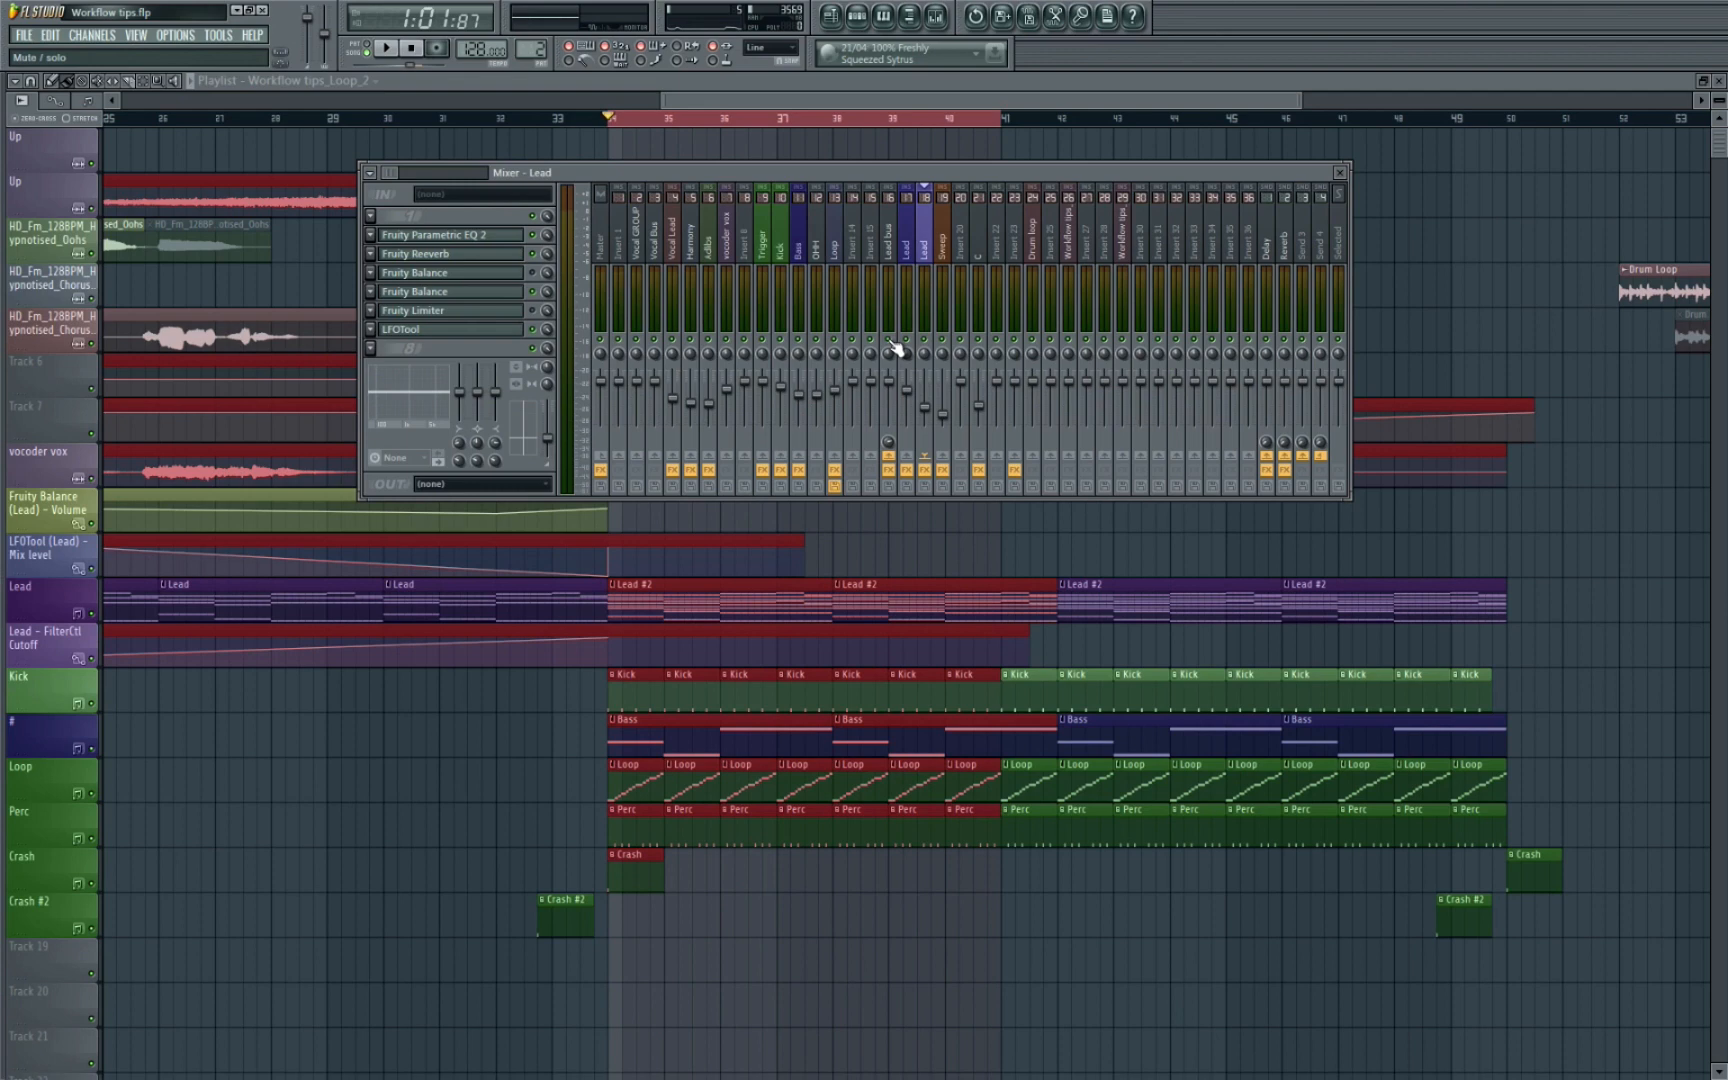
pyautogui.click(386, 47)
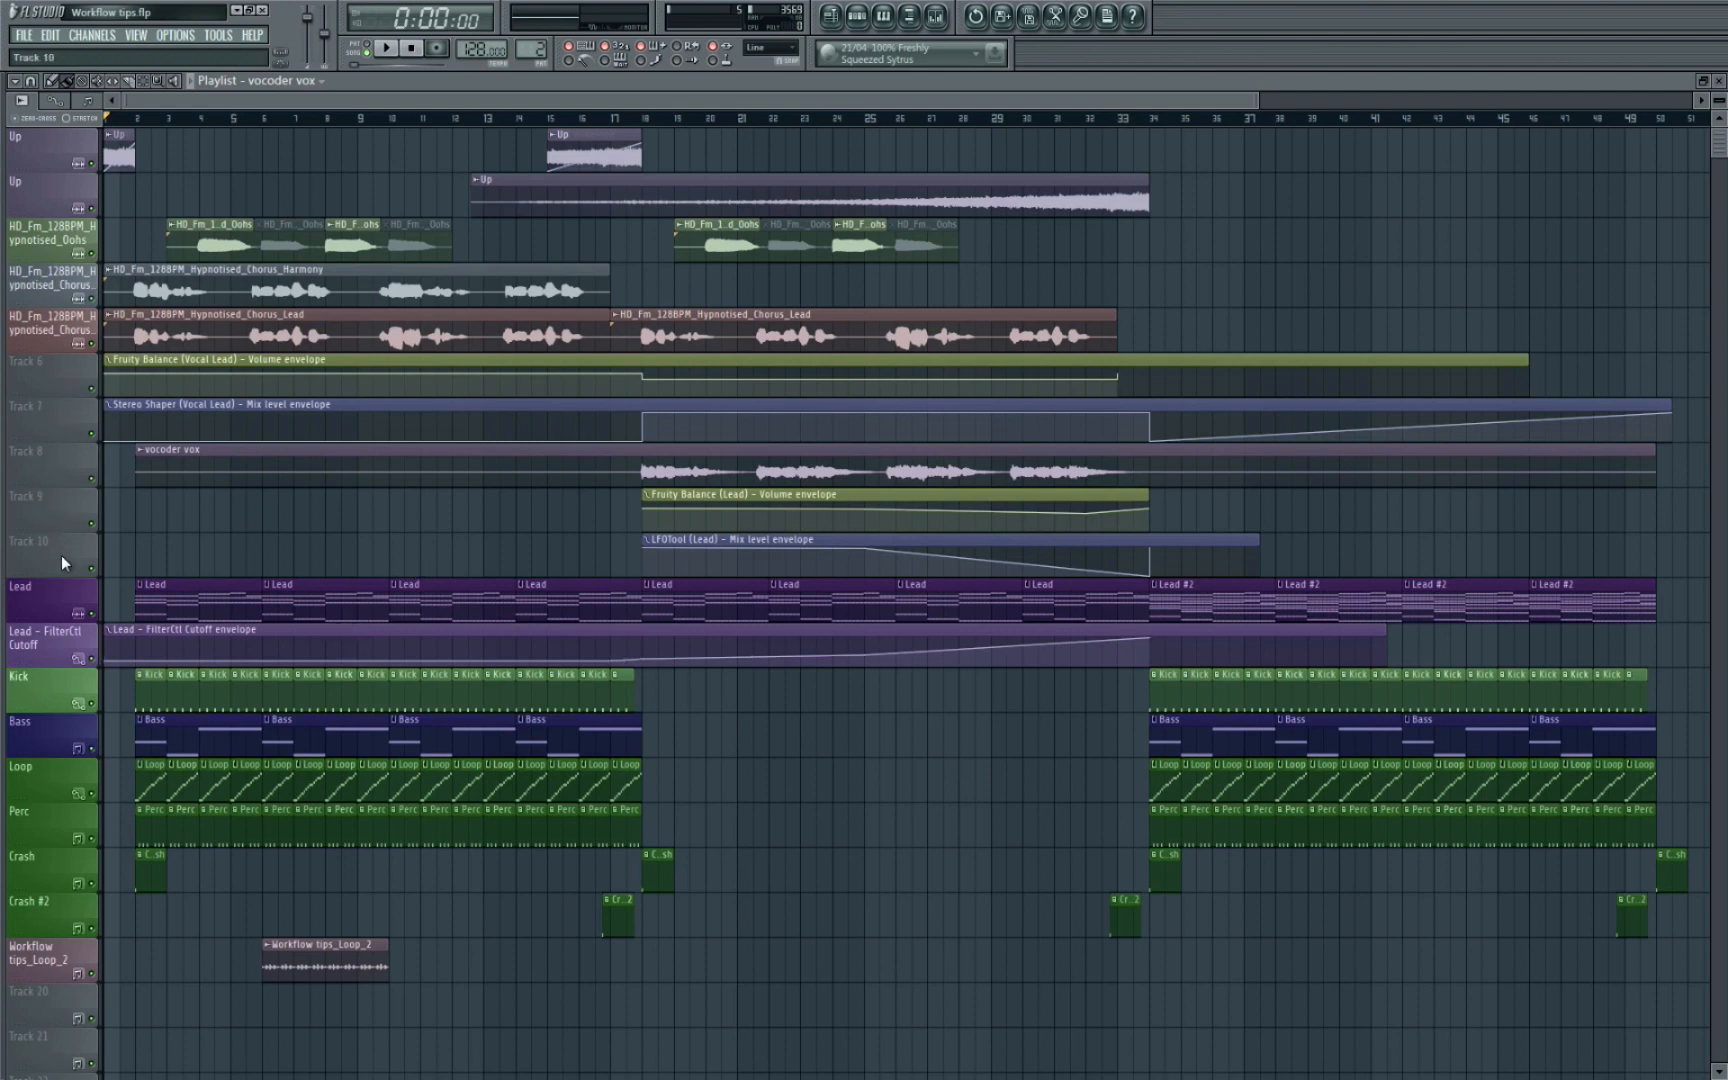
pyautogui.moveTo(58, 408)
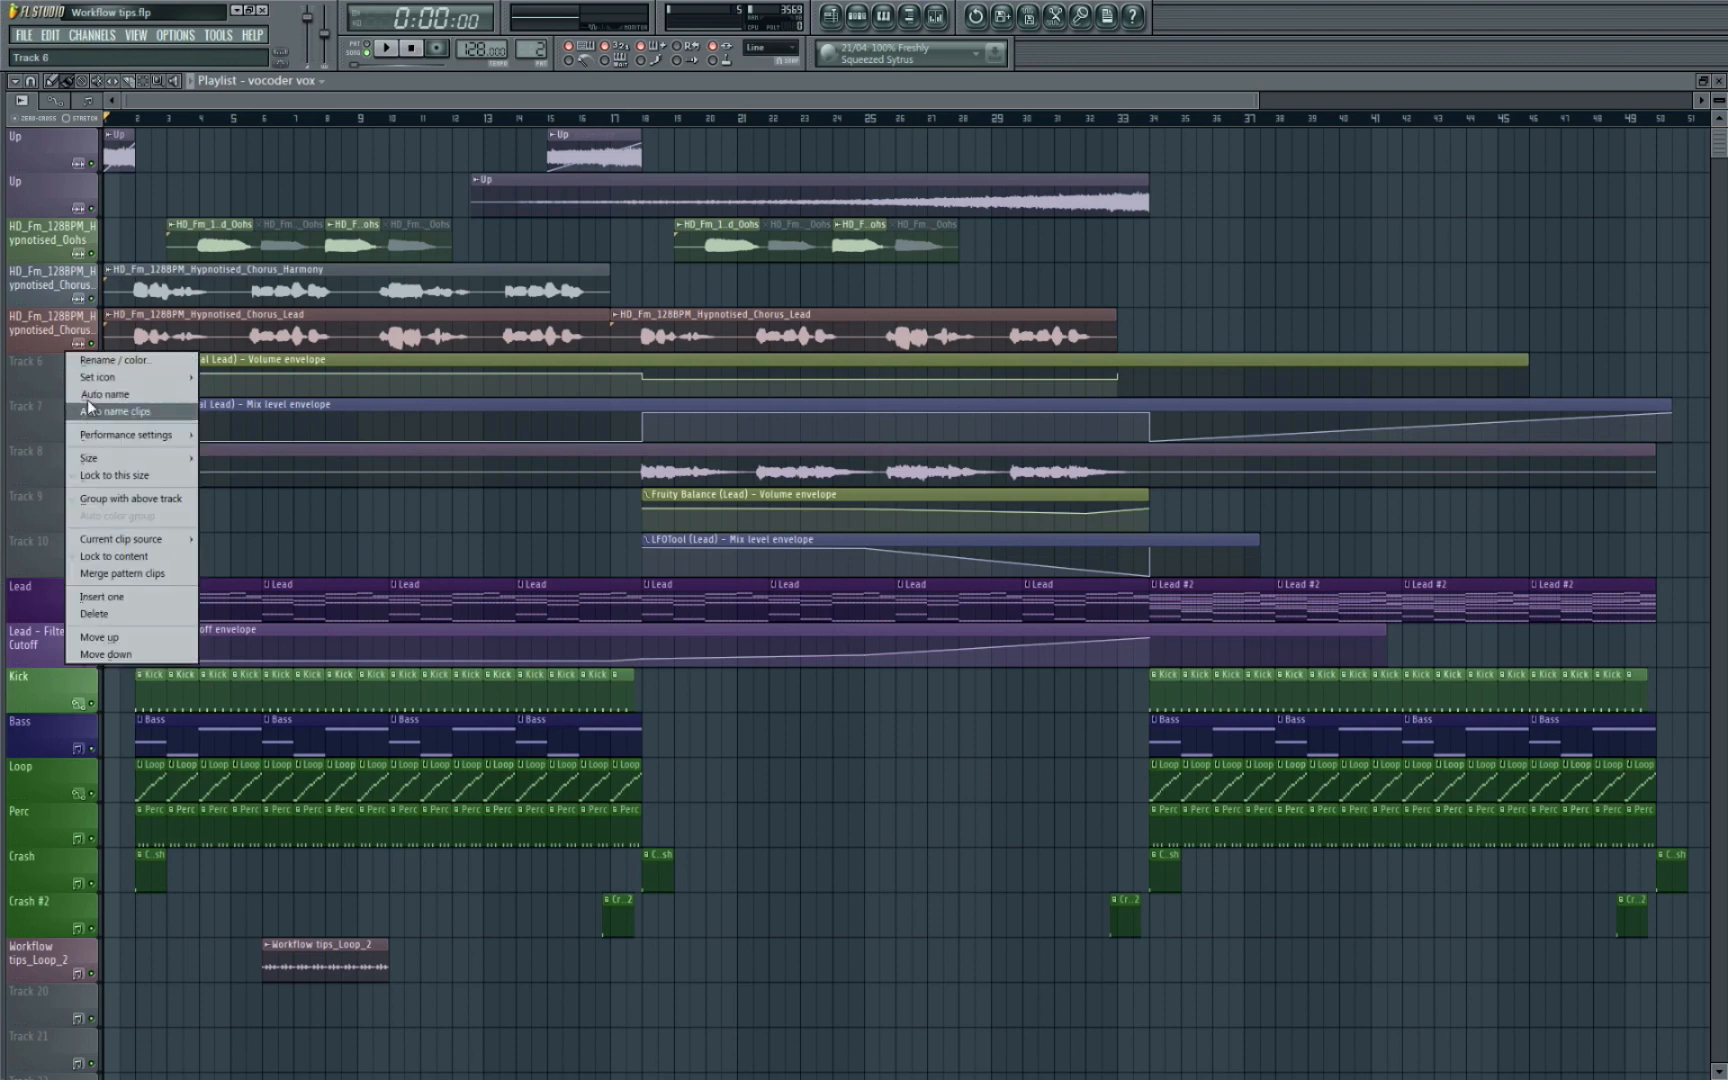
# Auto-name the playlist tracks after their clips and scroll down the playlist
pyautogui.click(115, 411)
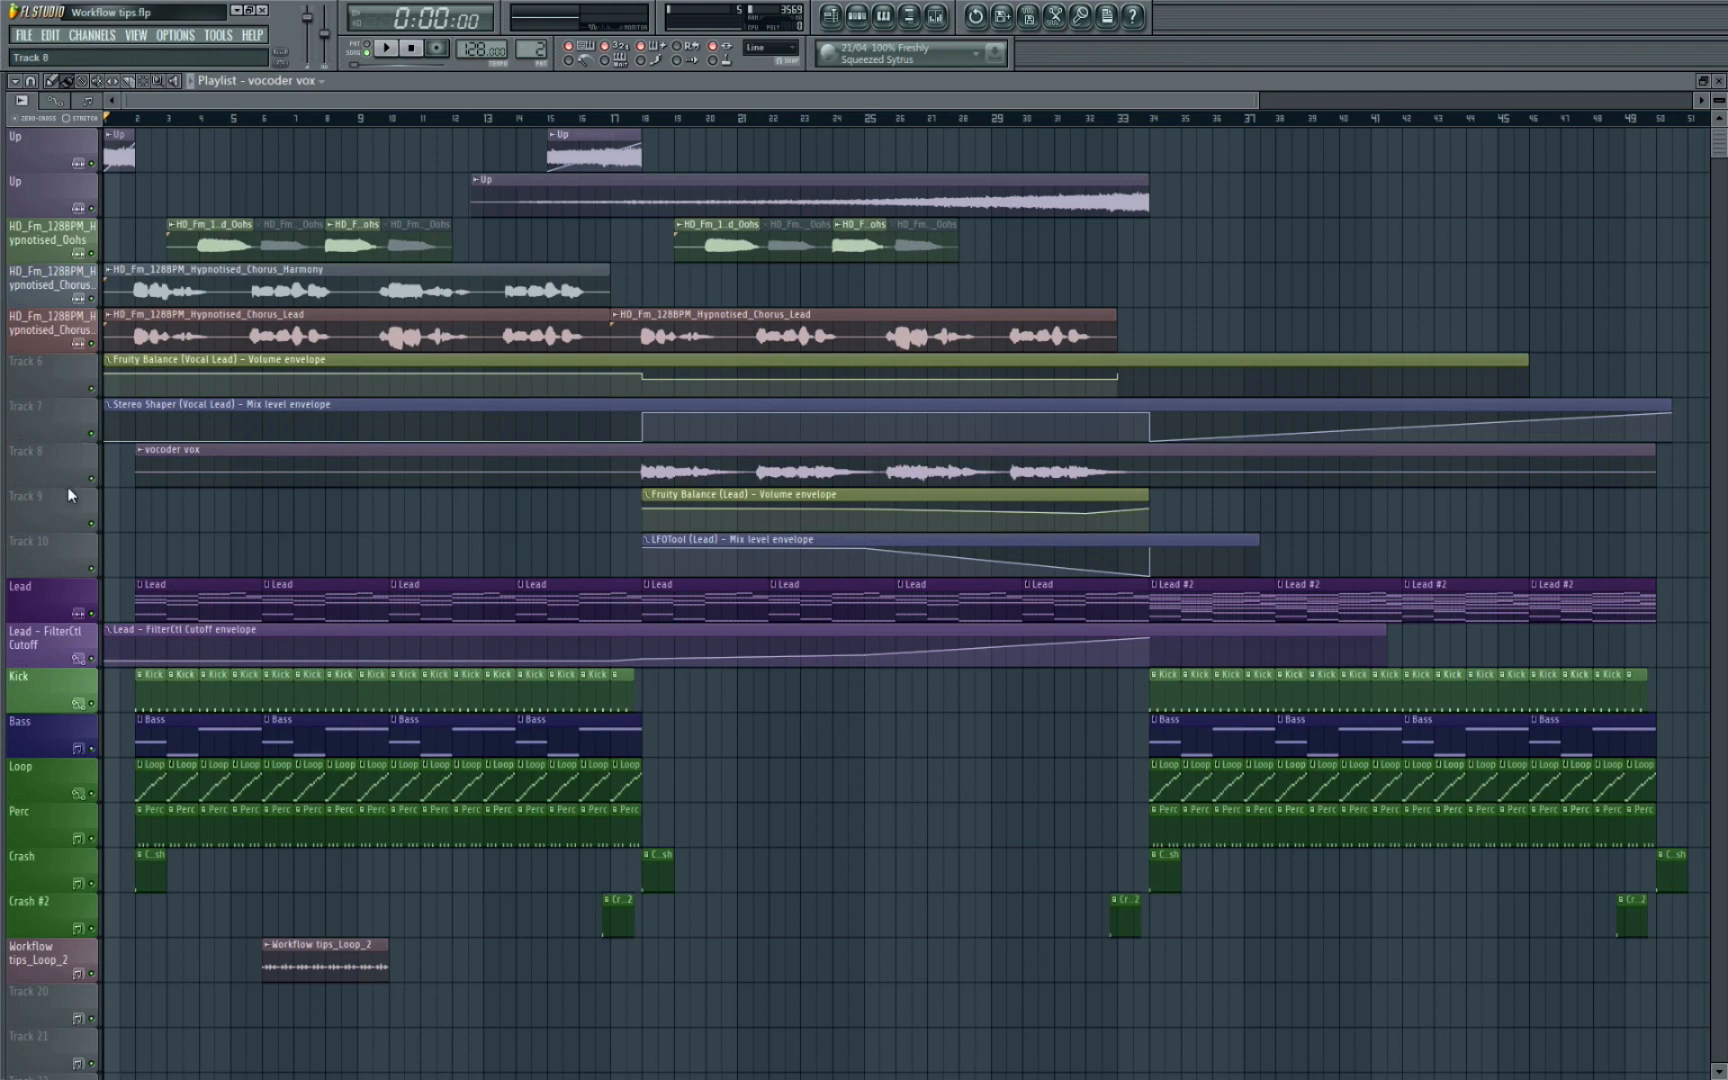
pyautogui.moveTo(57, 483)
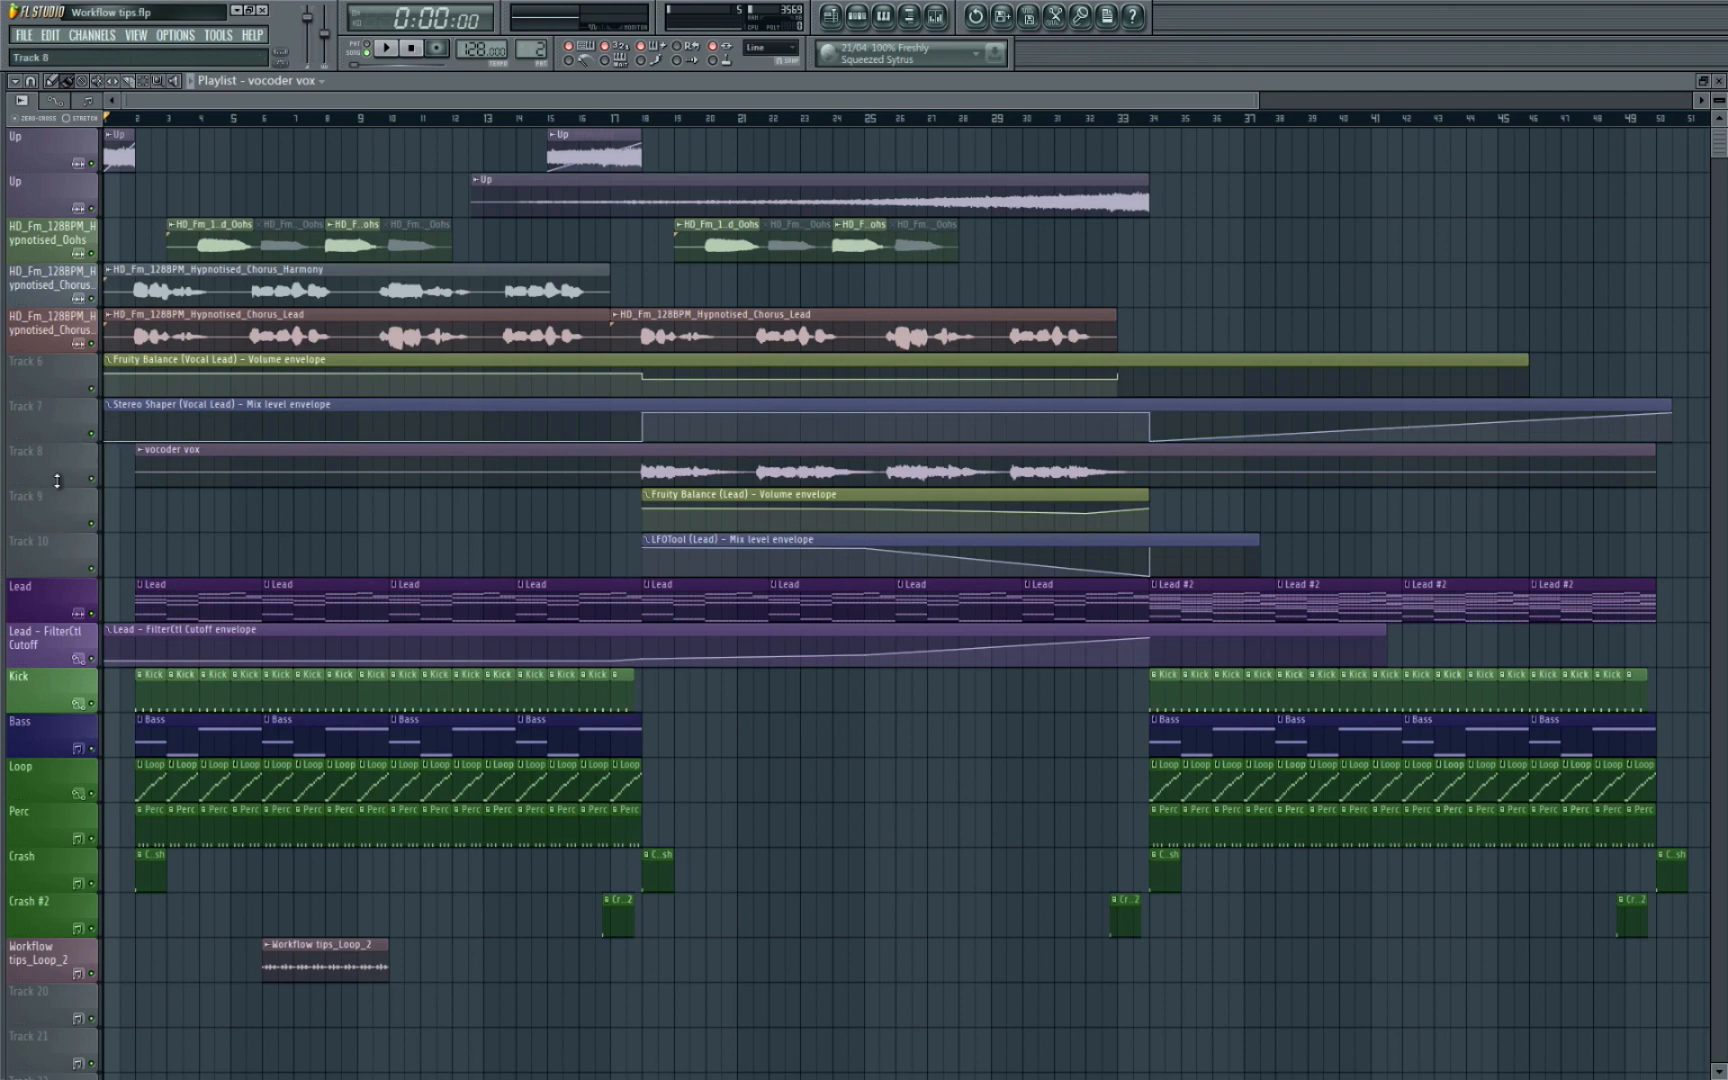
pyautogui.rightClick(44, 364)
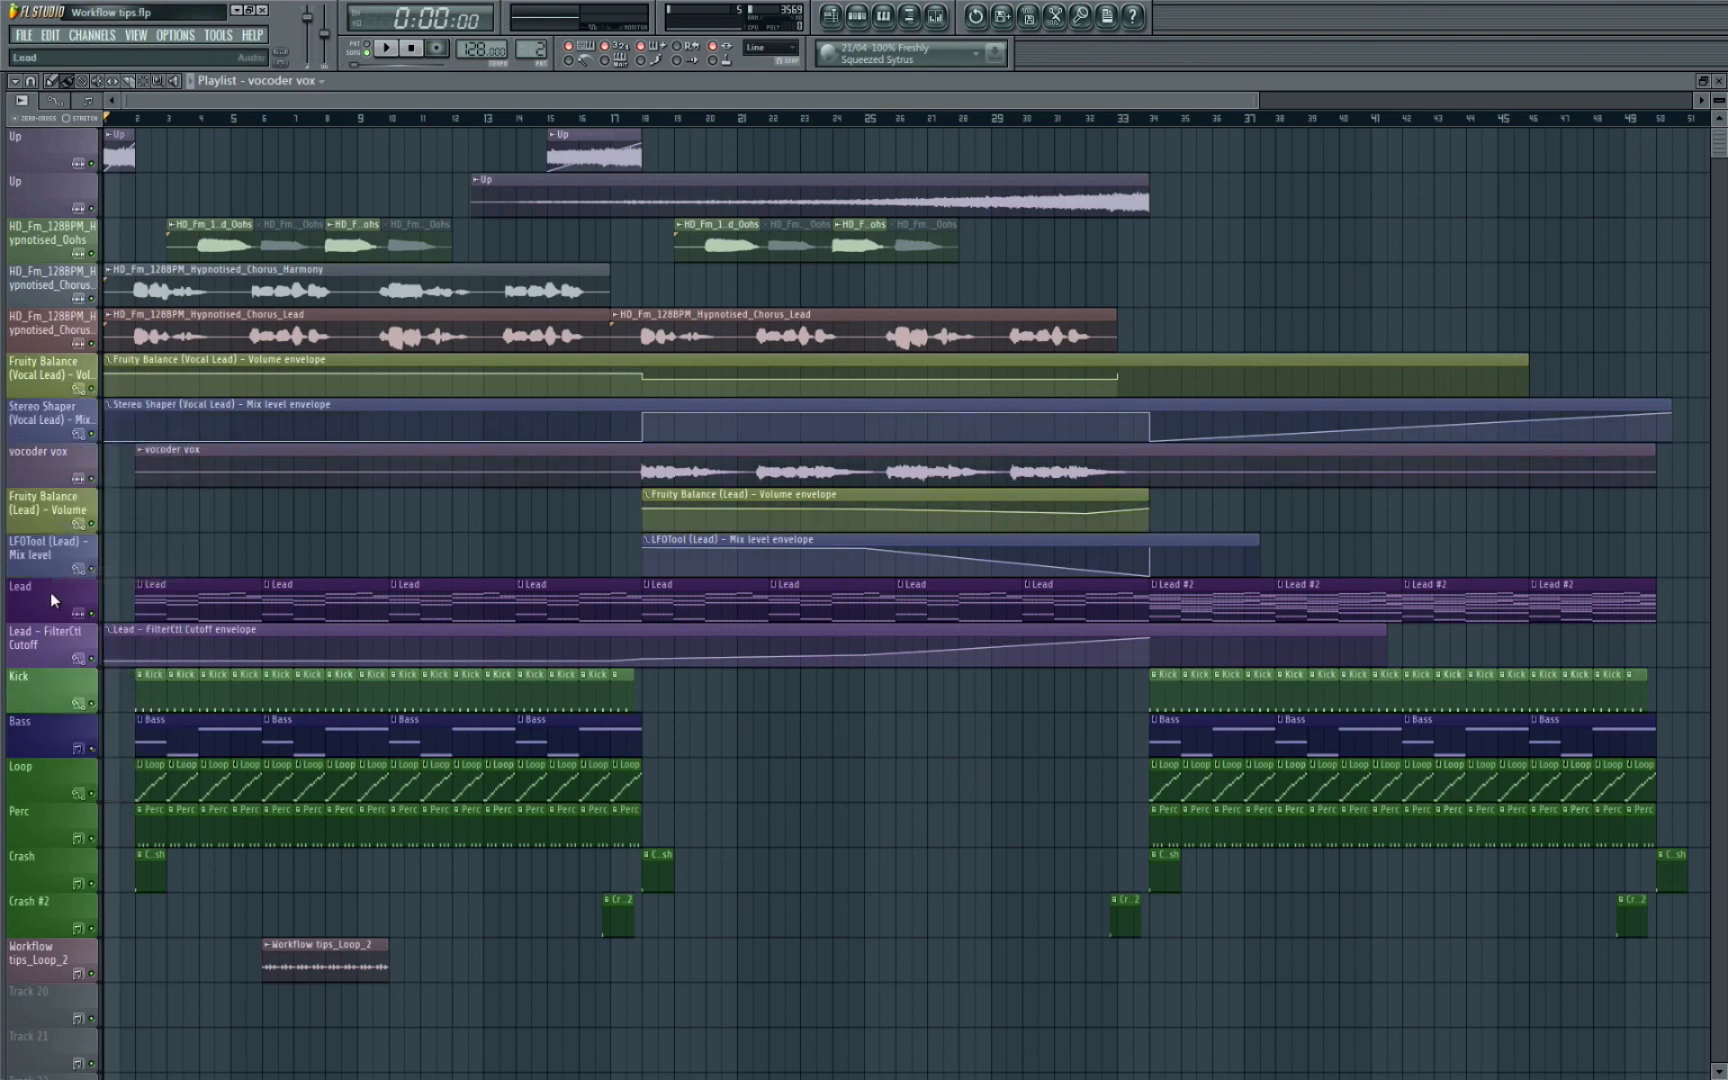
pyautogui.scroll(-3)
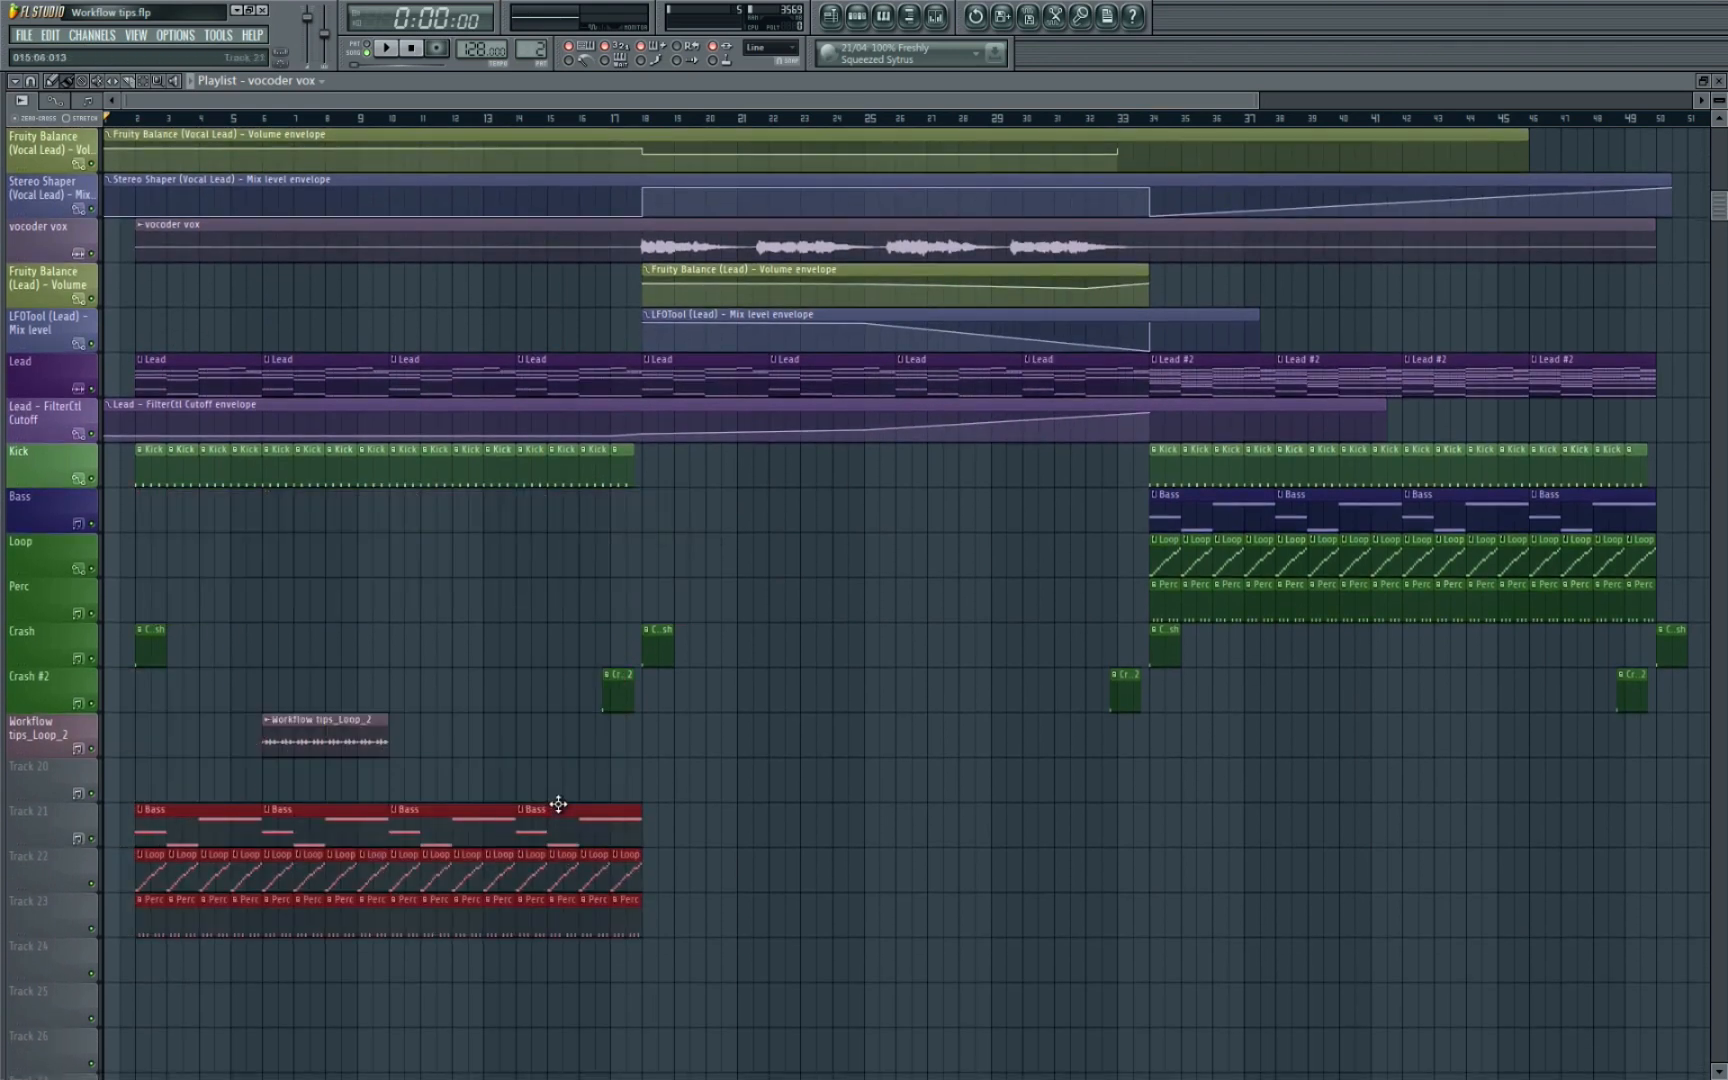
pyautogui.scroll(-3)
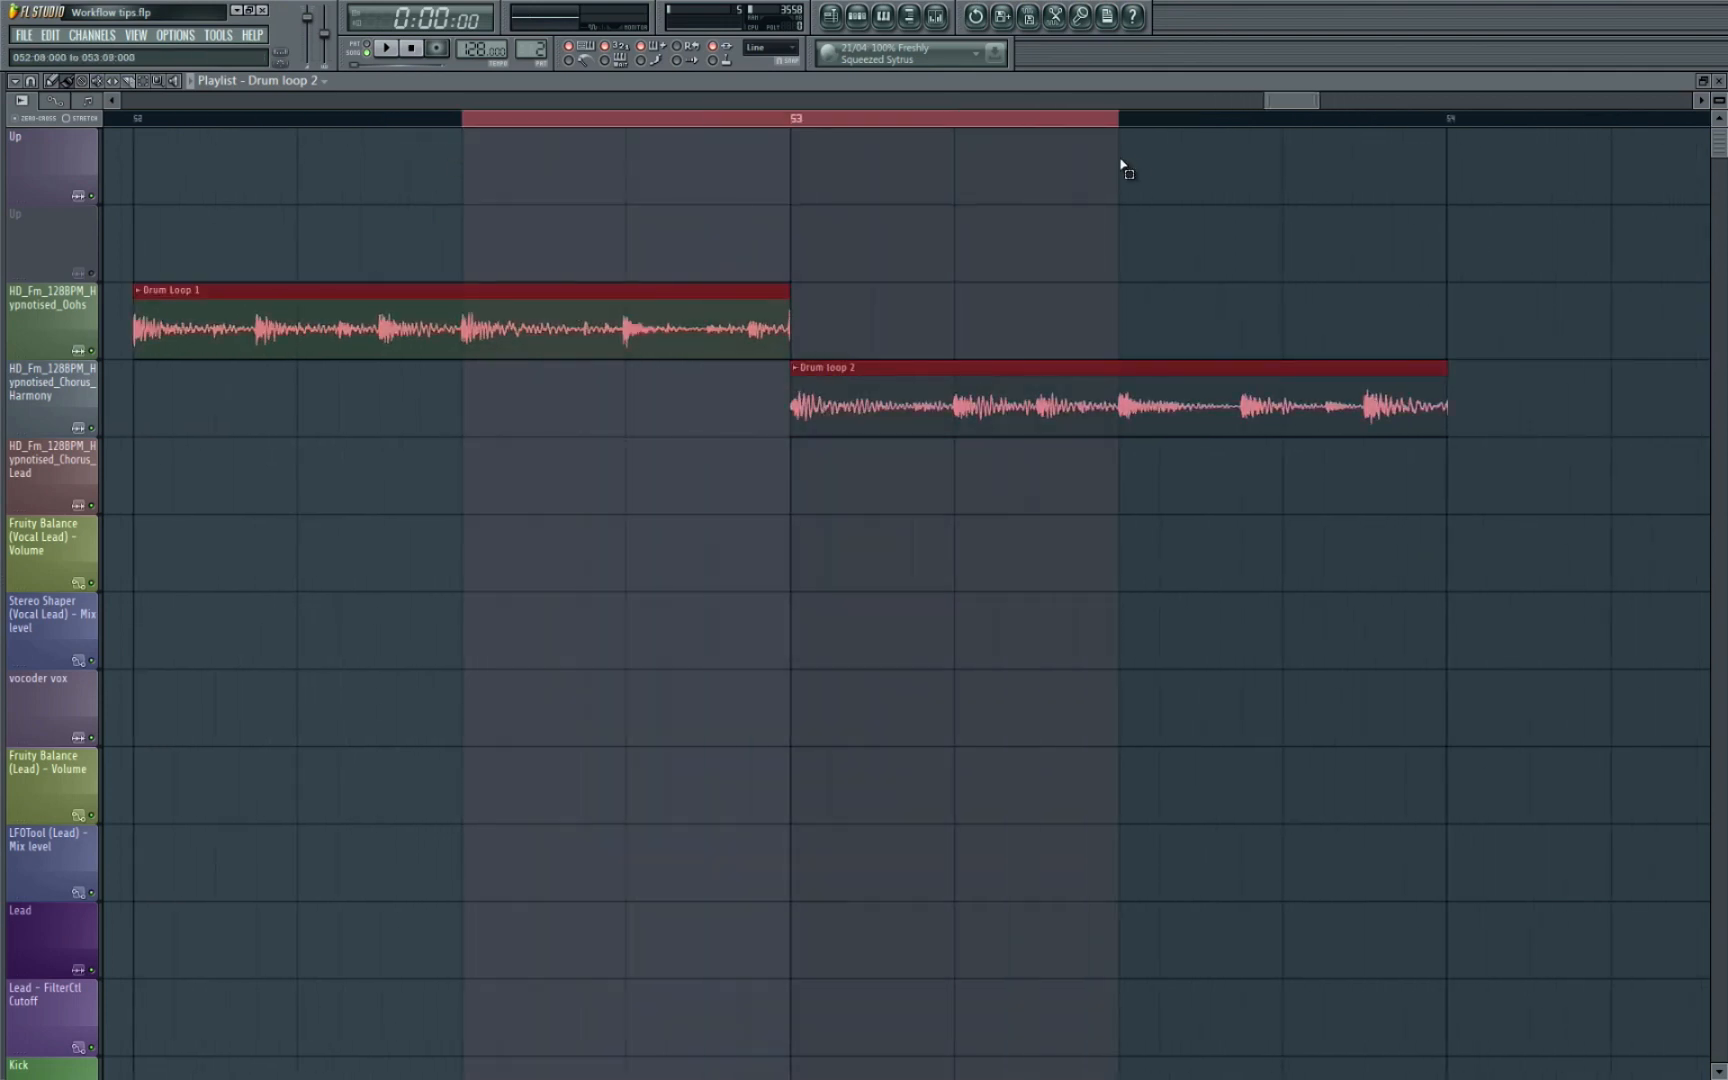
# Open Drum Loop 1's channel settings where it meets Drum loop 2
pyautogui.click(385, 47)
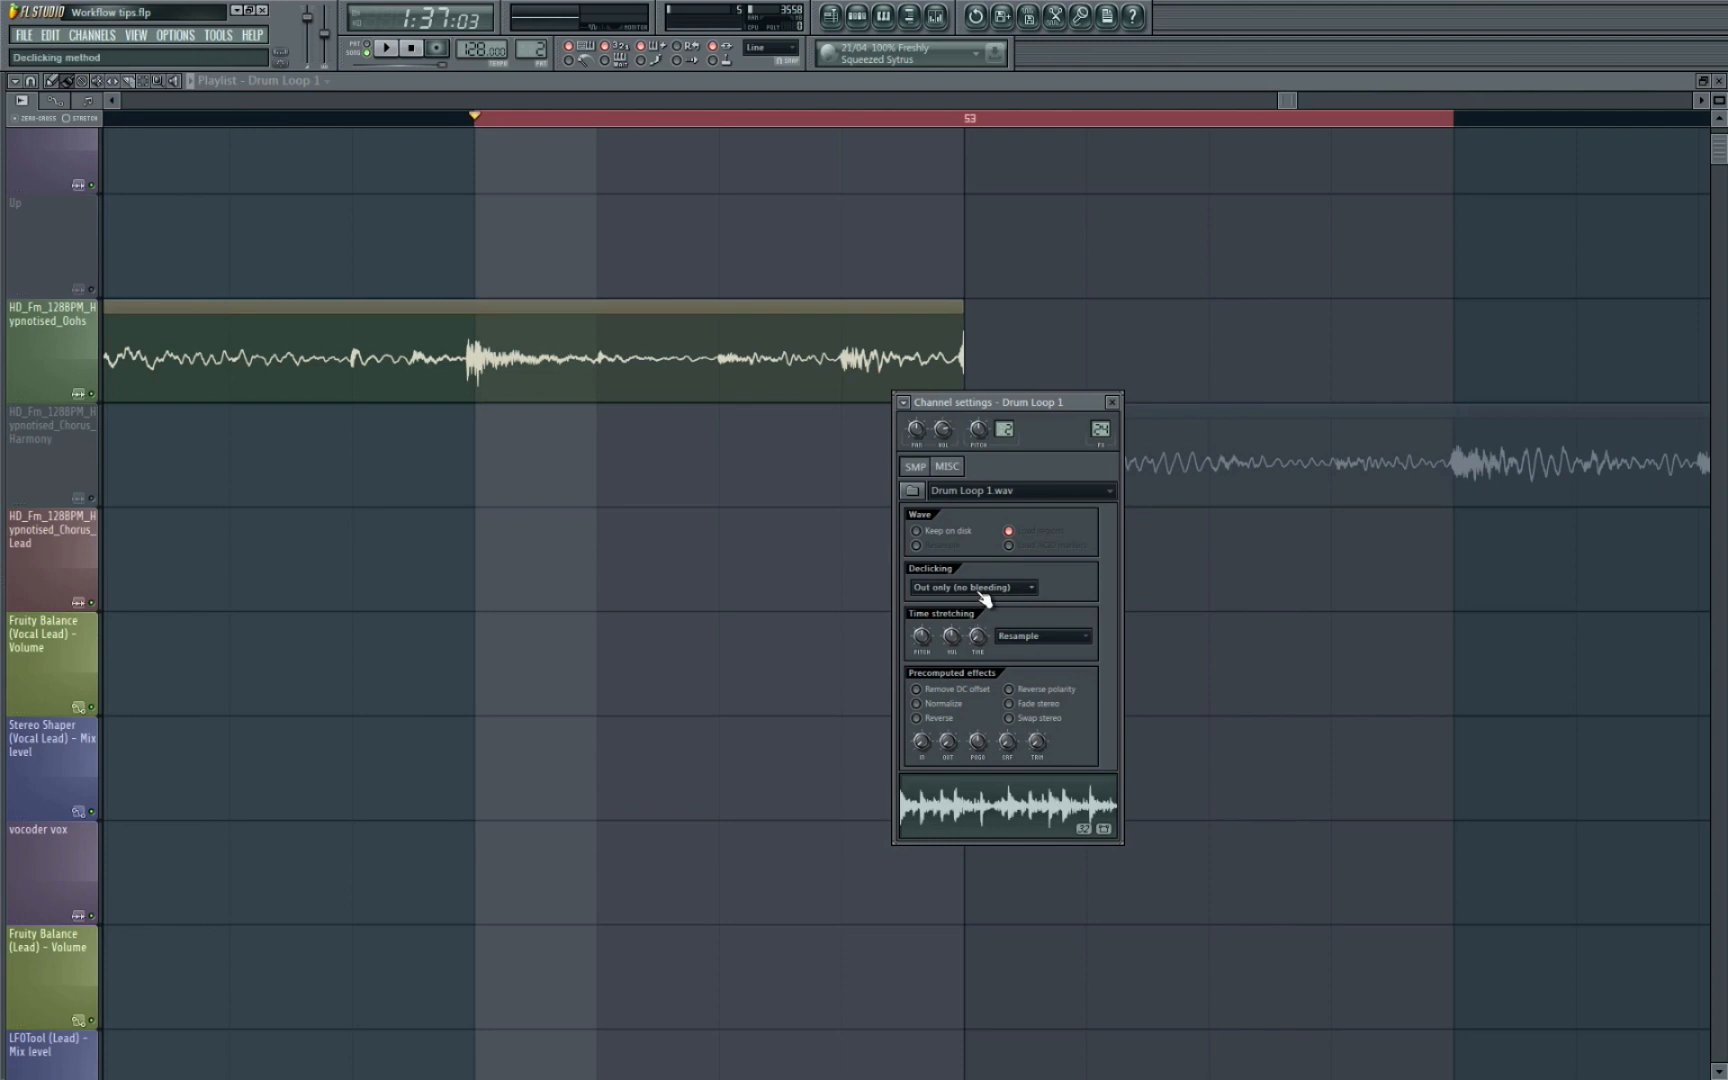
pyautogui.moveTo(958, 595)
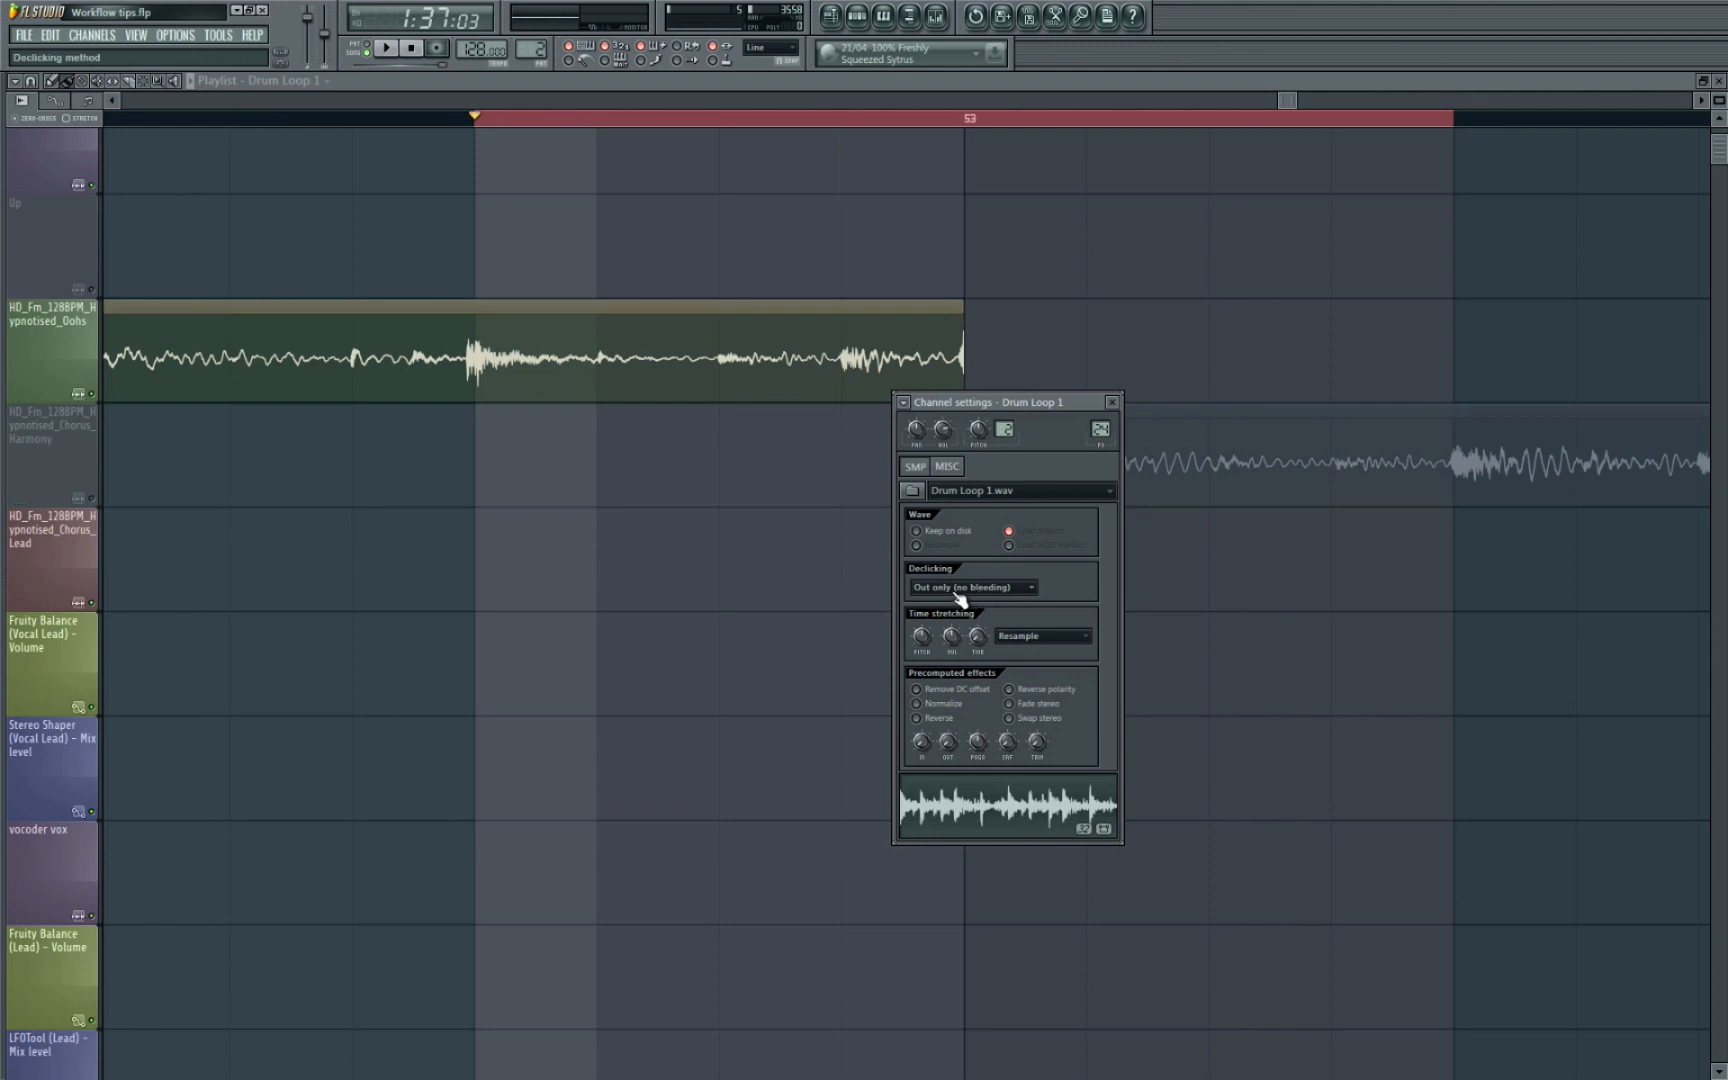
# Try Transient, Generic, then Smooth (bleeding) declicking on Drum Loop 1
pyautogui.click(970, 586)
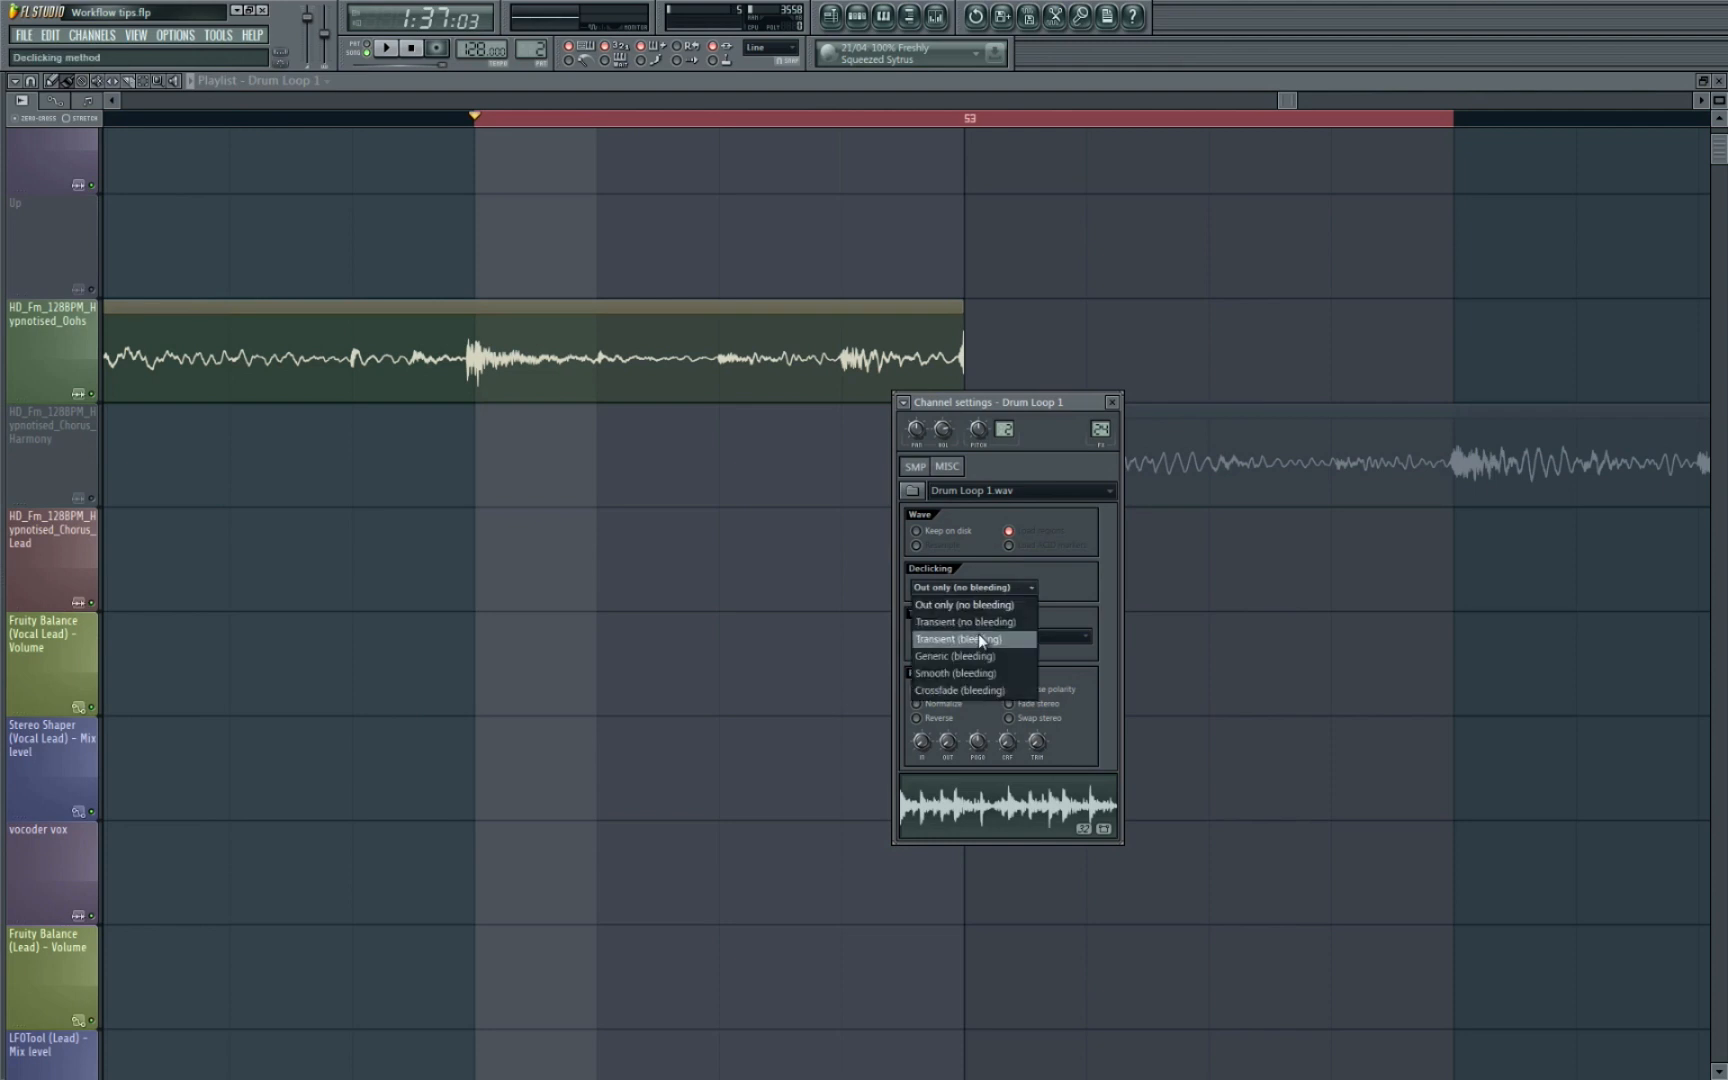
pyautogui.click(957, 639)
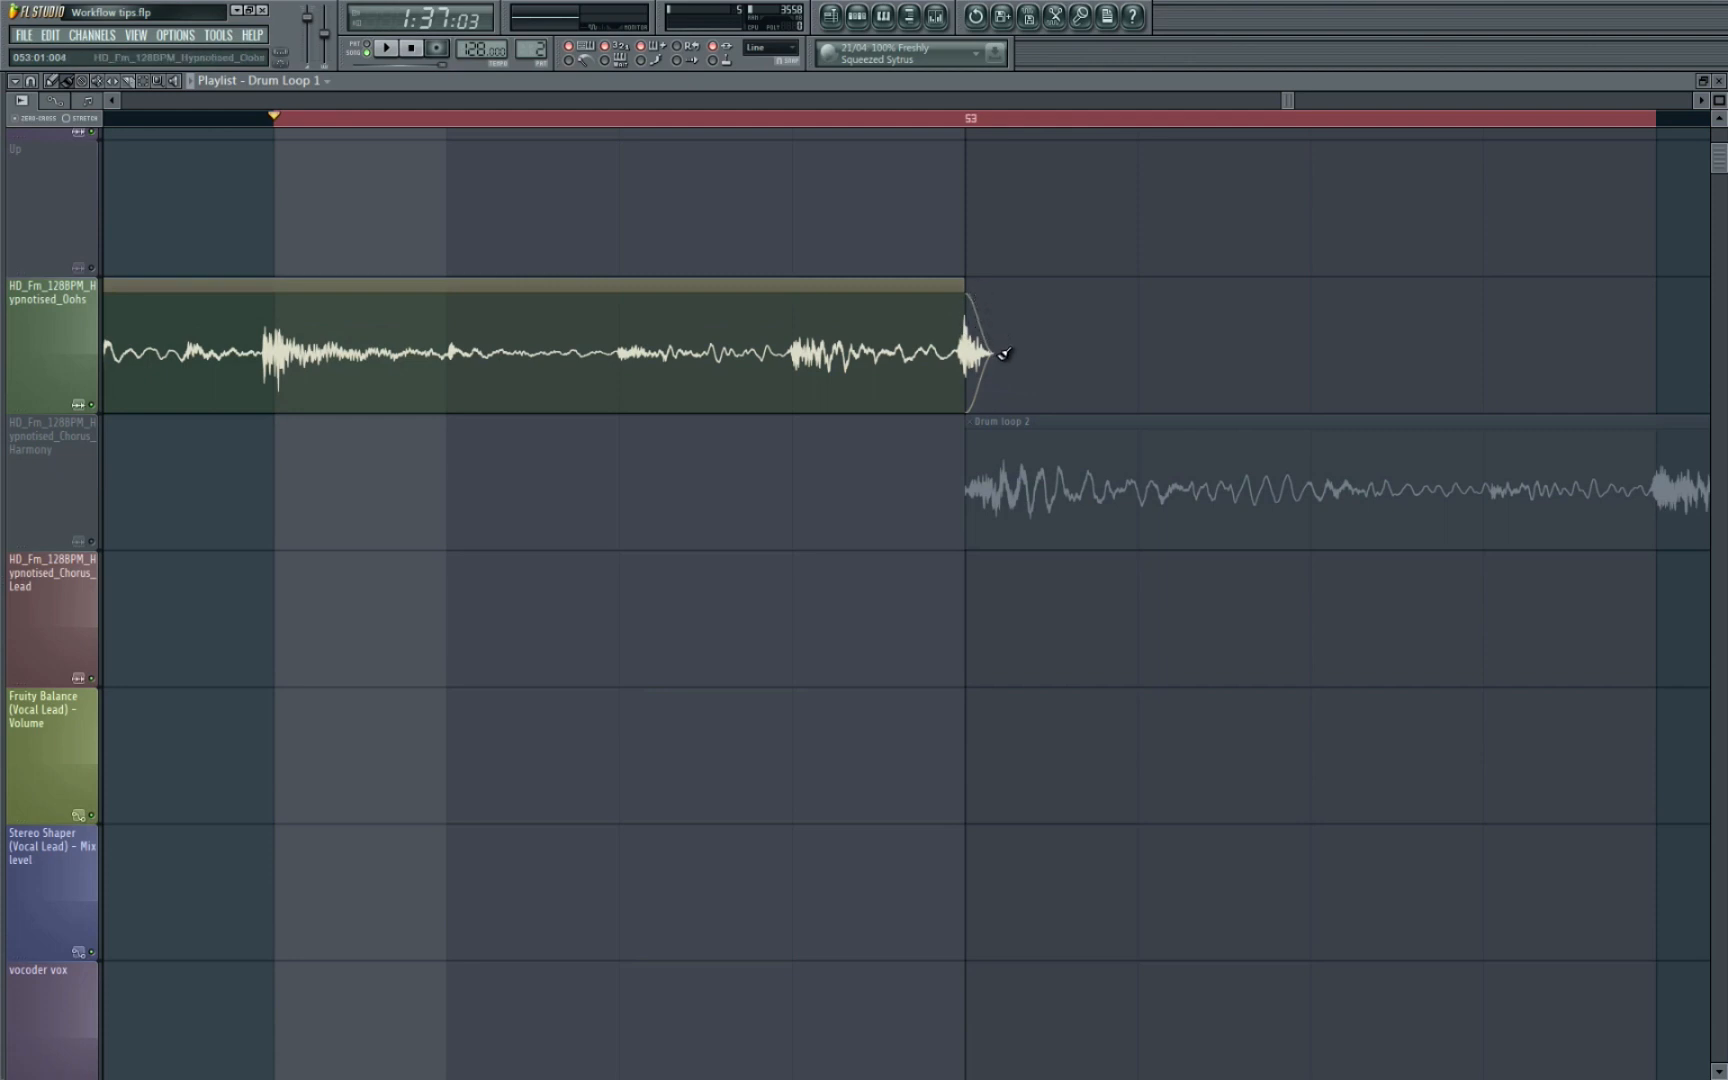
pyautogui.moveTo(1001, 350)
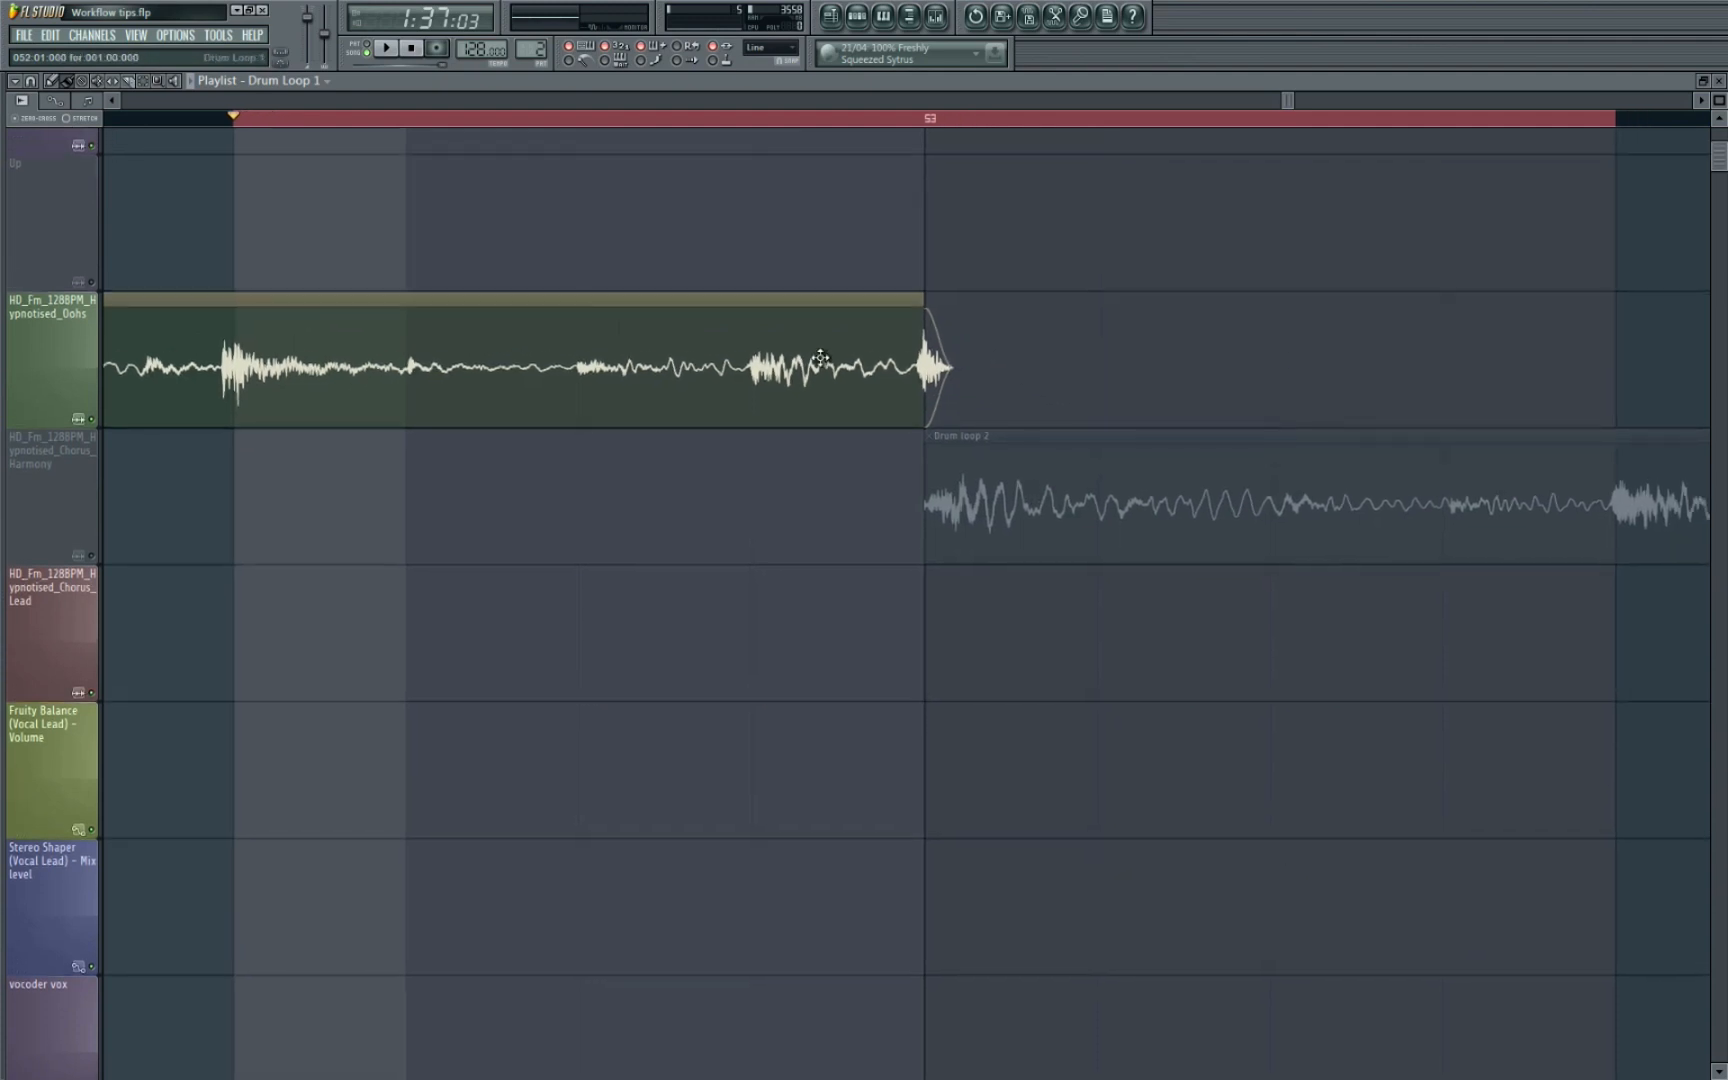
pyautogui.click(386, 47)
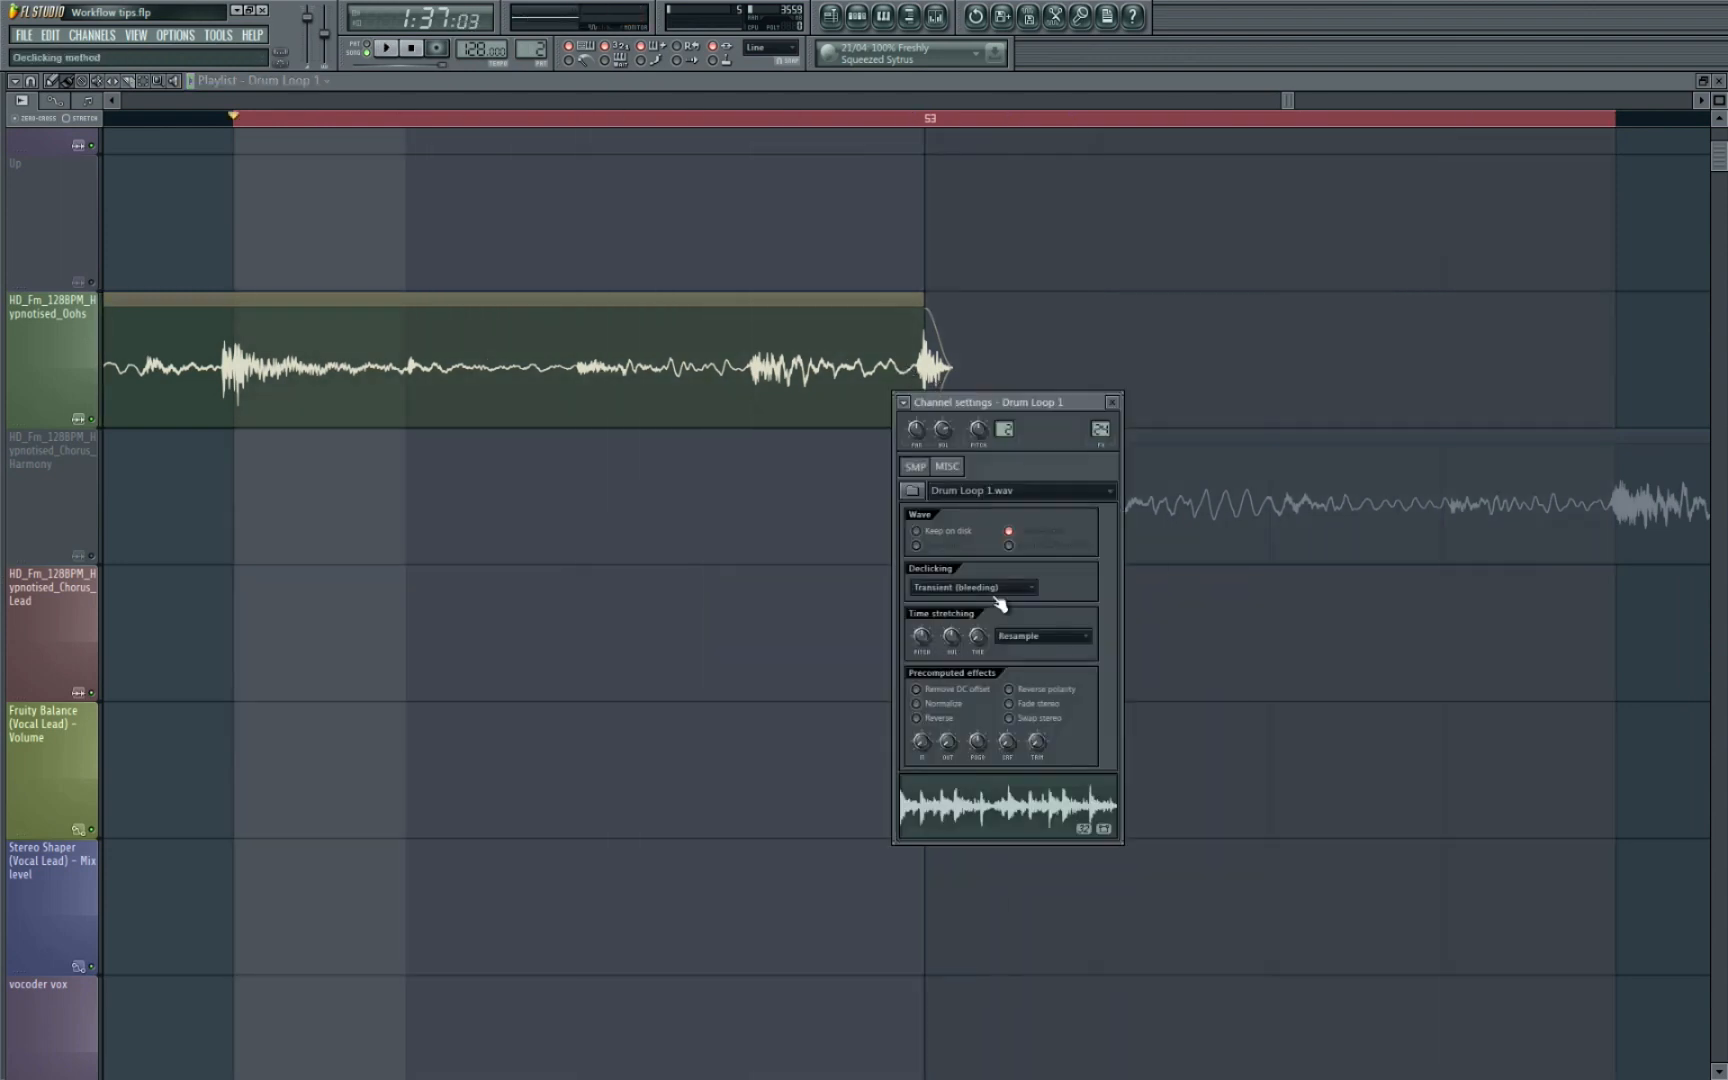
pyautogui.click(970, 586)
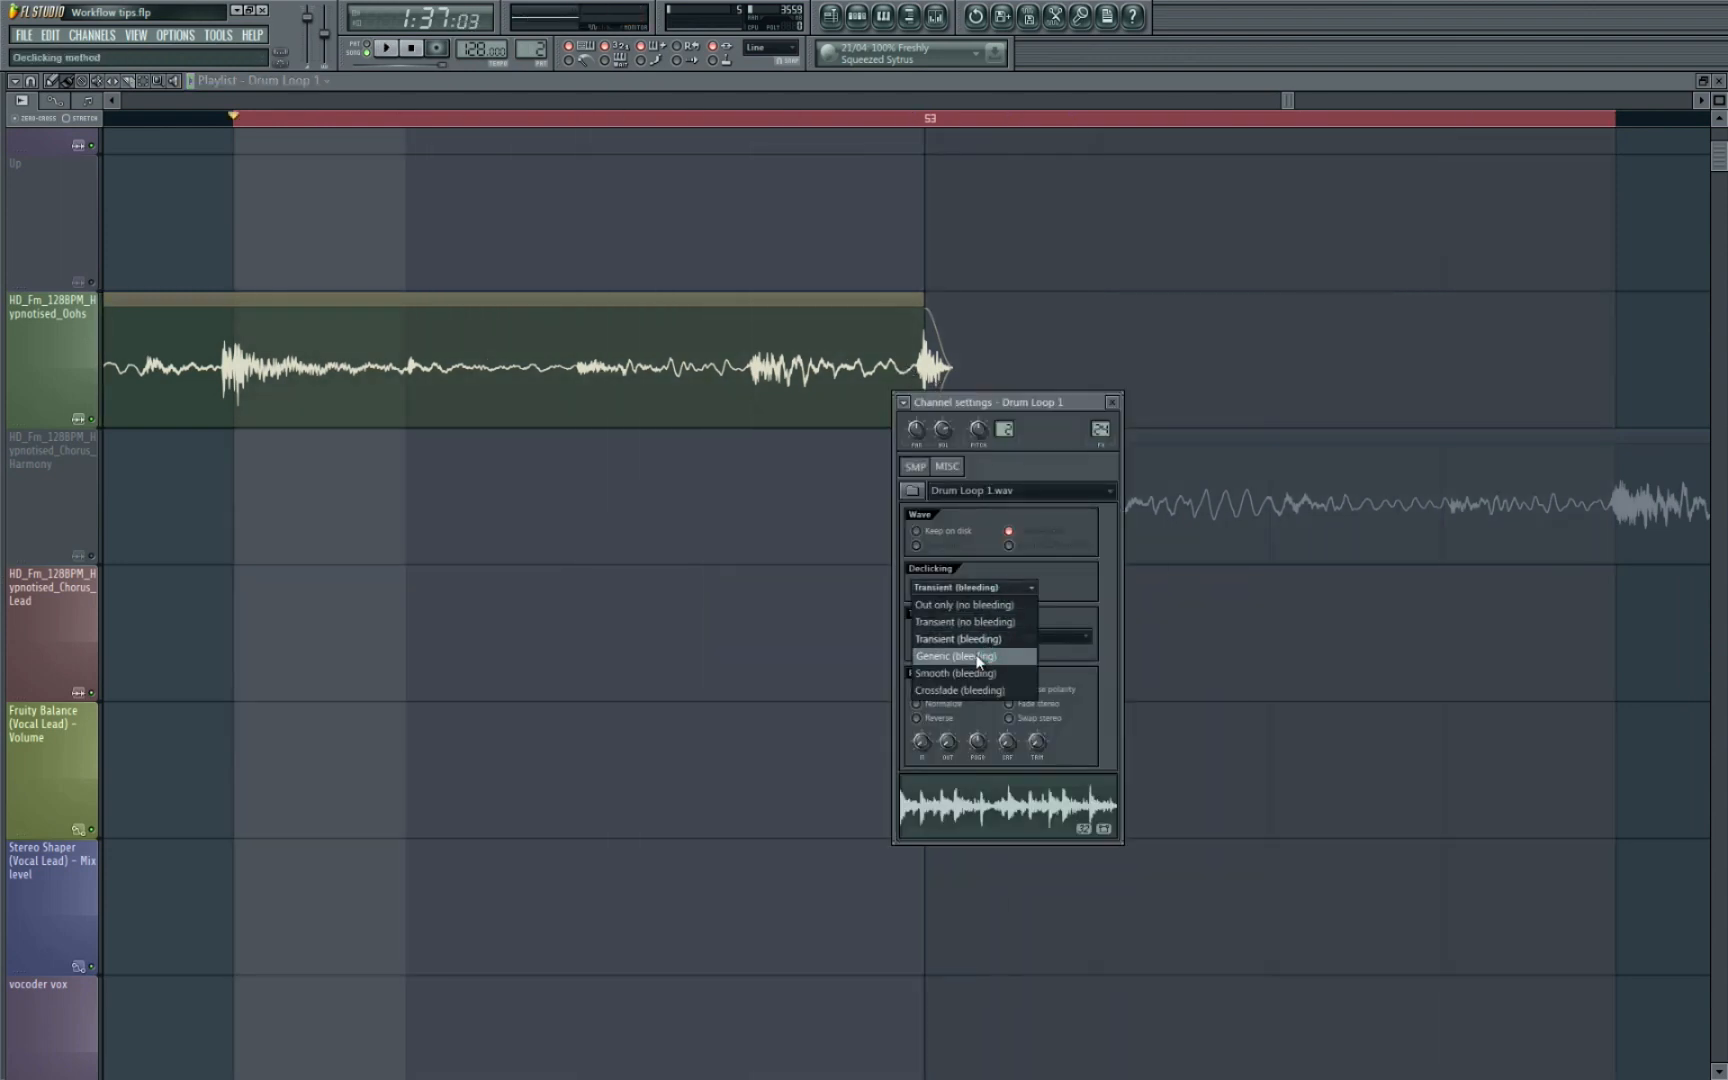
pyautogui.click(954, 656)
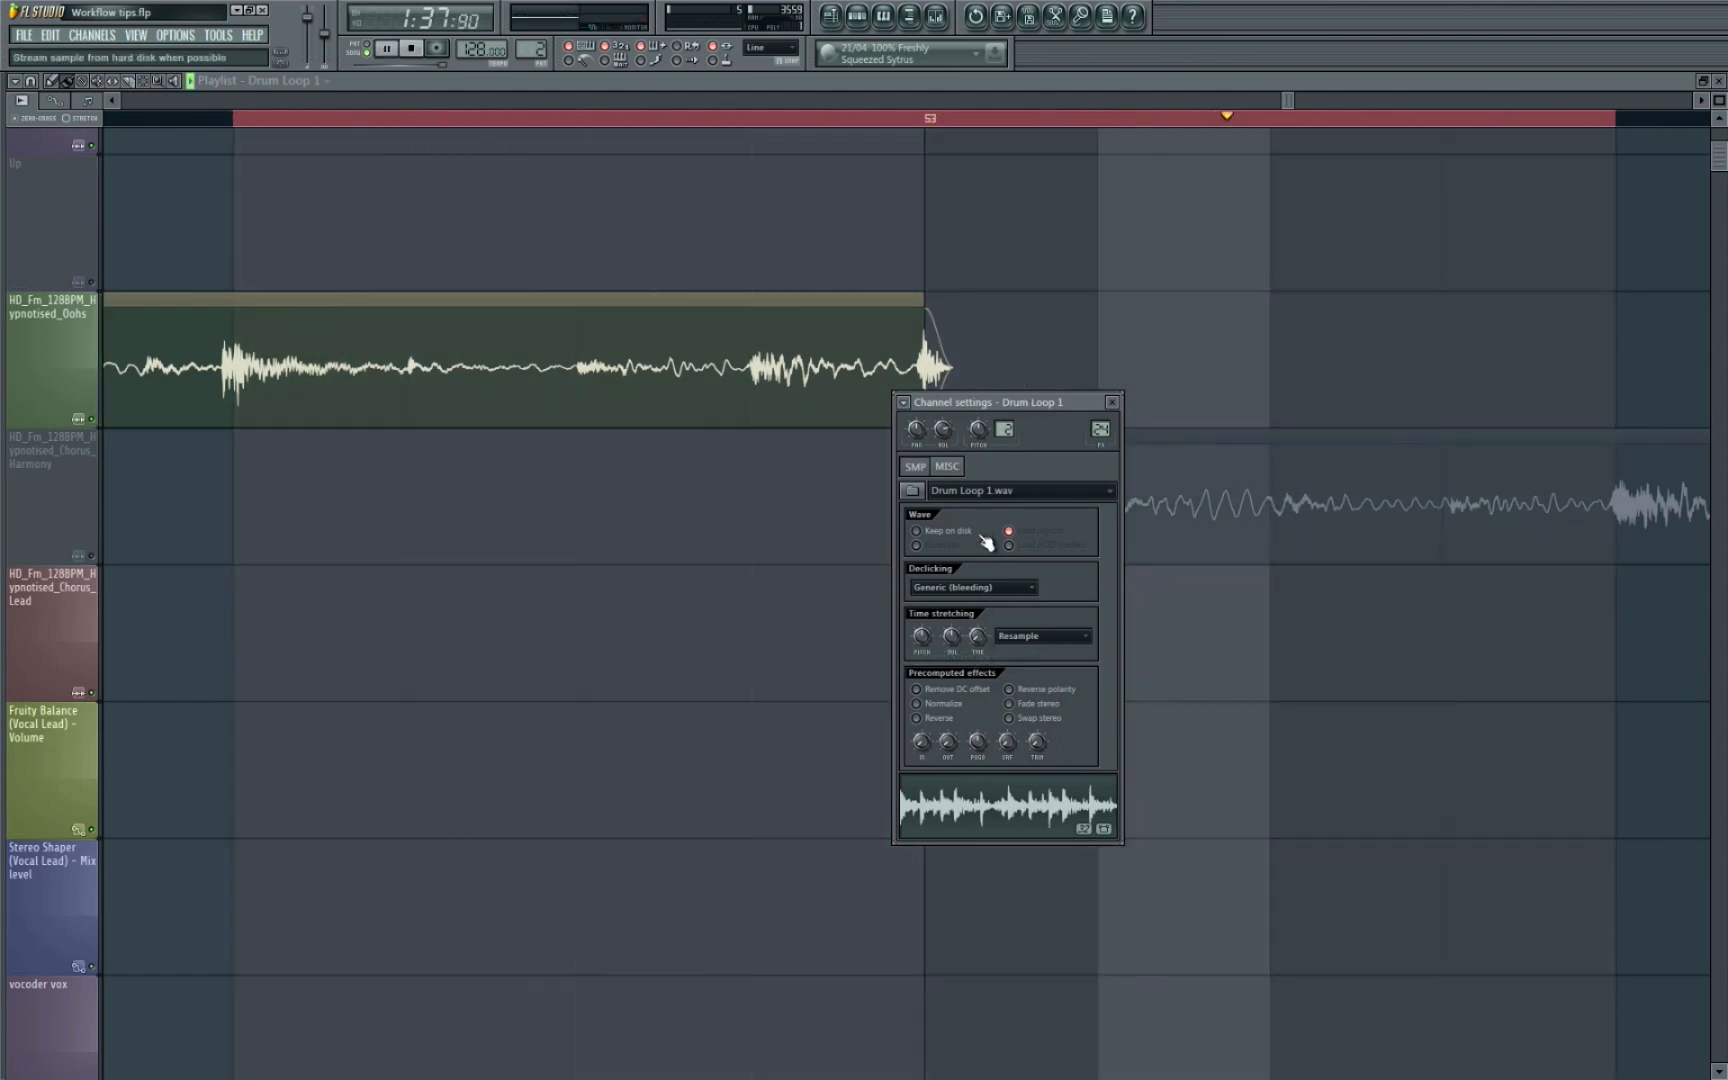
pyautogui.click(971, 586)
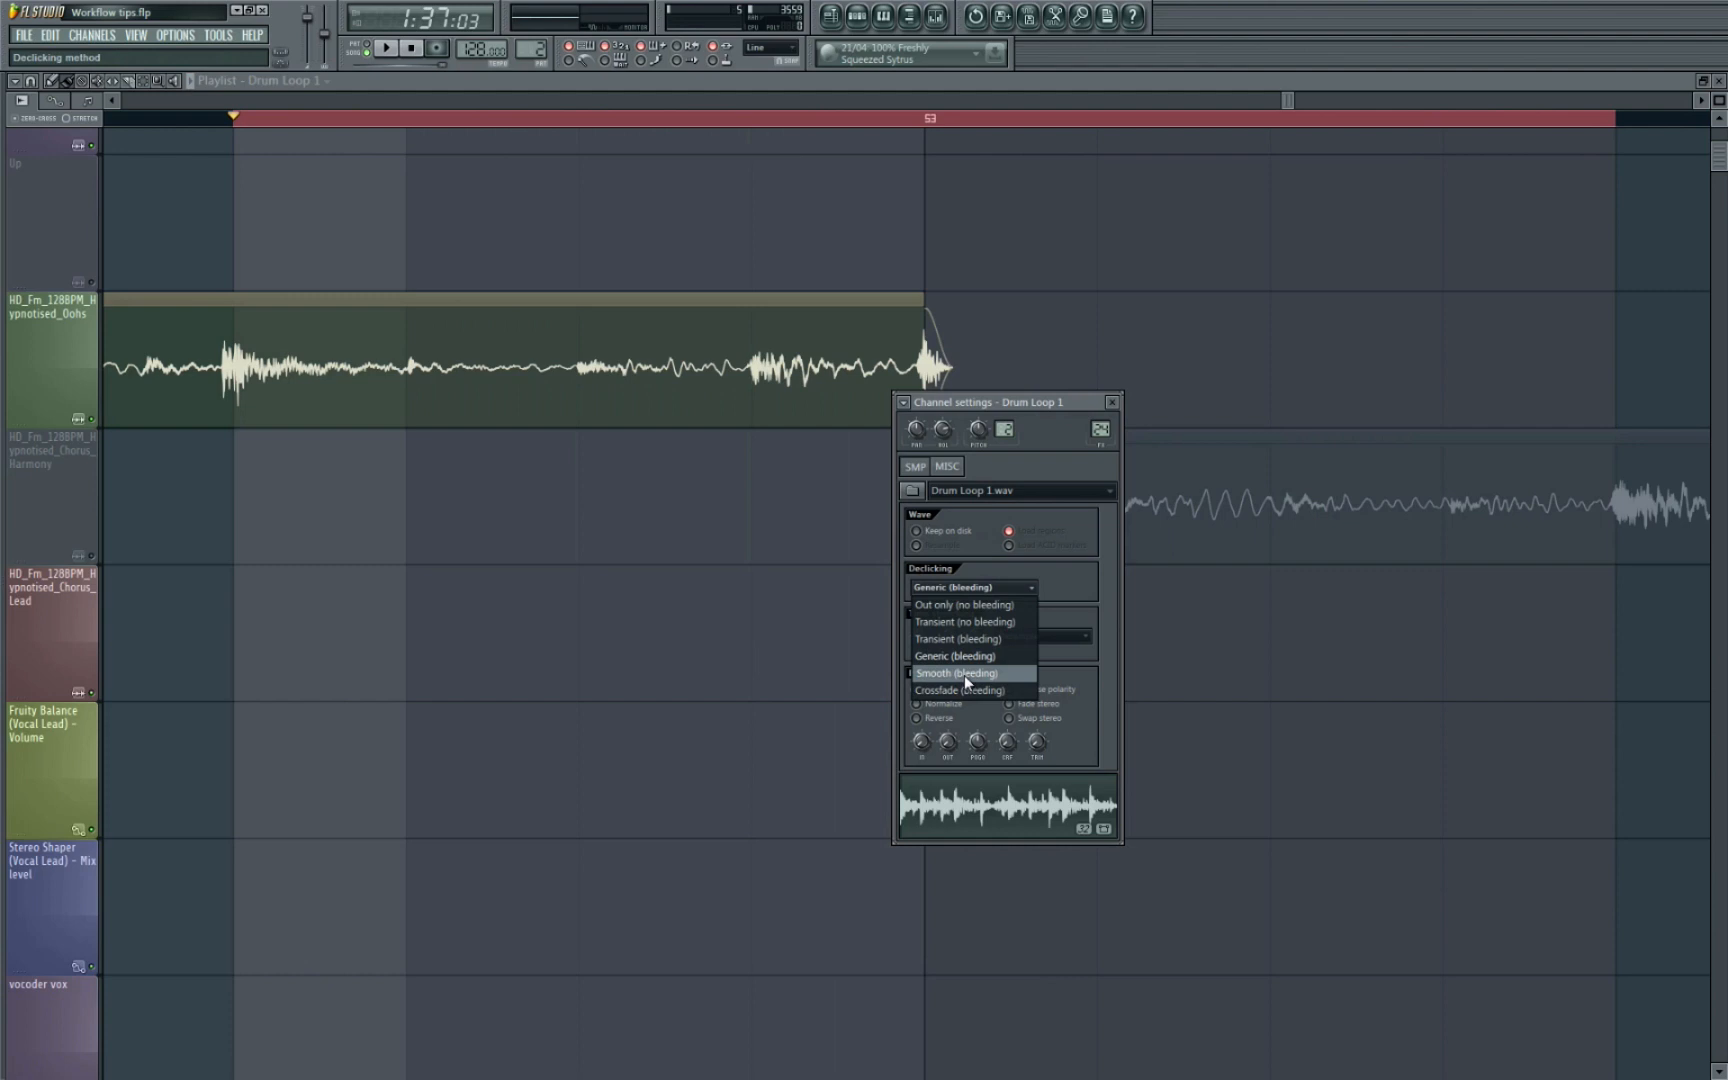
pyautogui.click(955, 673)
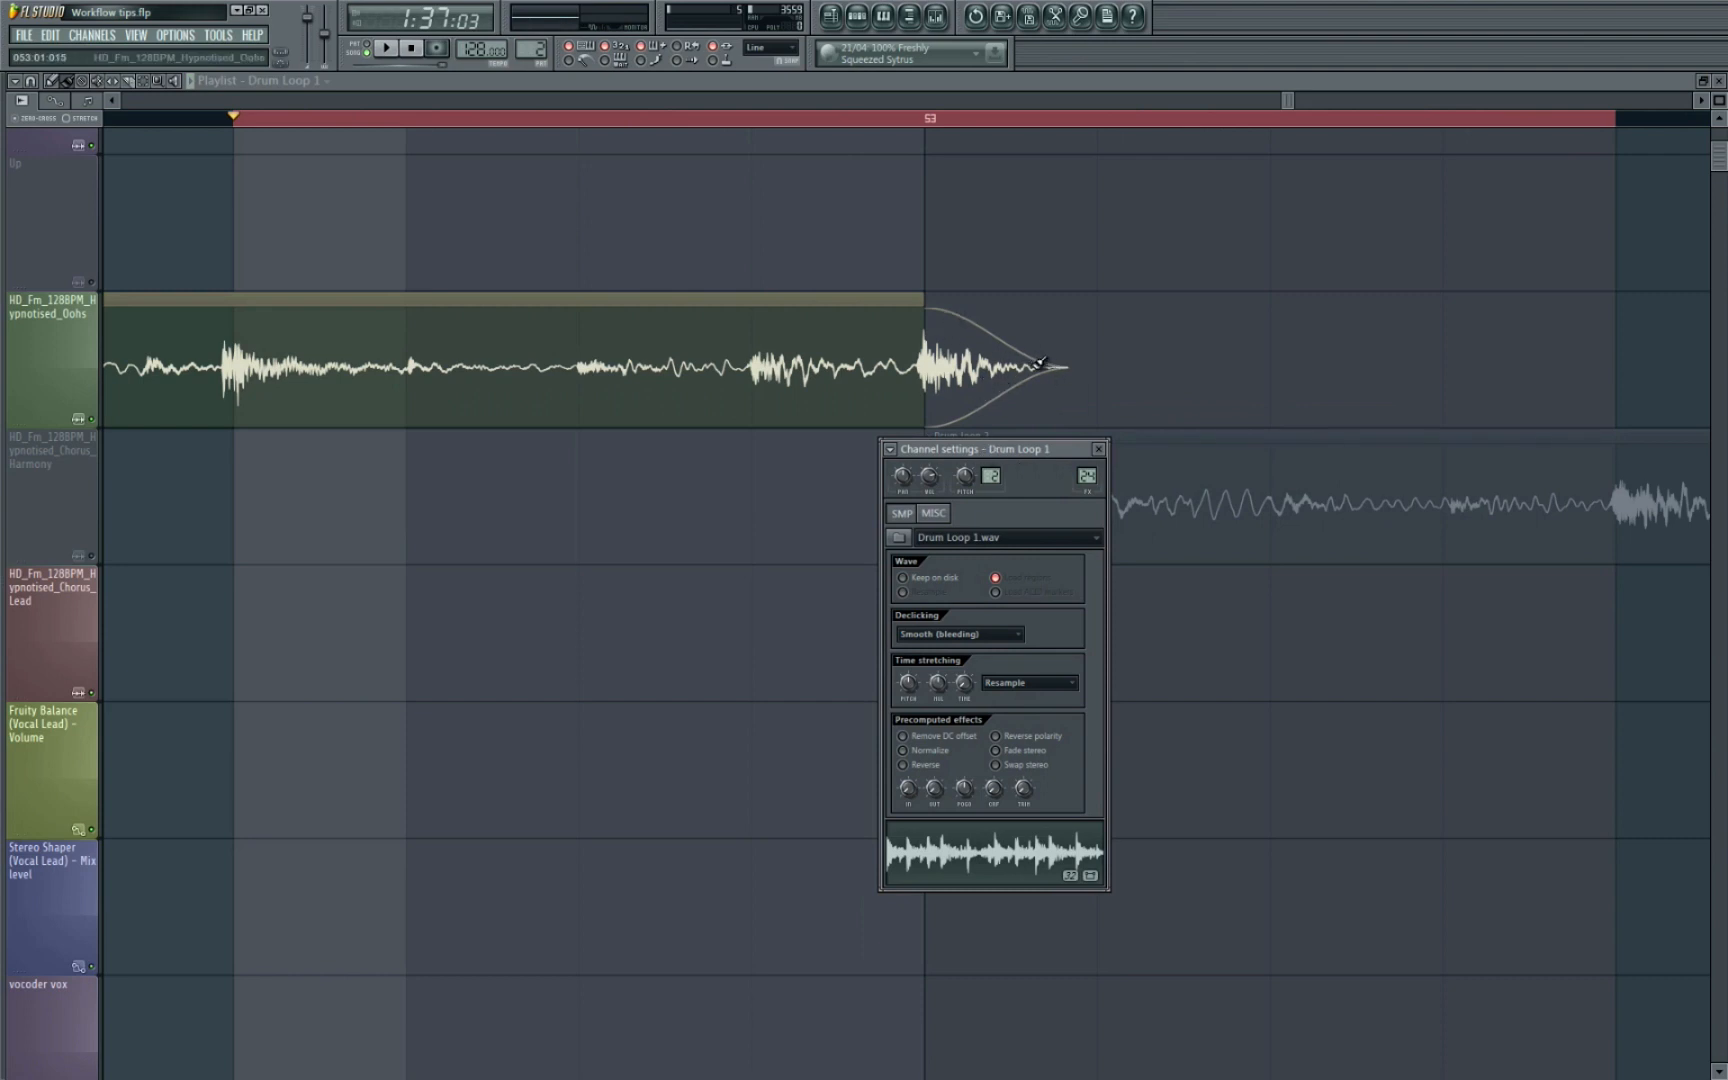
pyautogui.moveTo(1019, 334)
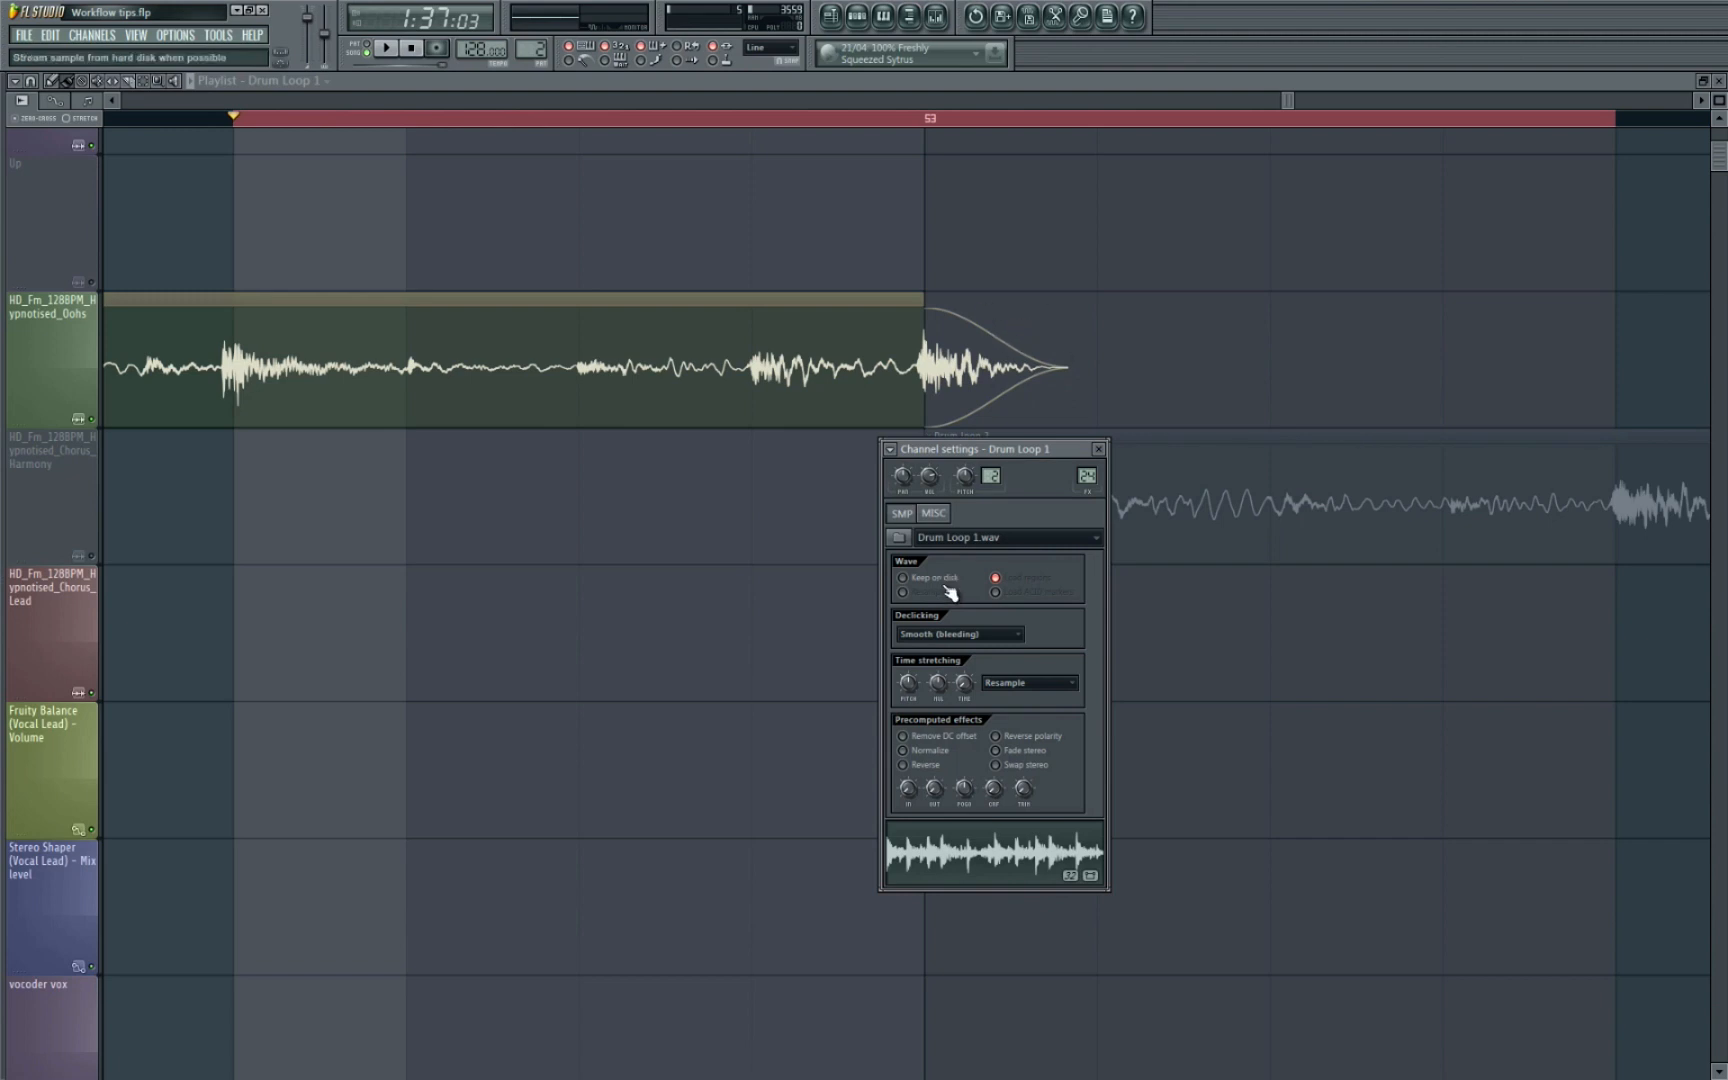
pyautogui.click(957, 634)
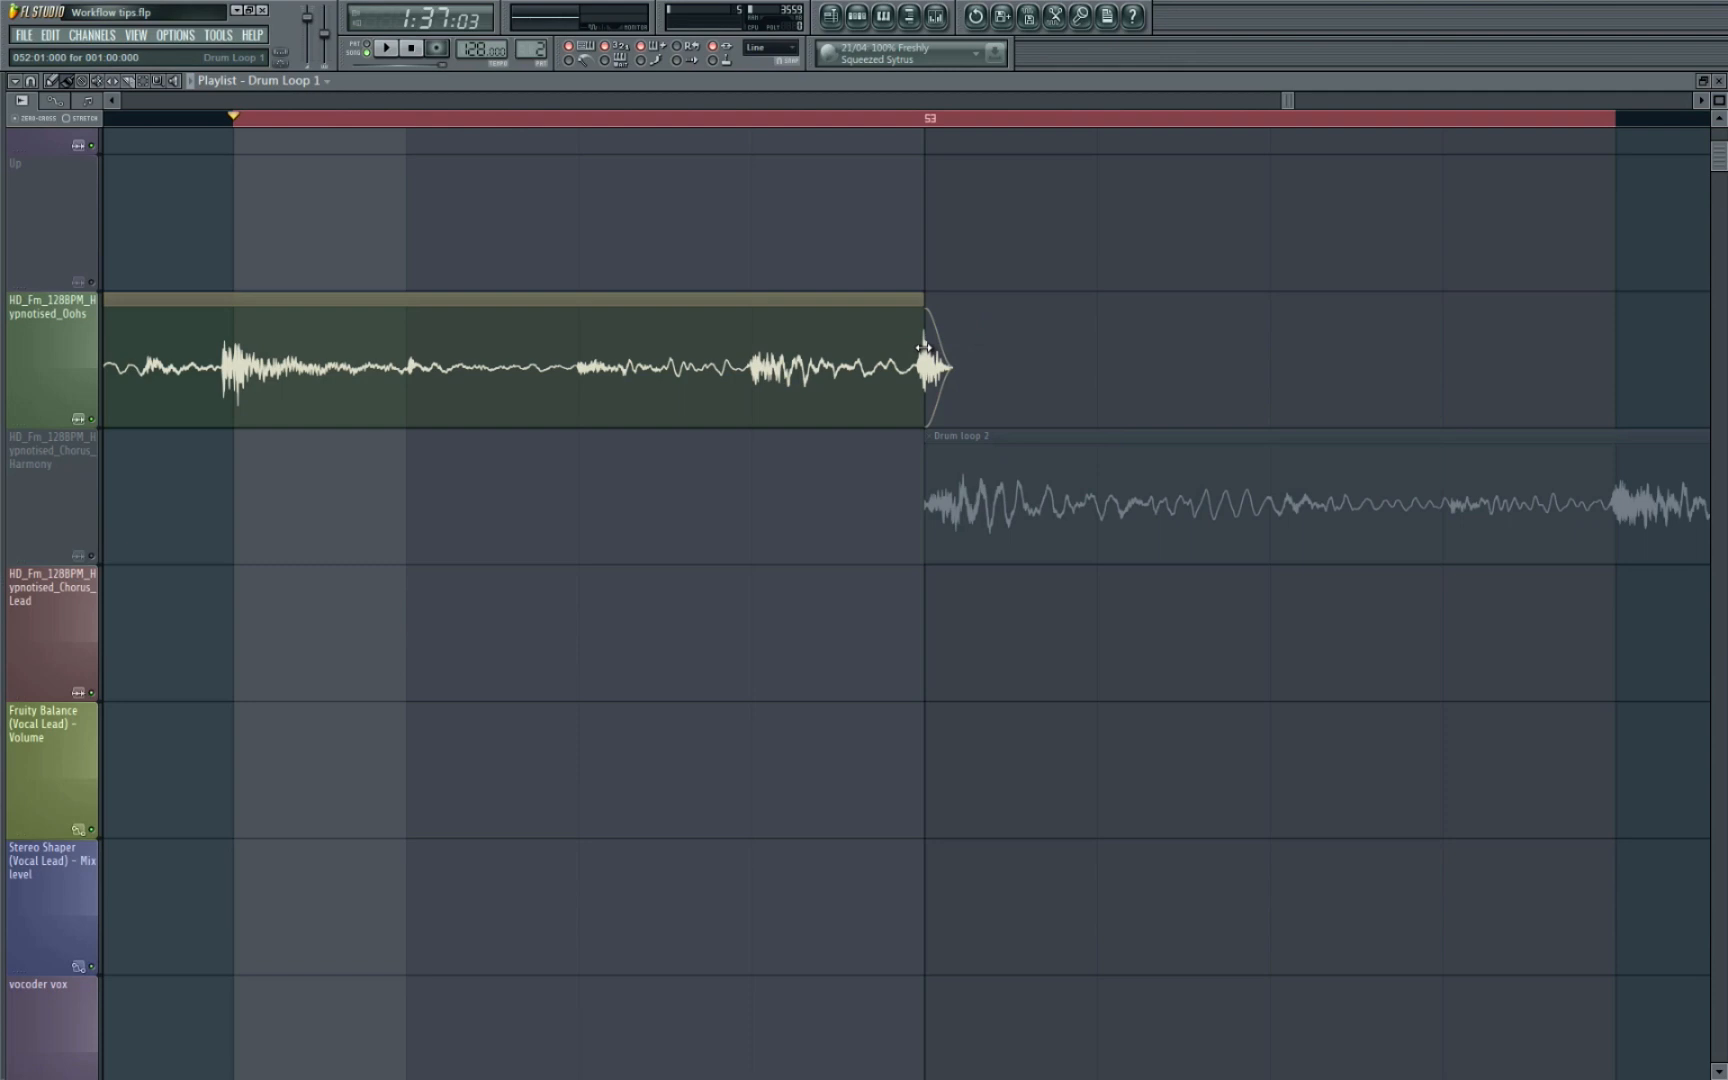
# Trim Drum Loop 1's end slightly and play the transition into Drum loop 2
pyautogui.moveTo(929, 353); pyautogui.dragTo(909, 353)
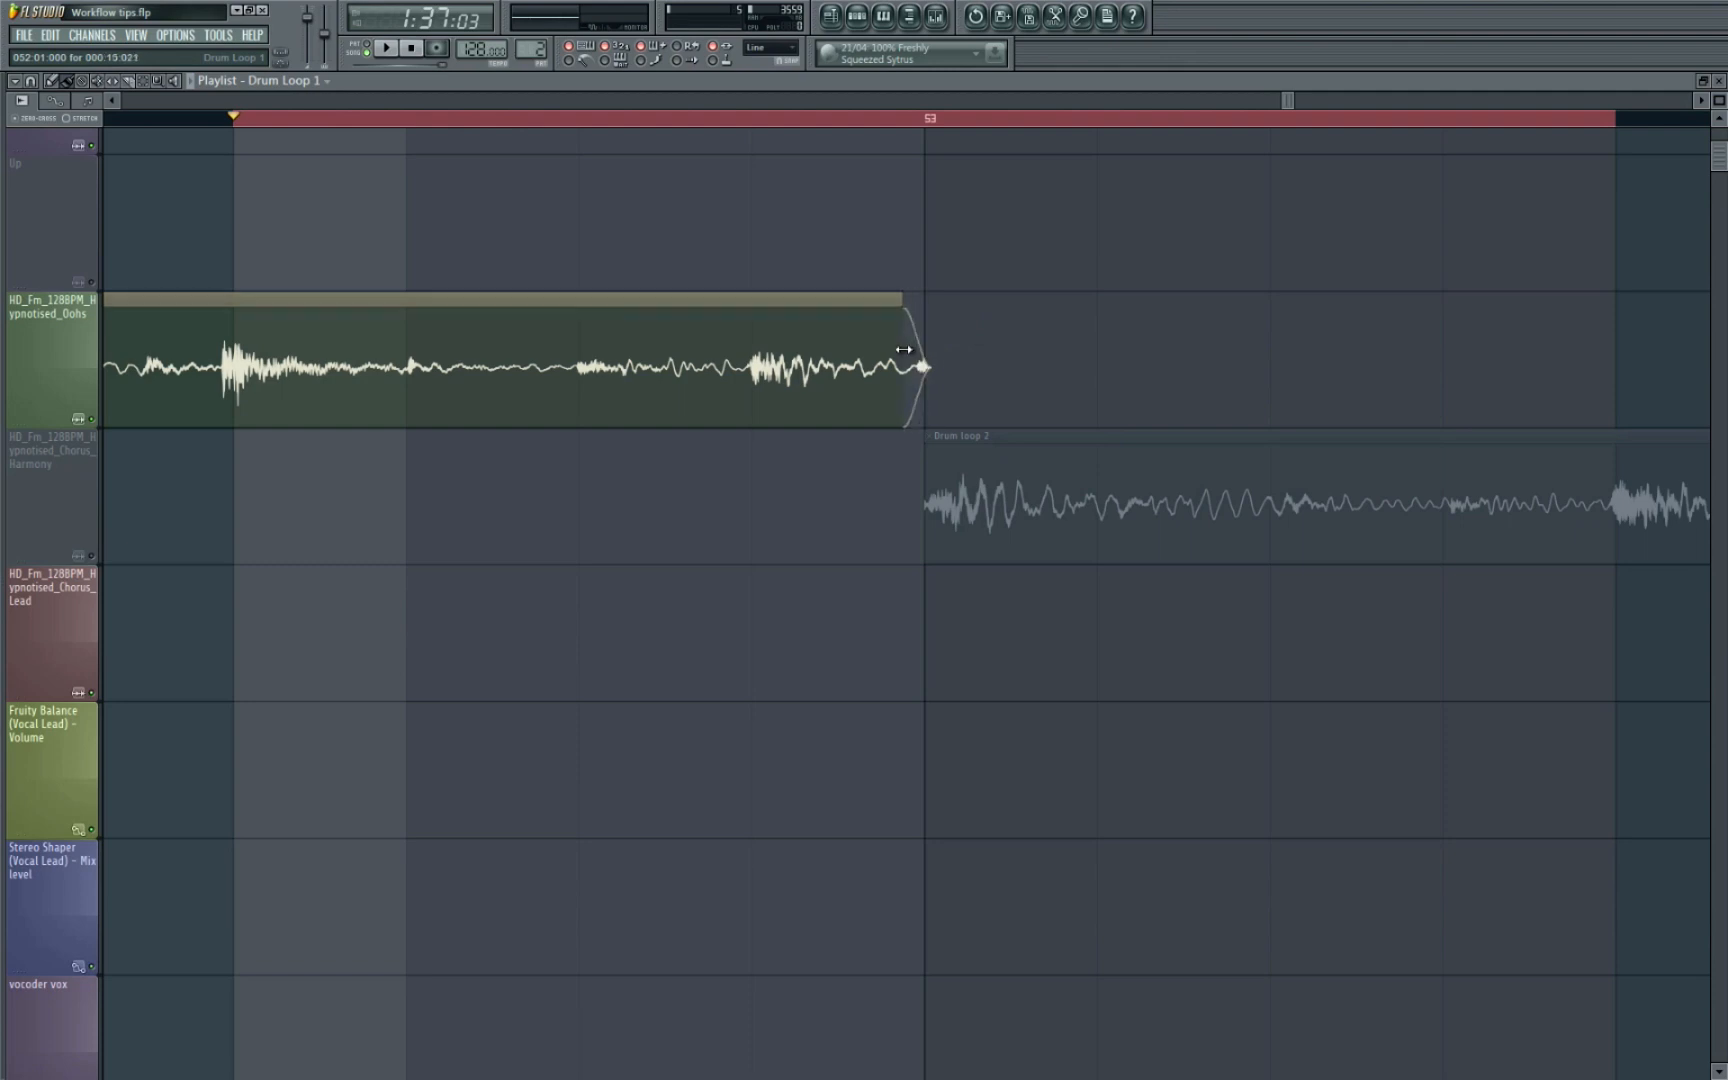
pyautogui.click(387, 47)
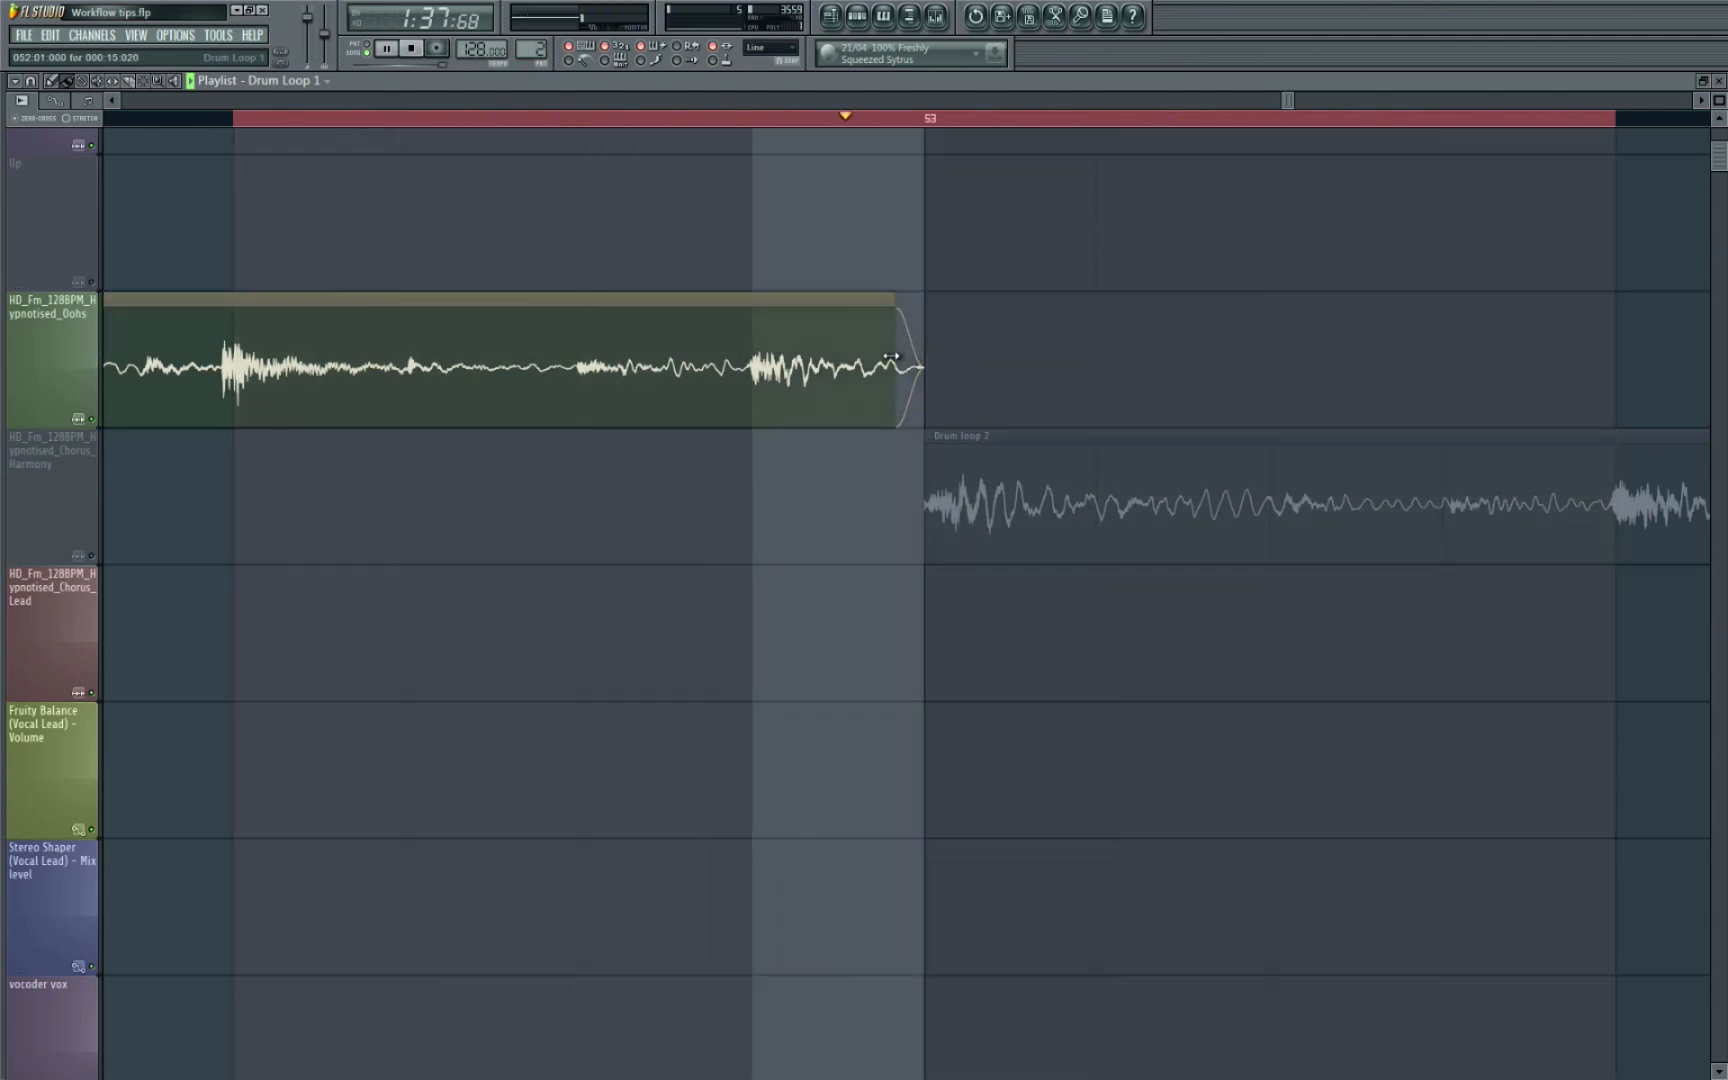
pyautogui.click(385, 47)
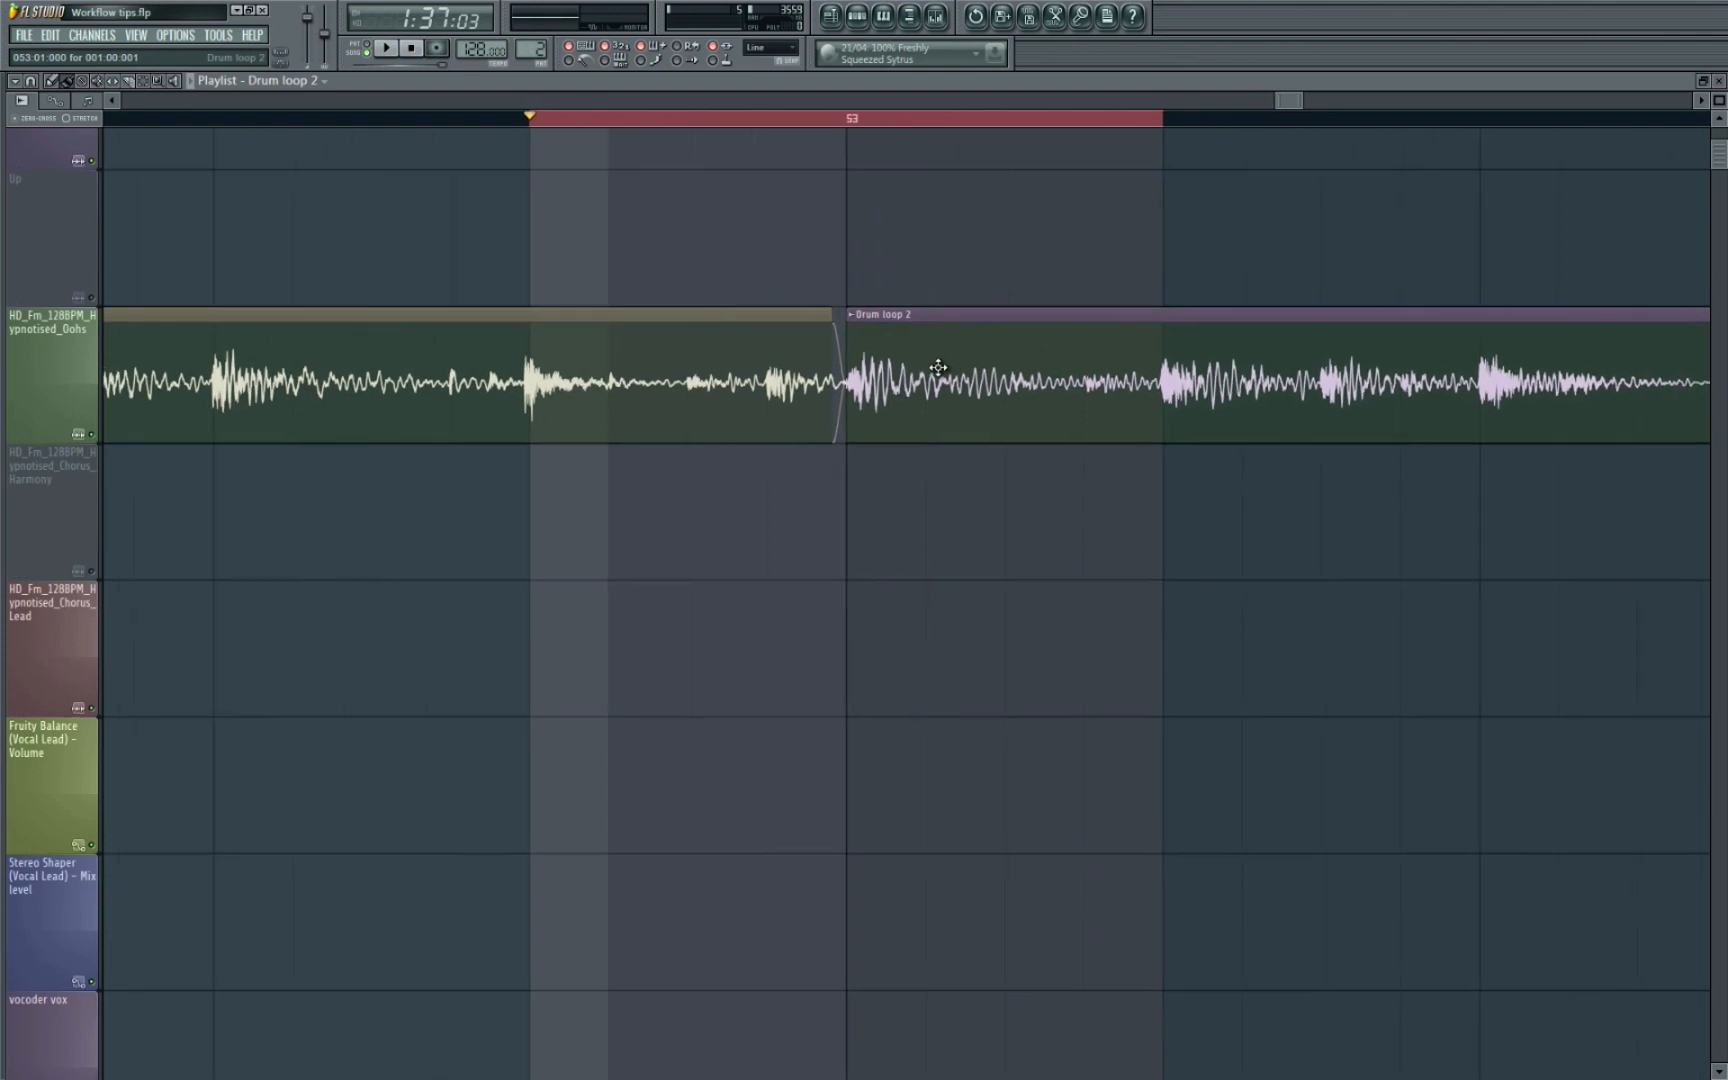
pyautogui.click(386, 47)
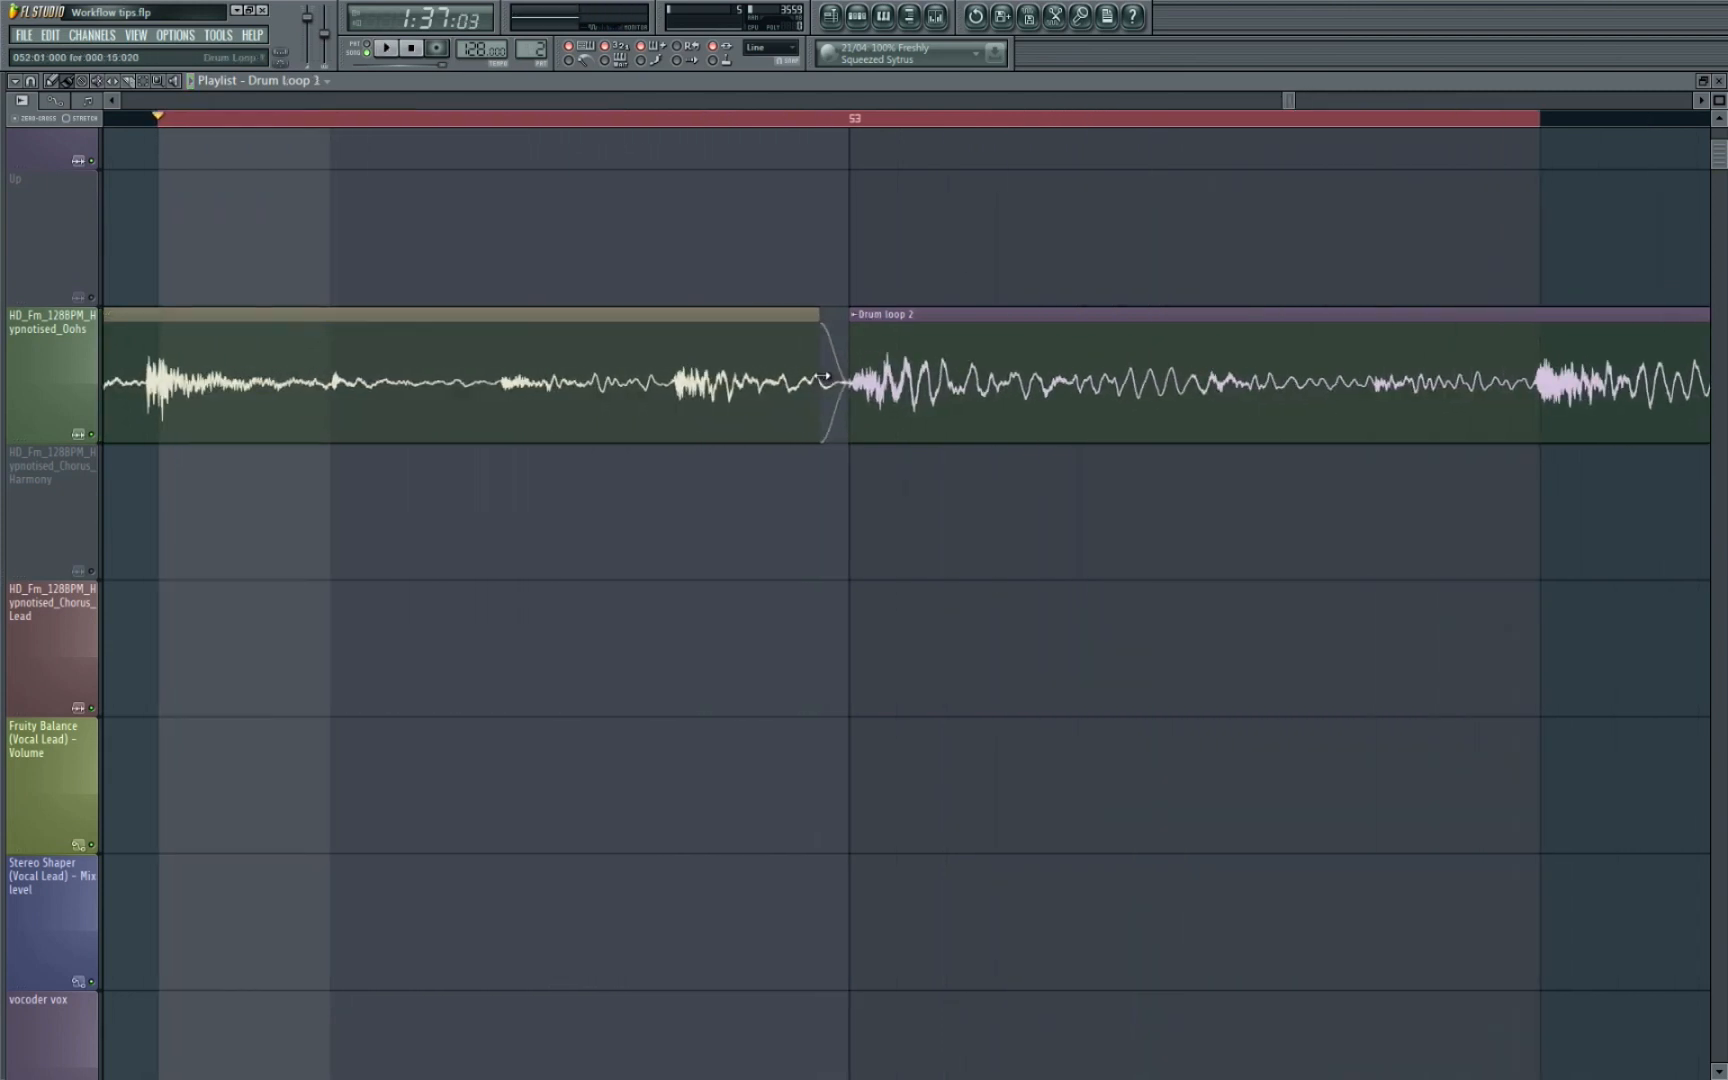
pyautogui.click(386, 47)
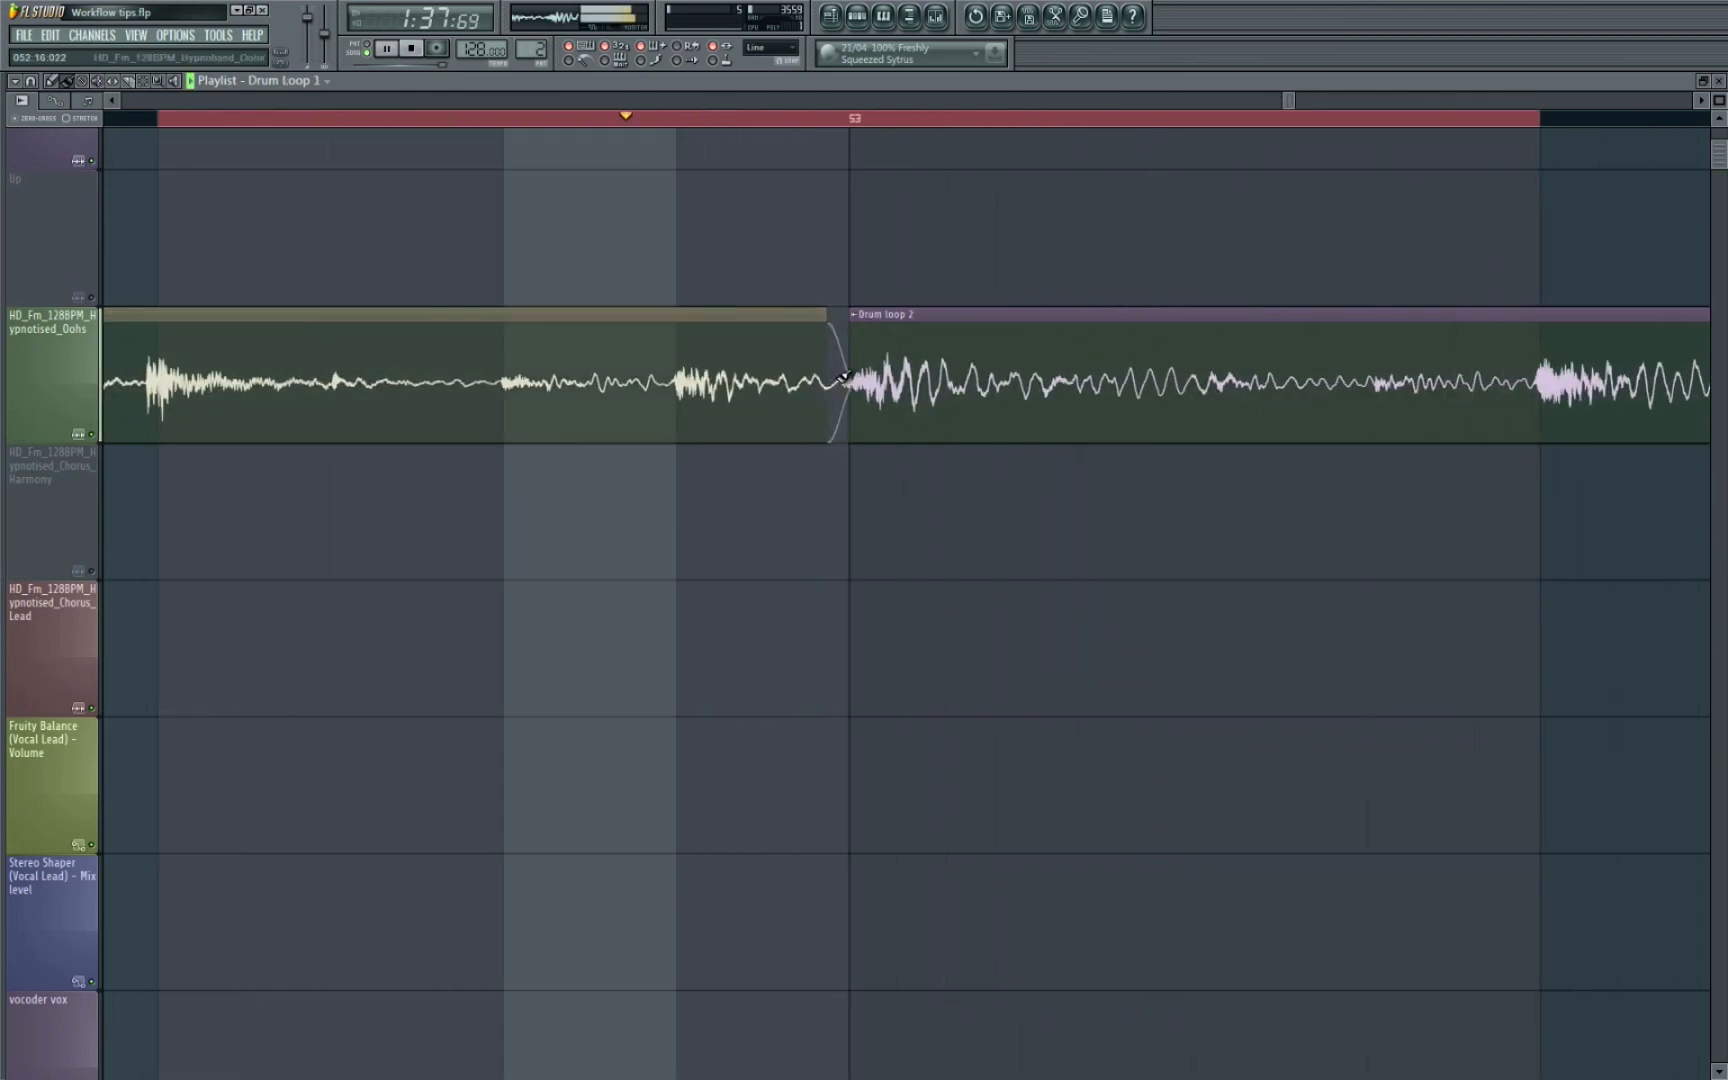